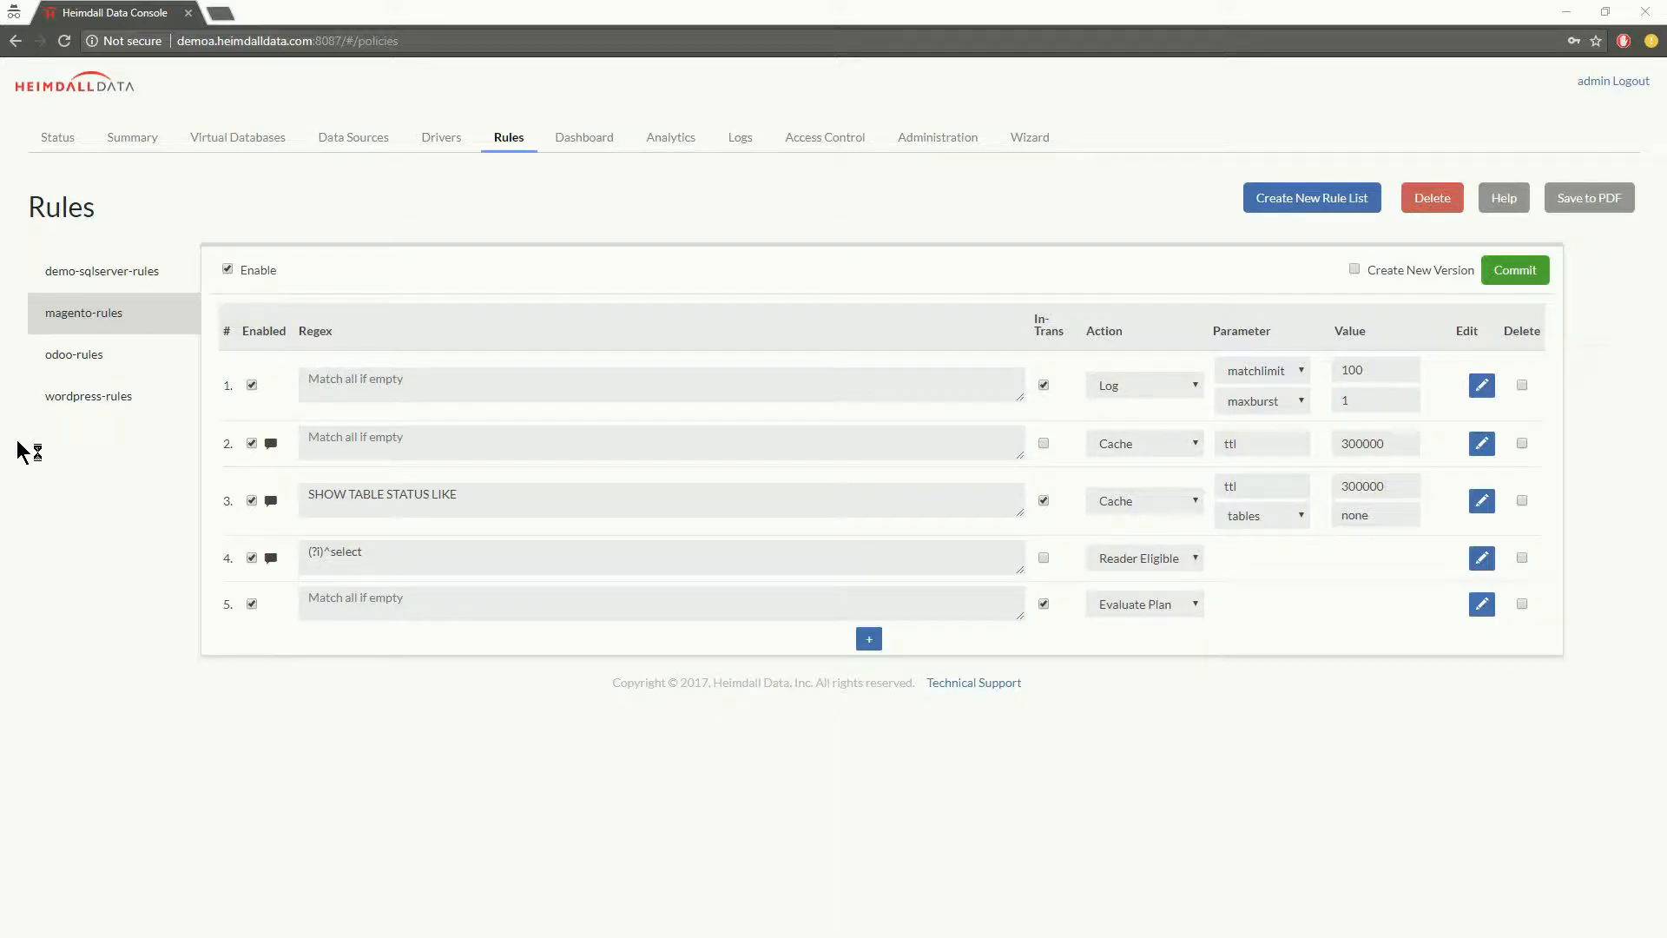
mouse_move(350, 342)
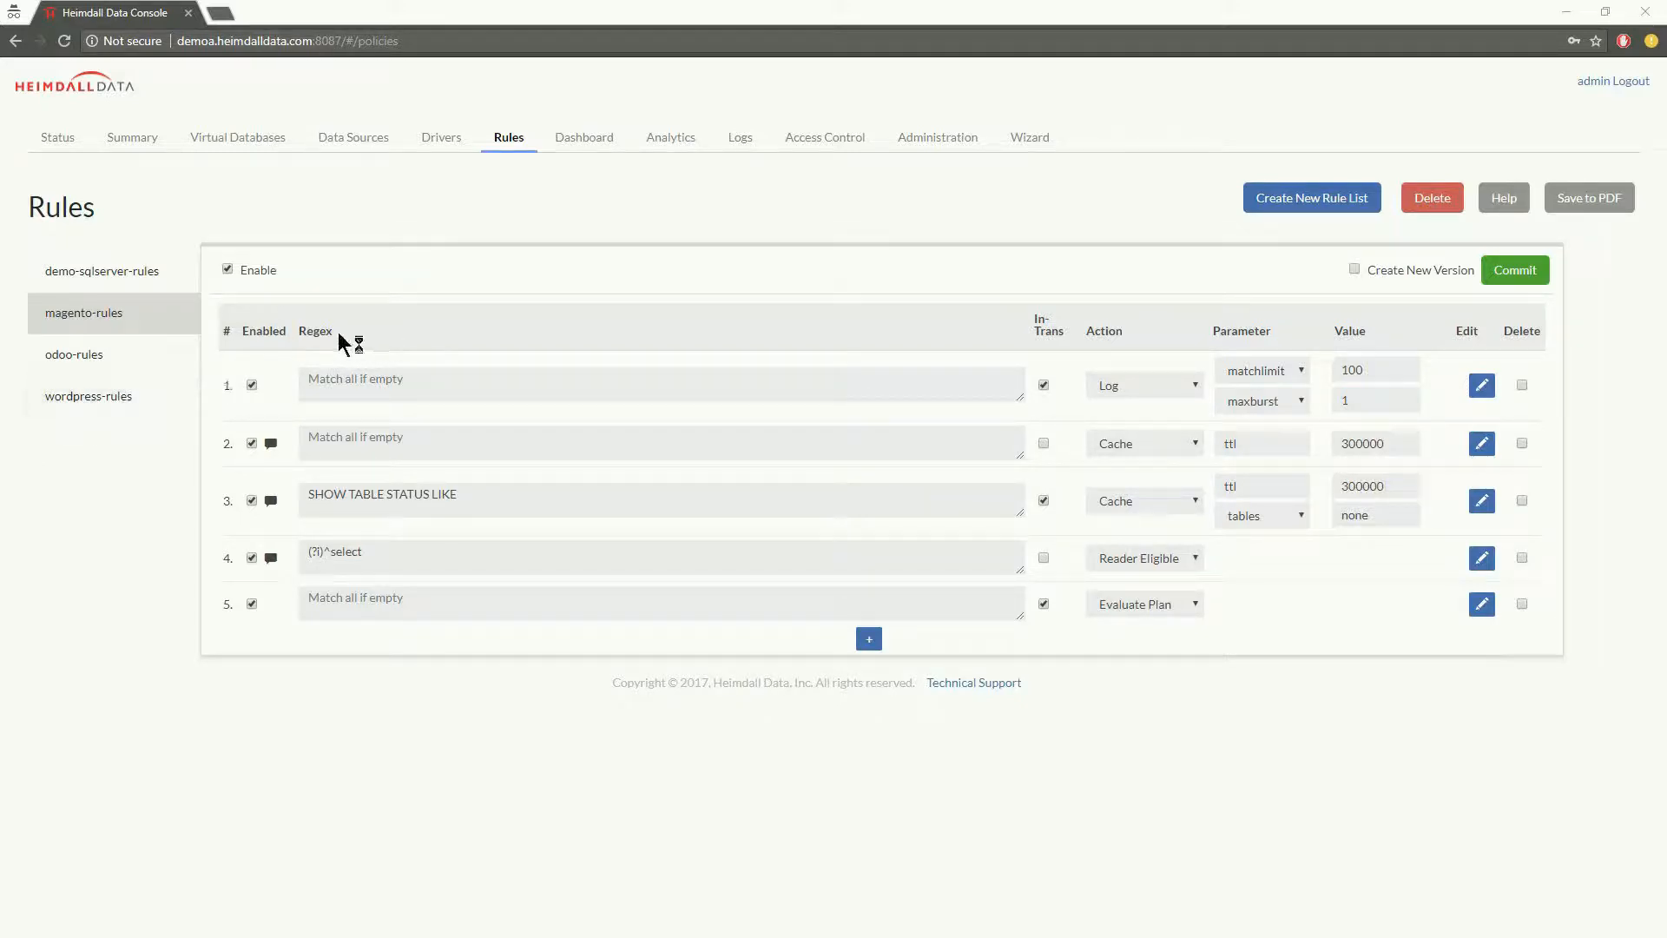
mouse_move(208, 530)
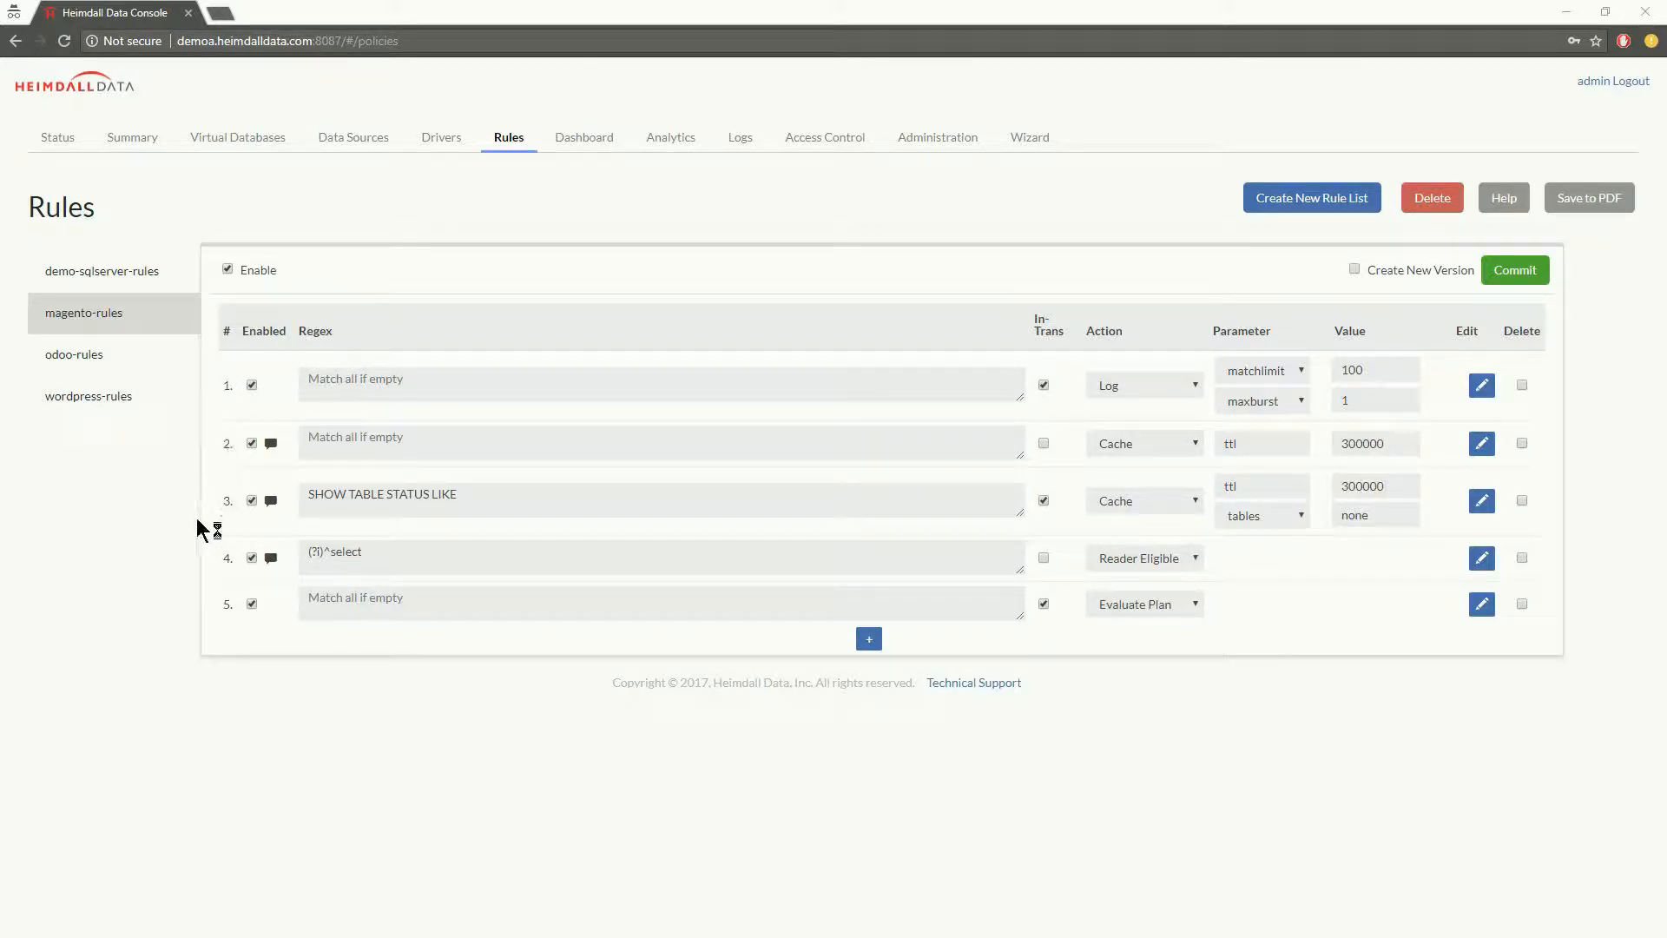
mouse_move(227, 638)
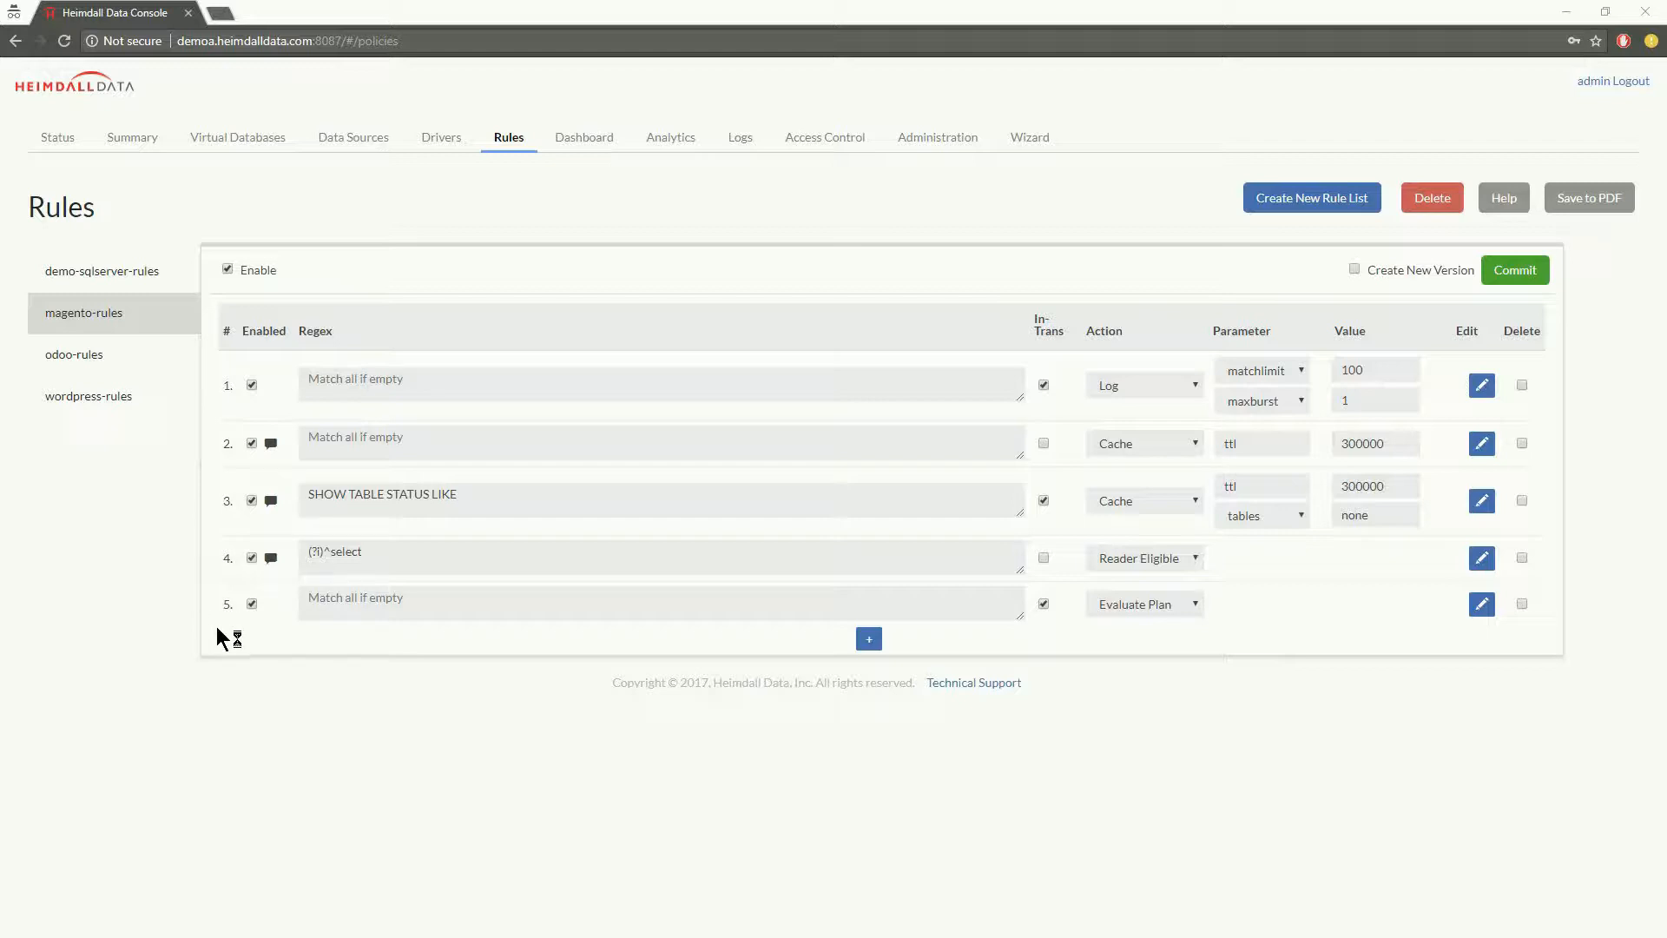
Step: View the magento virtual database configuration, then return to the rule lists
left_click(238, 136)
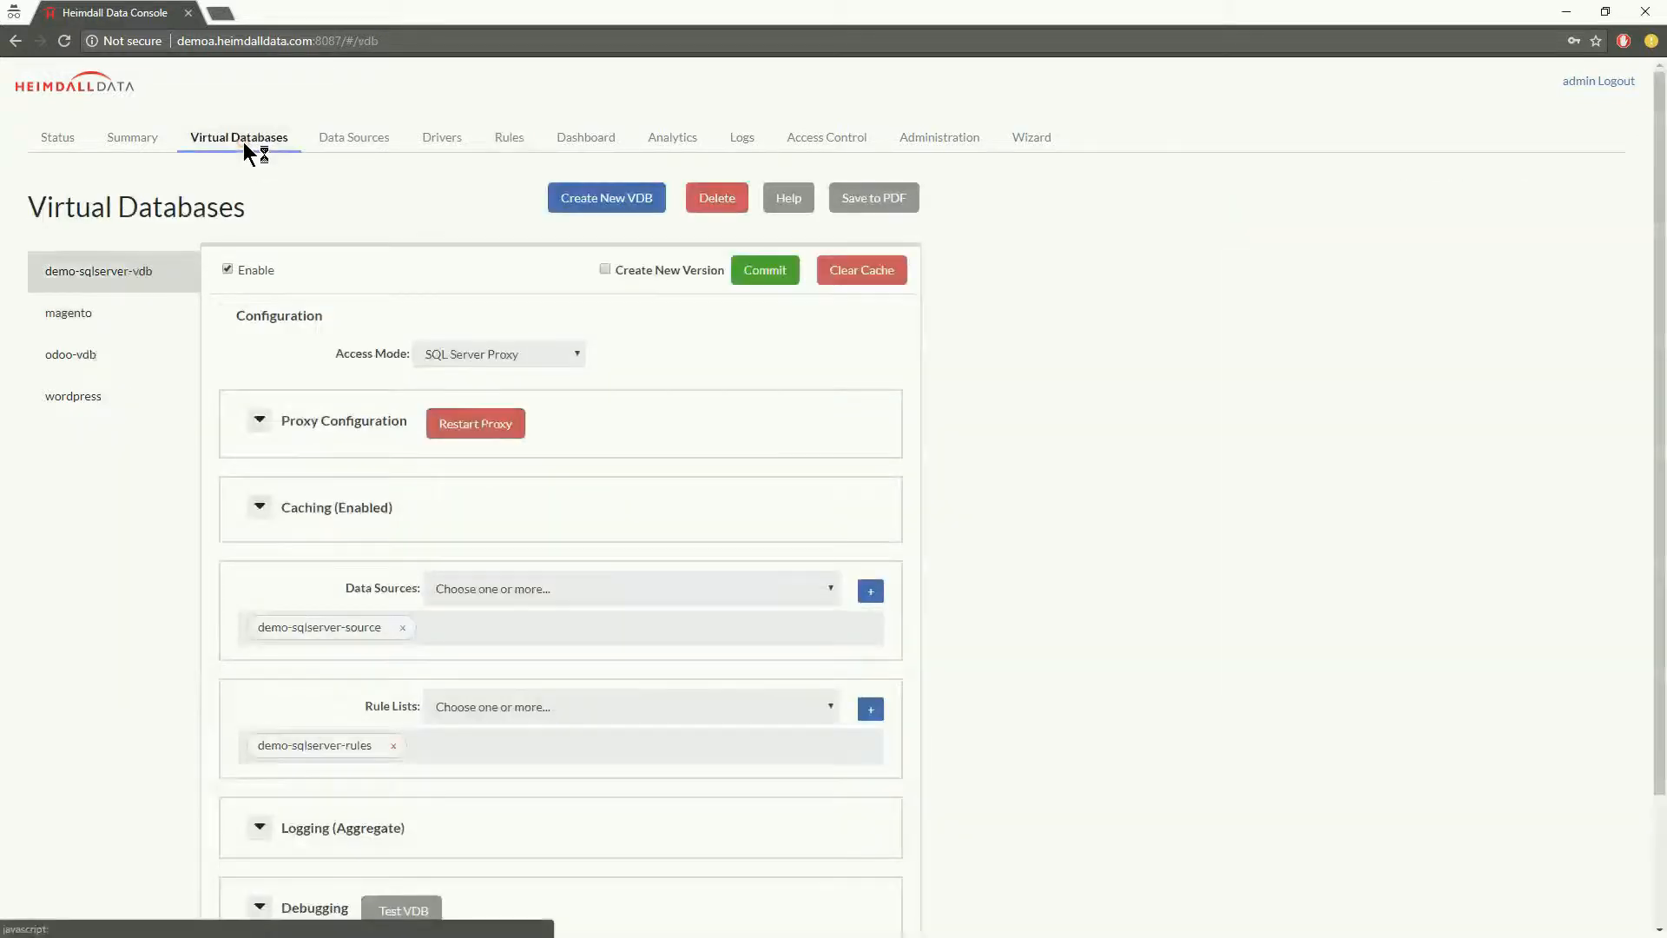
left_click(68, 313)
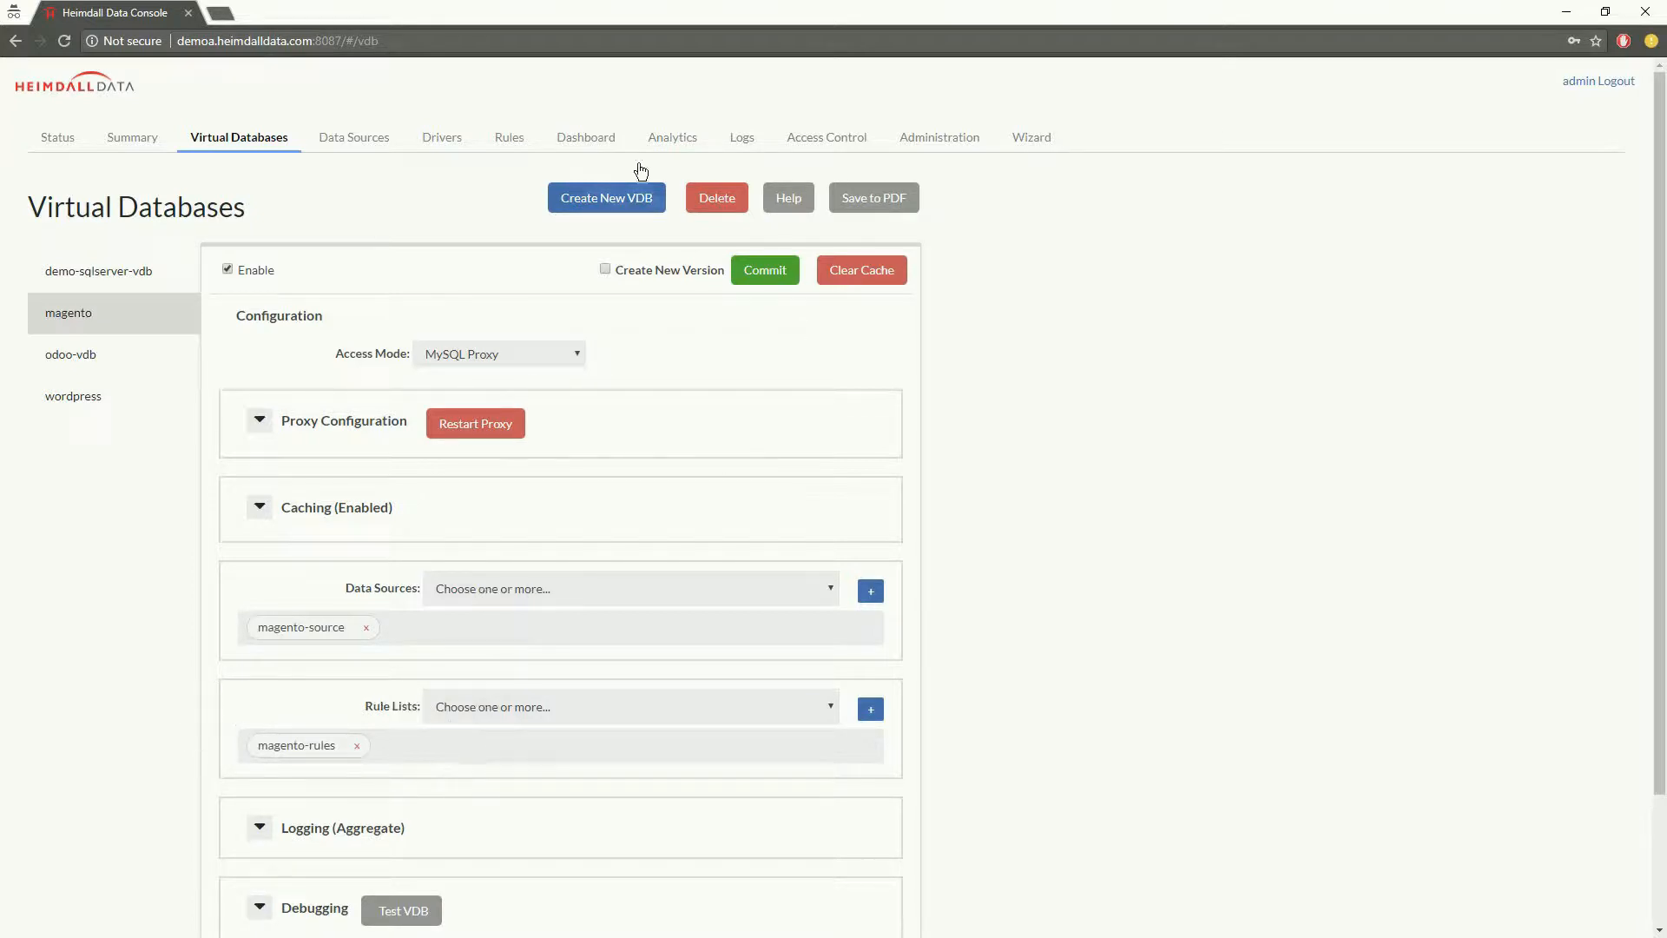
left_click(508, 137)
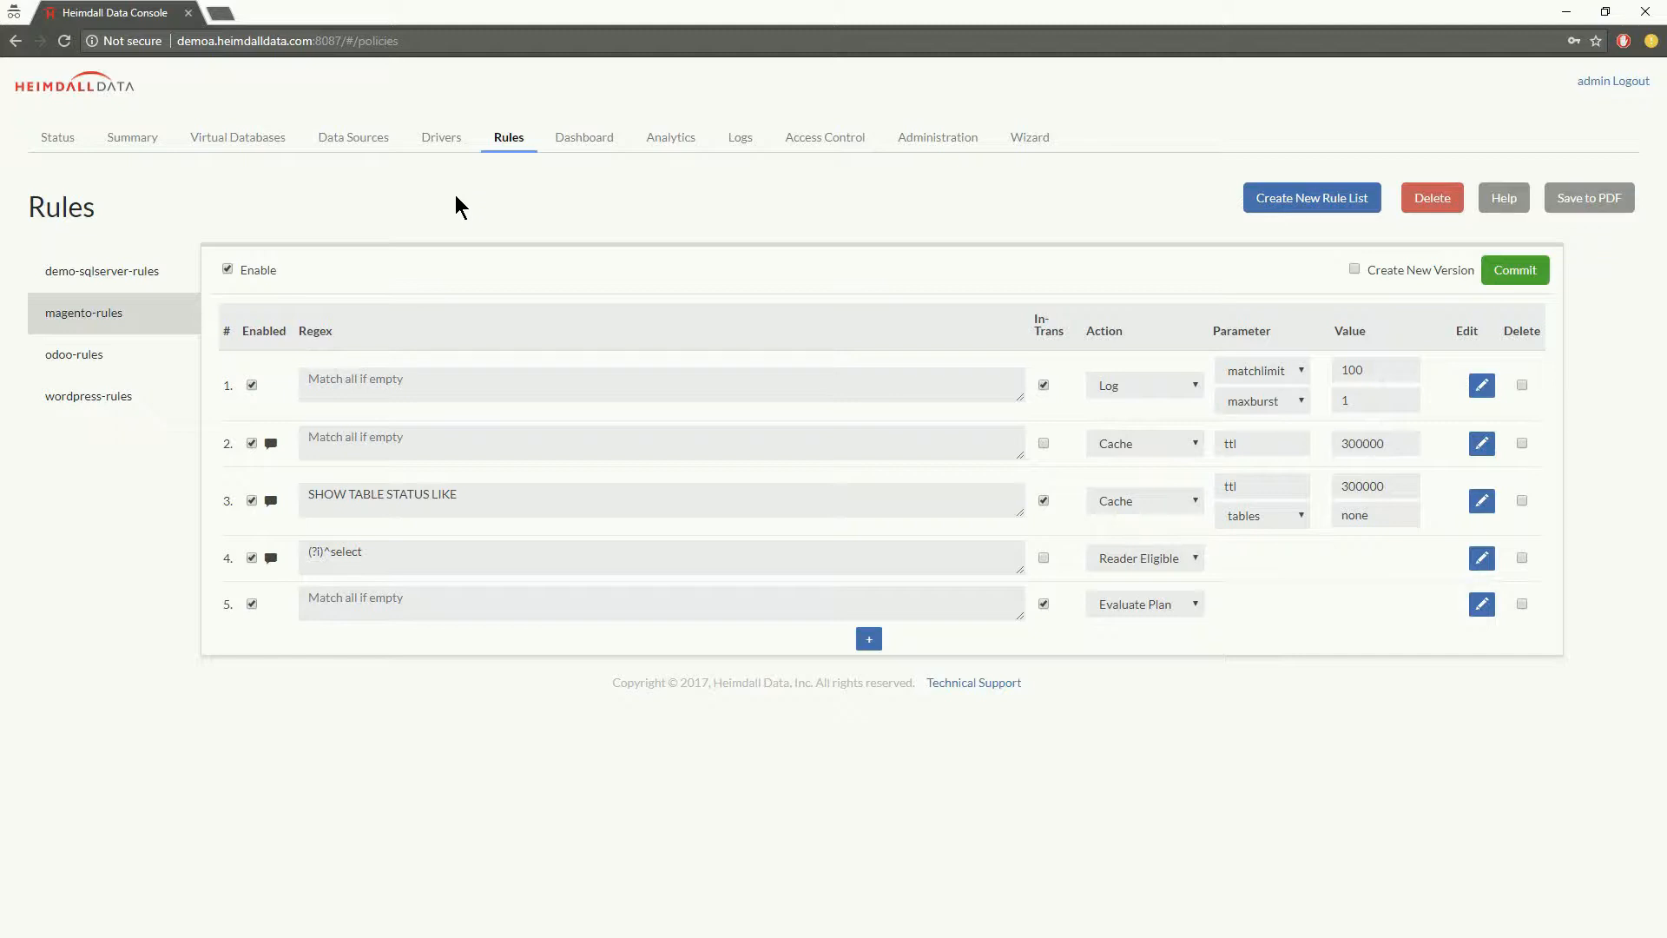
mouse_move(446, 195)
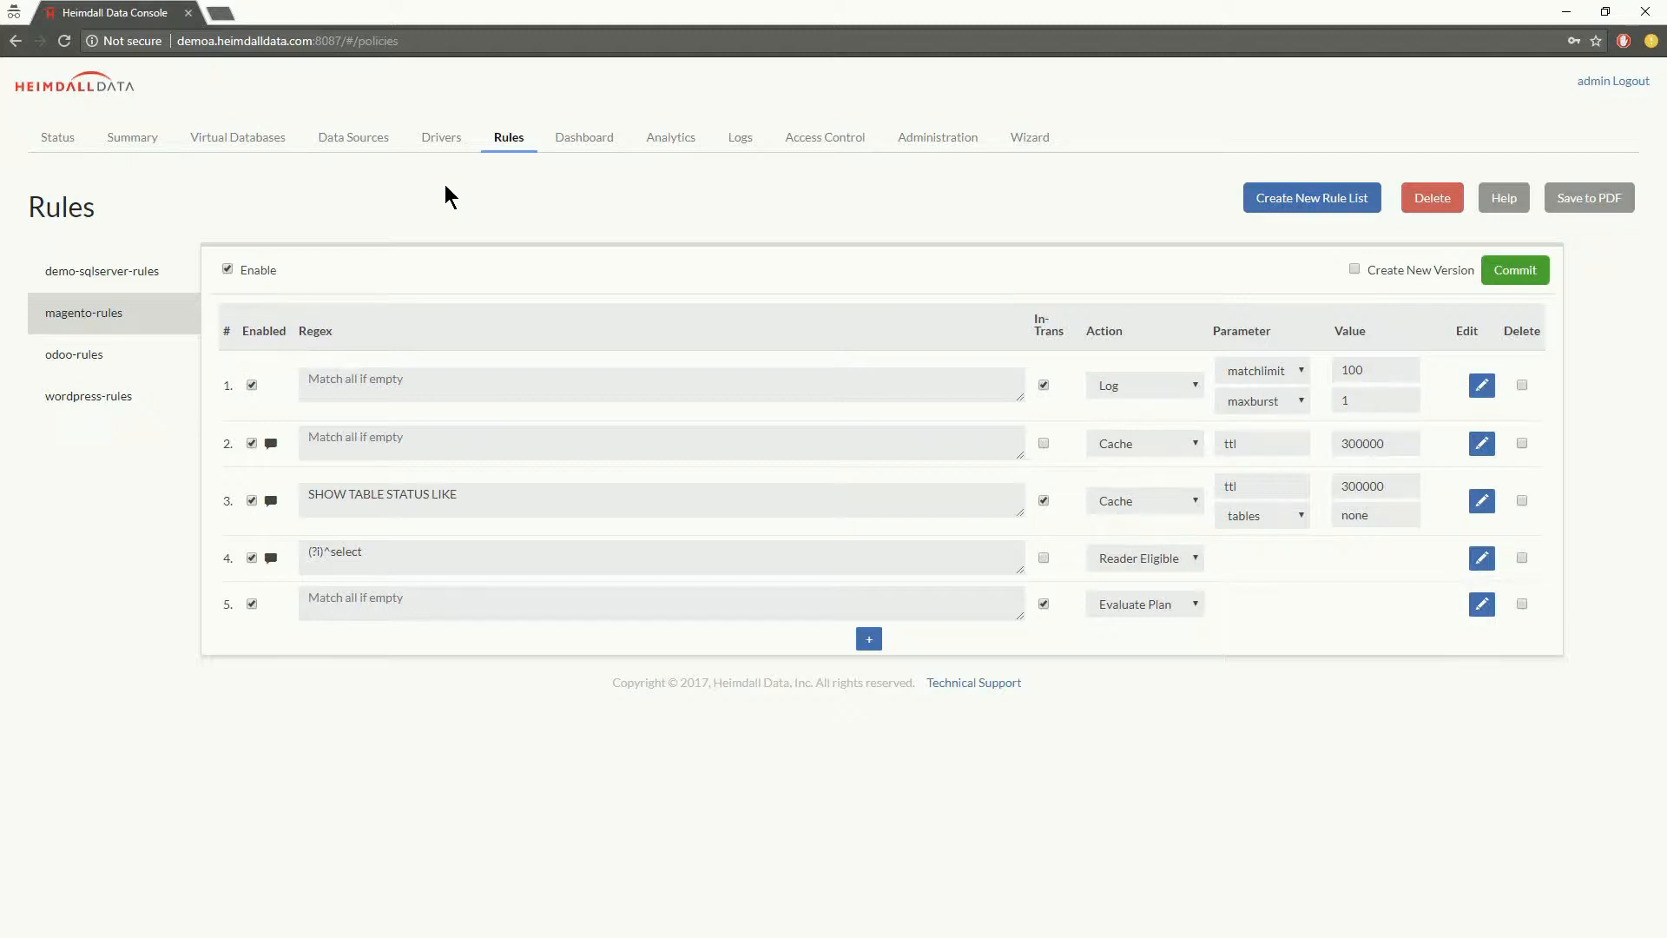
mouse_move(434, 202)
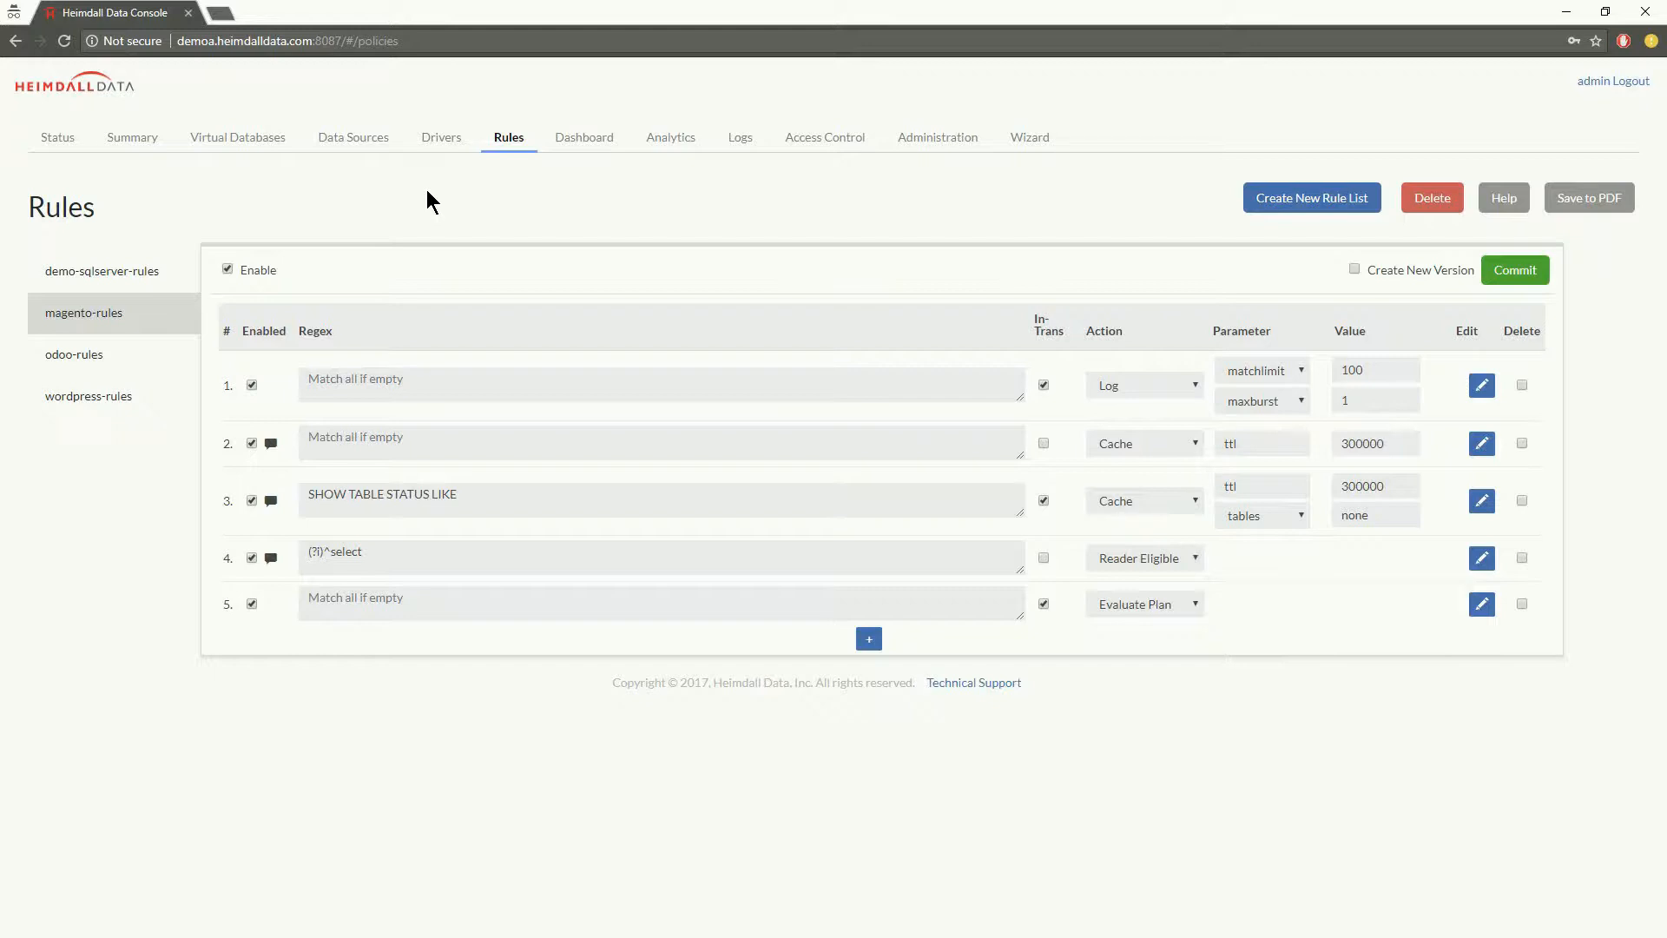
Step: Add a new Log rule to magento-rules and enter 100000 as rule 3's ttl value
left_click(867, 639)
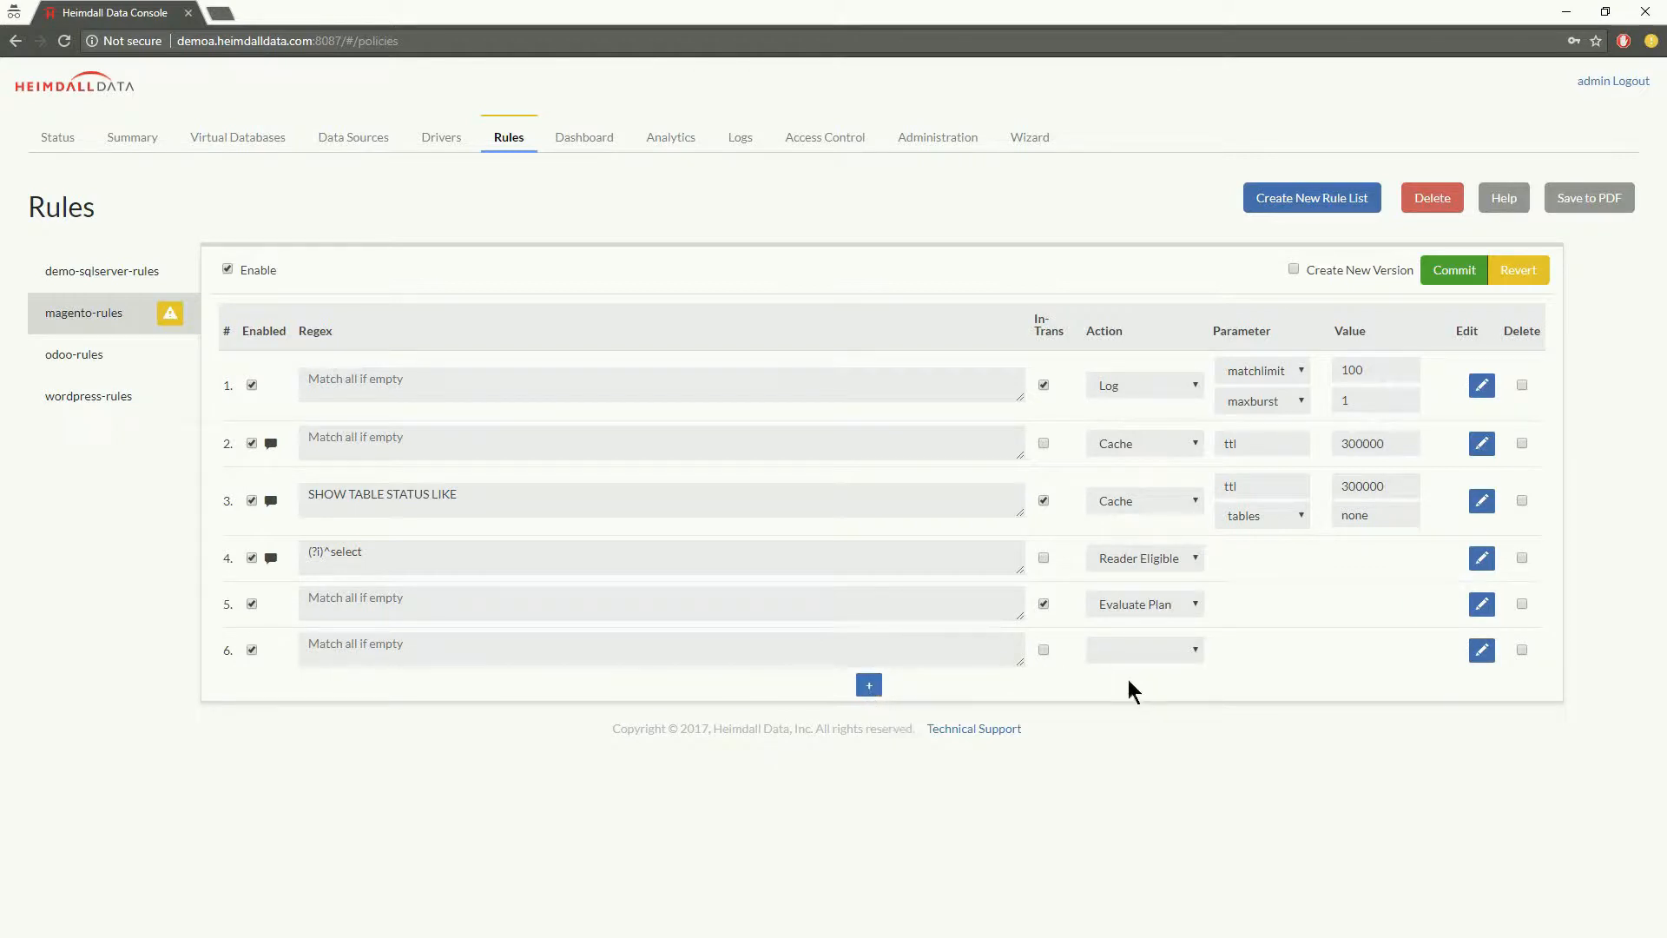
left_click(1144, 649)
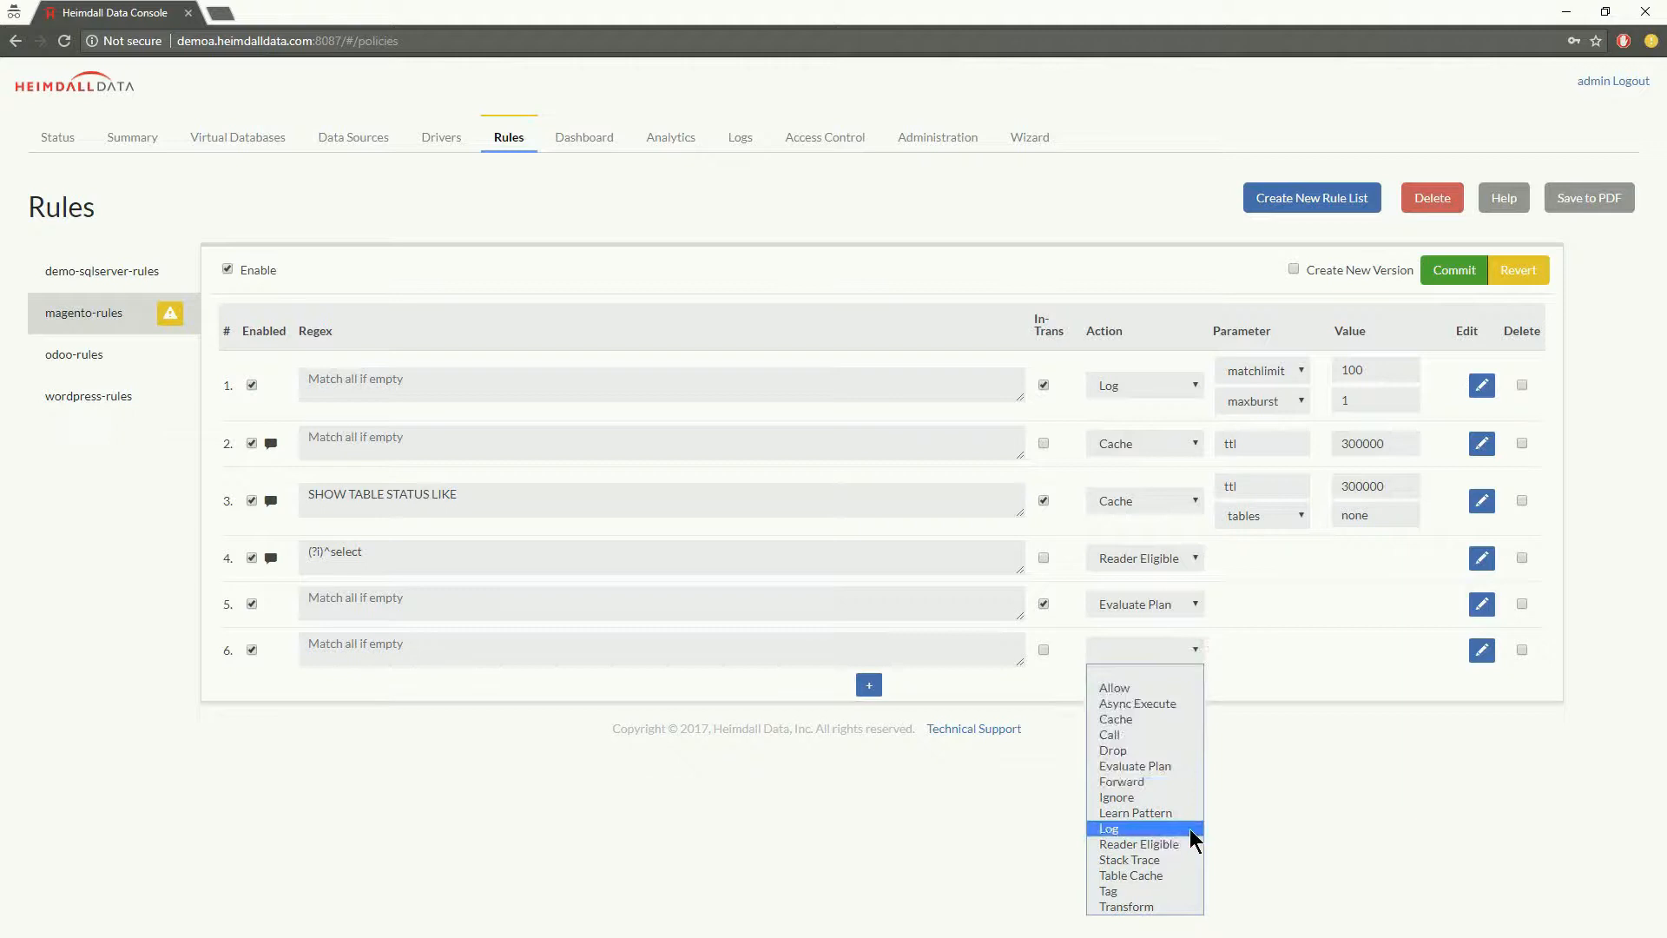
left_click(1108, 829)
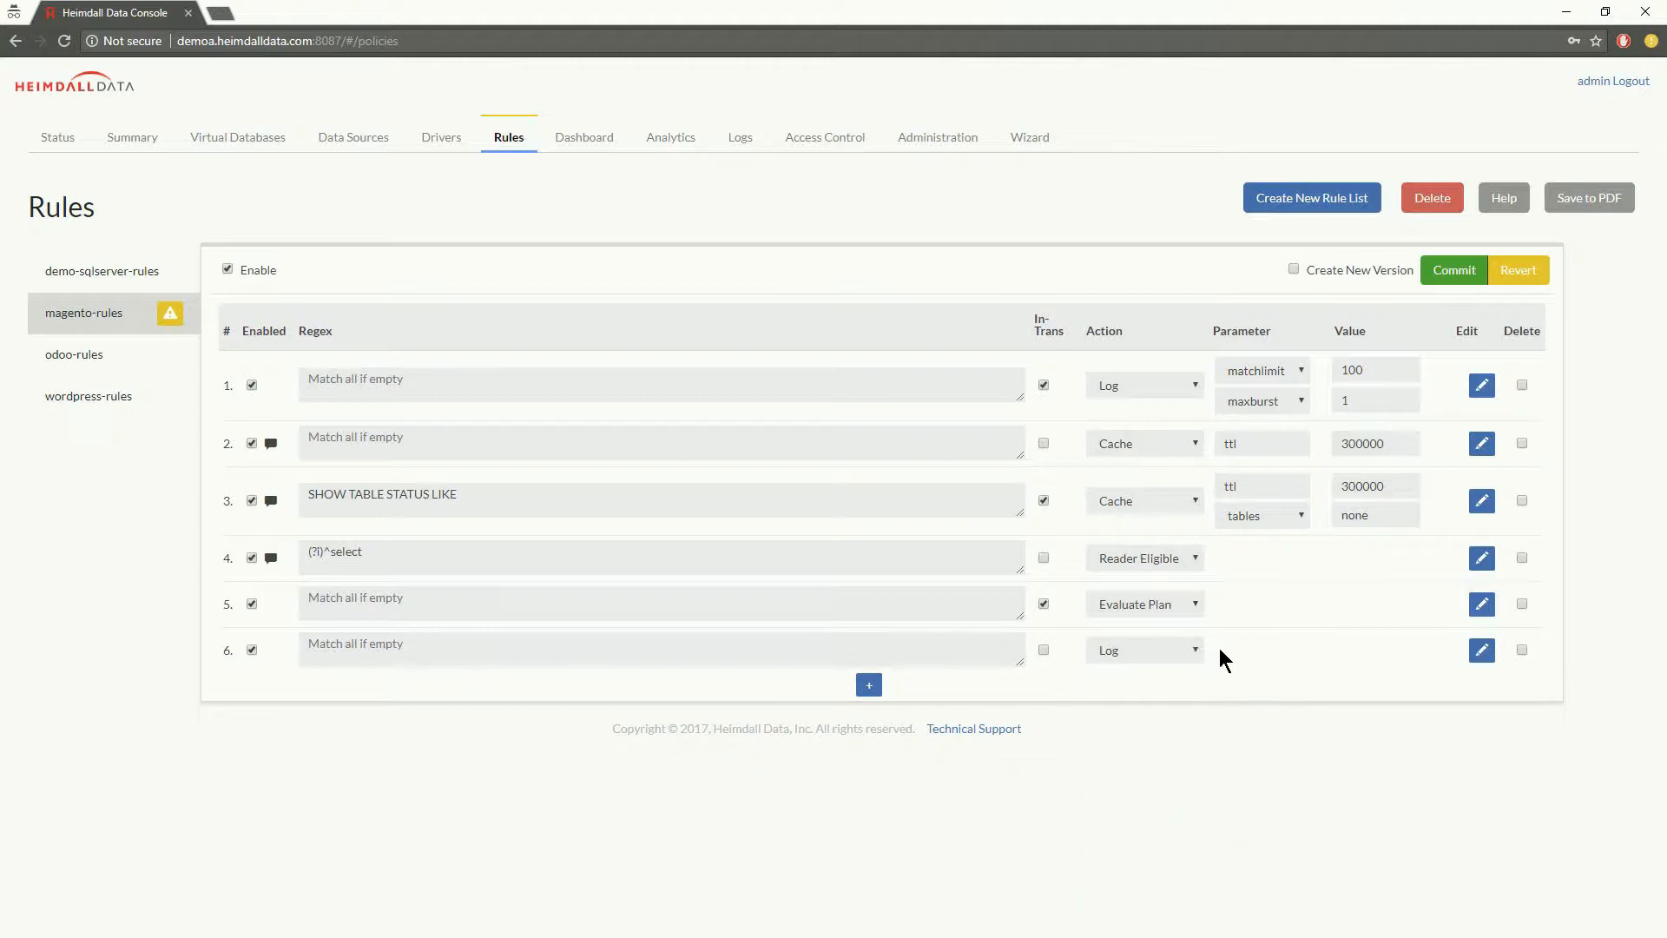
mouse_move(1481, 650)
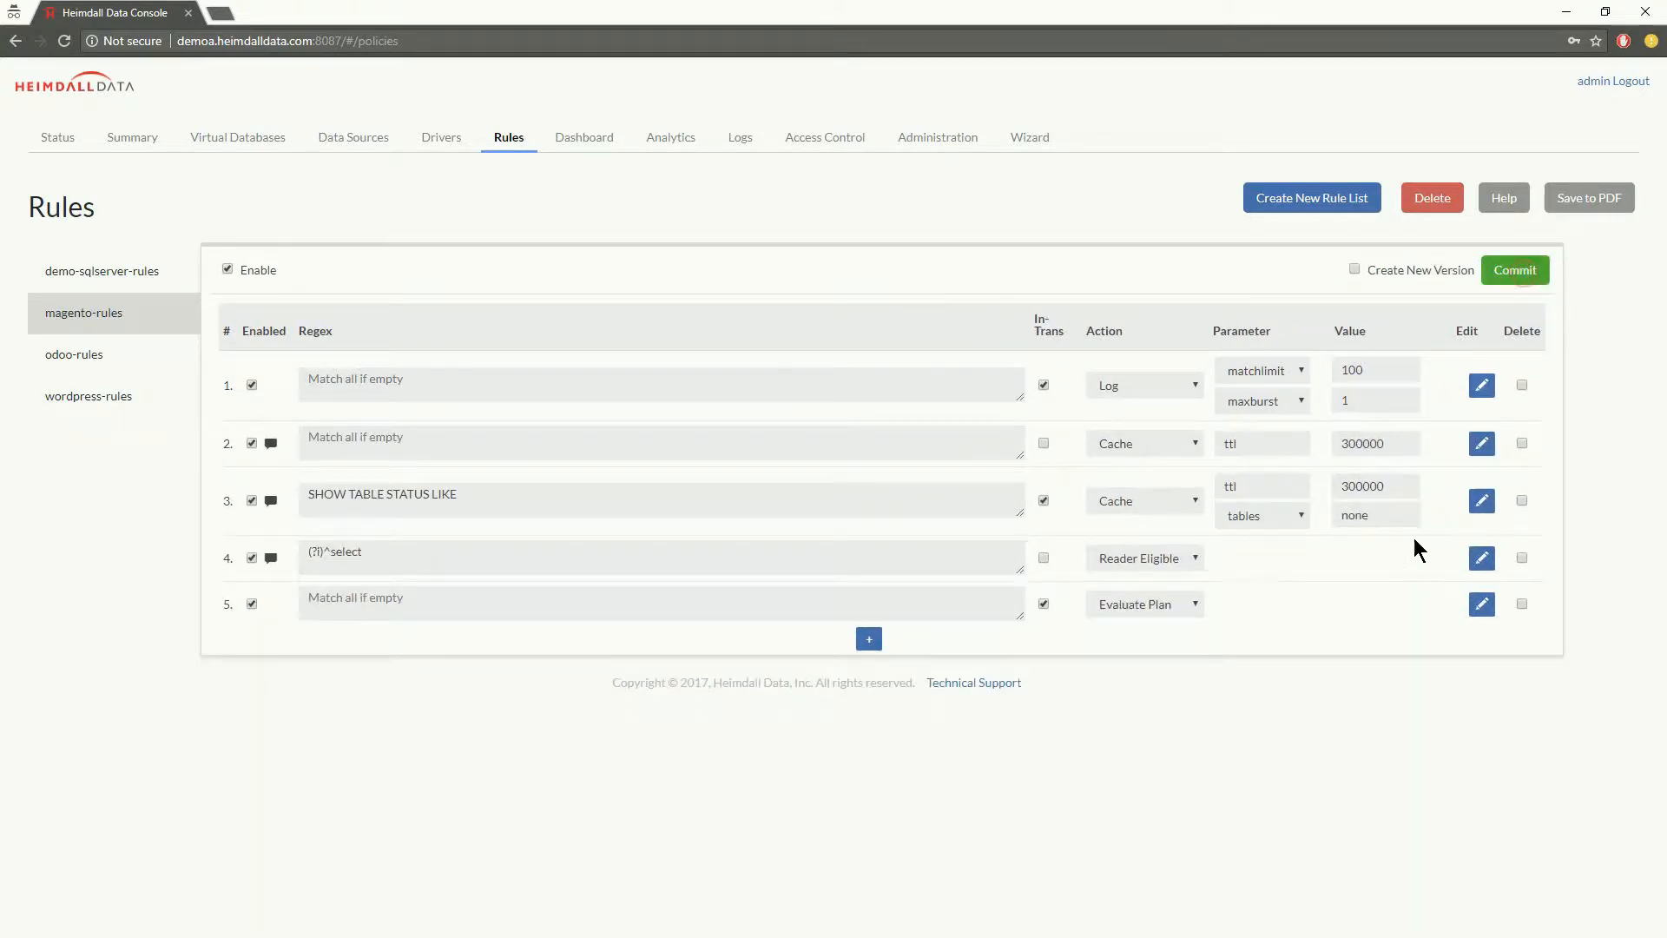
mouse_move(267, 652)
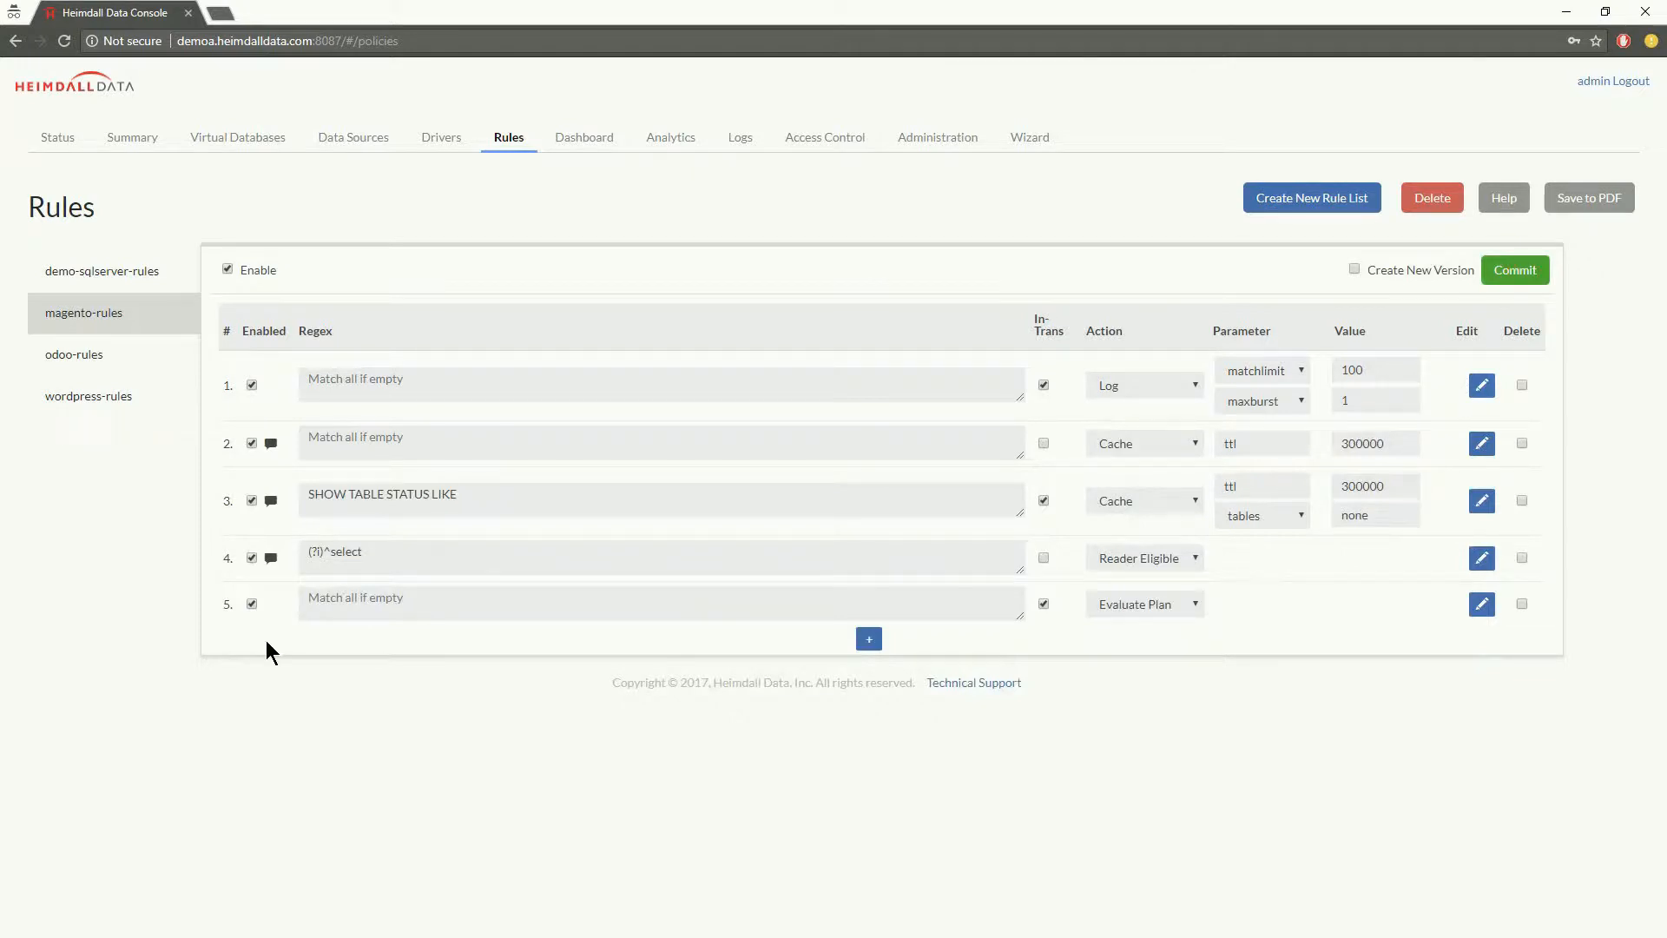
double_click(421, 494)
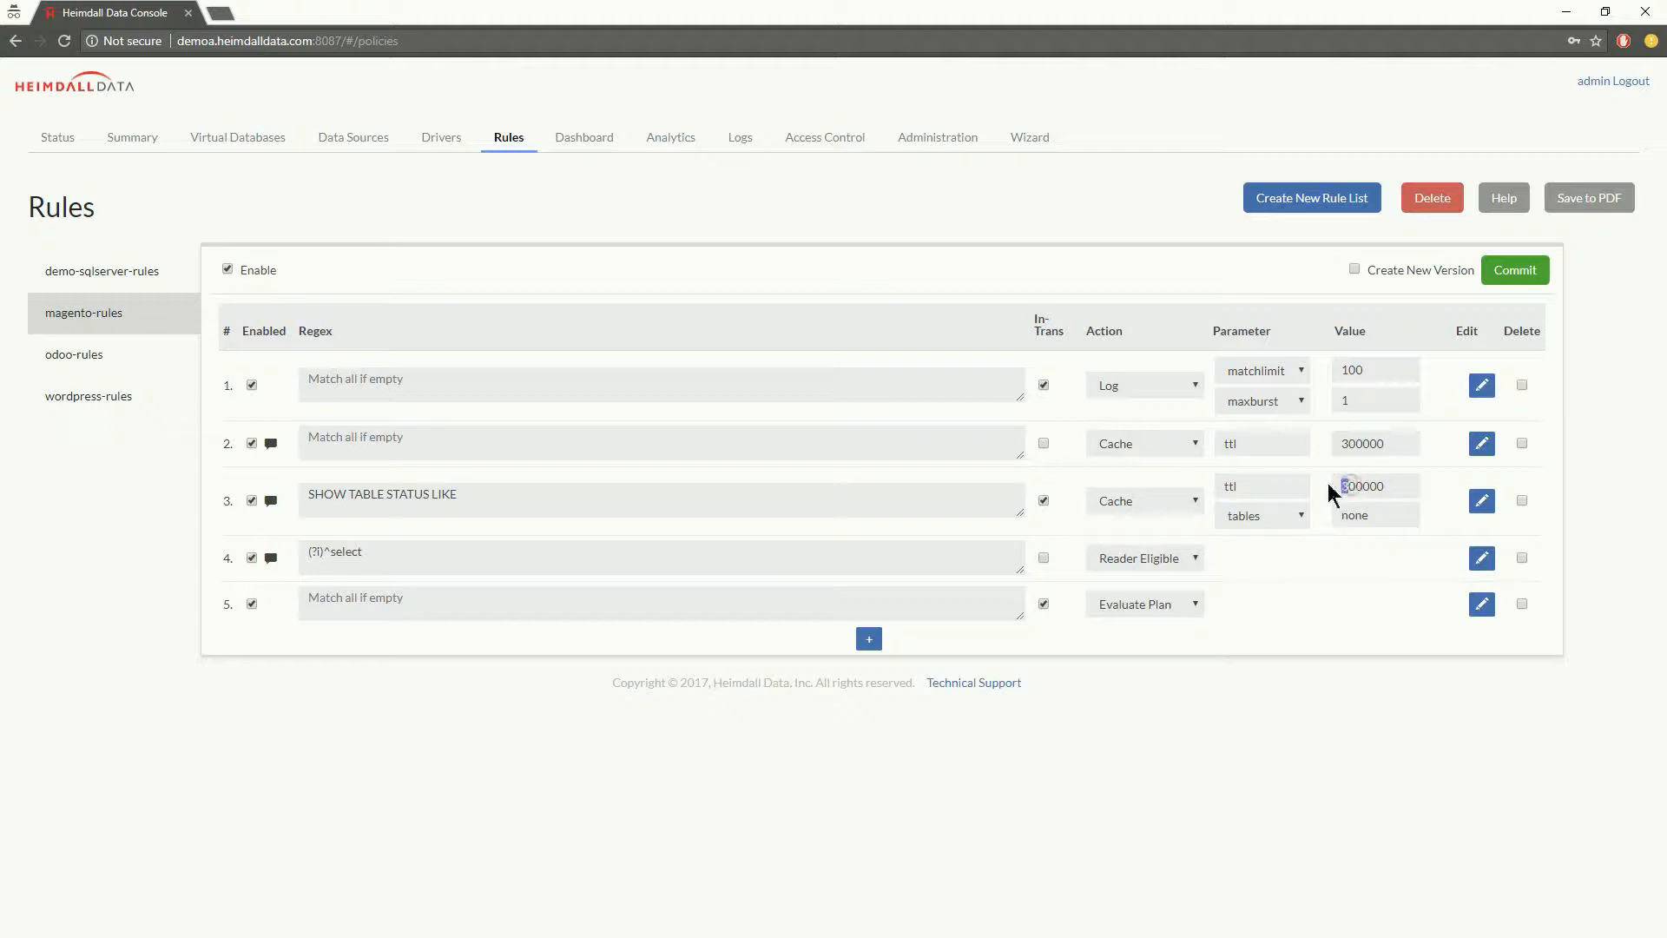
type("100000")
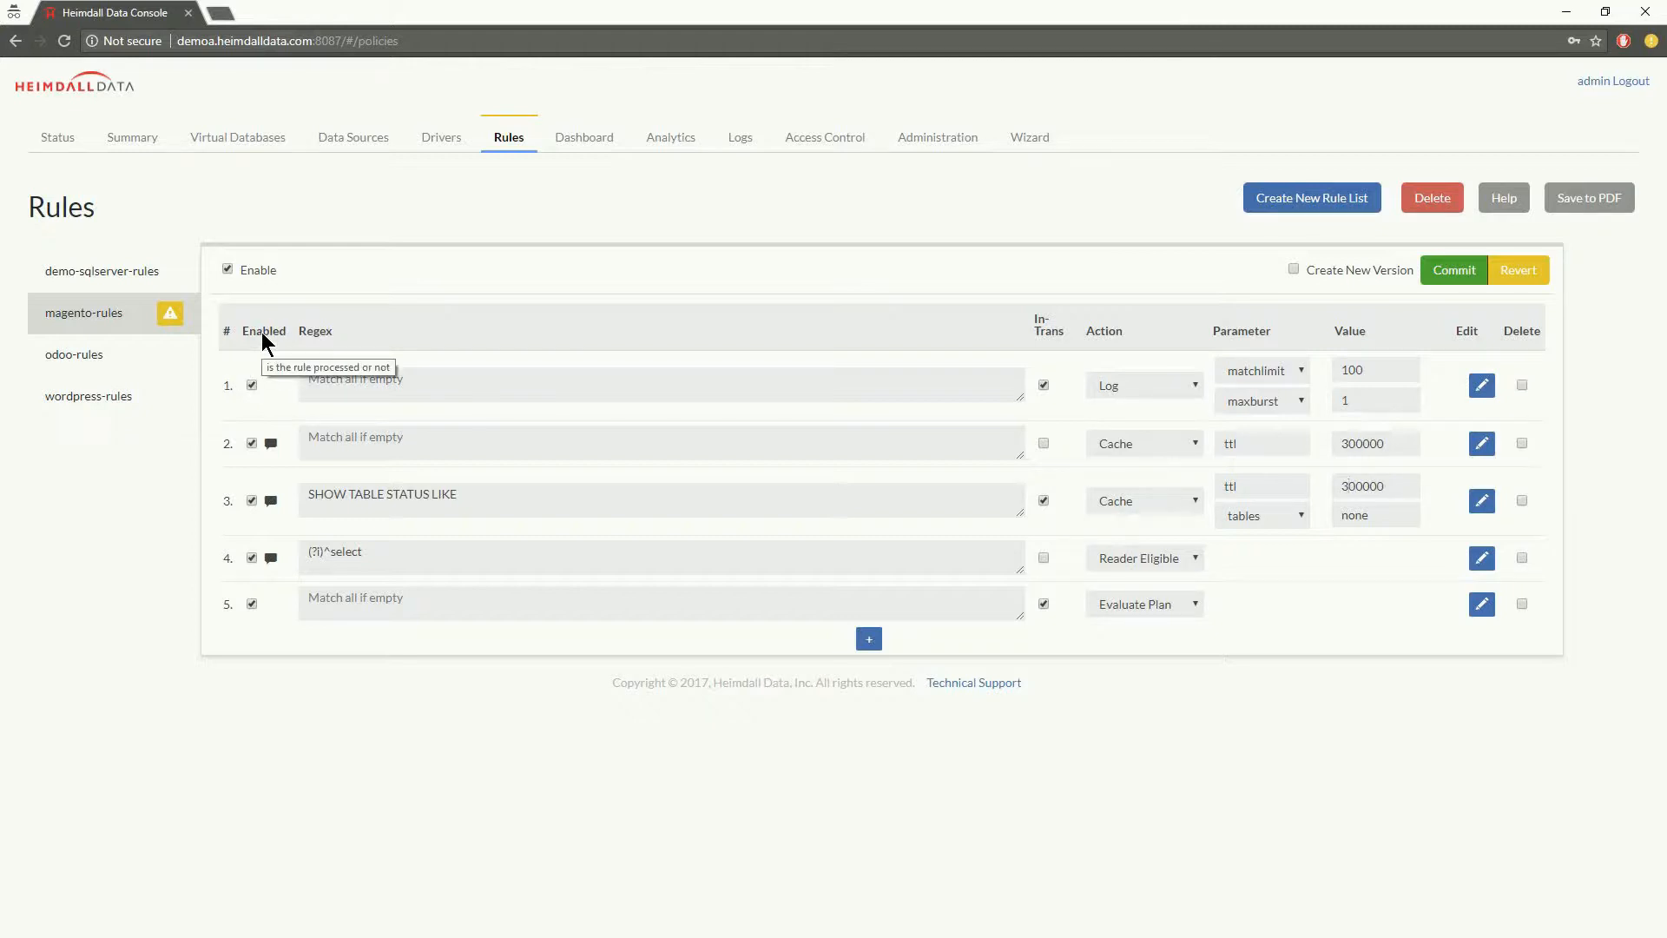
mouse_move(274, 404)
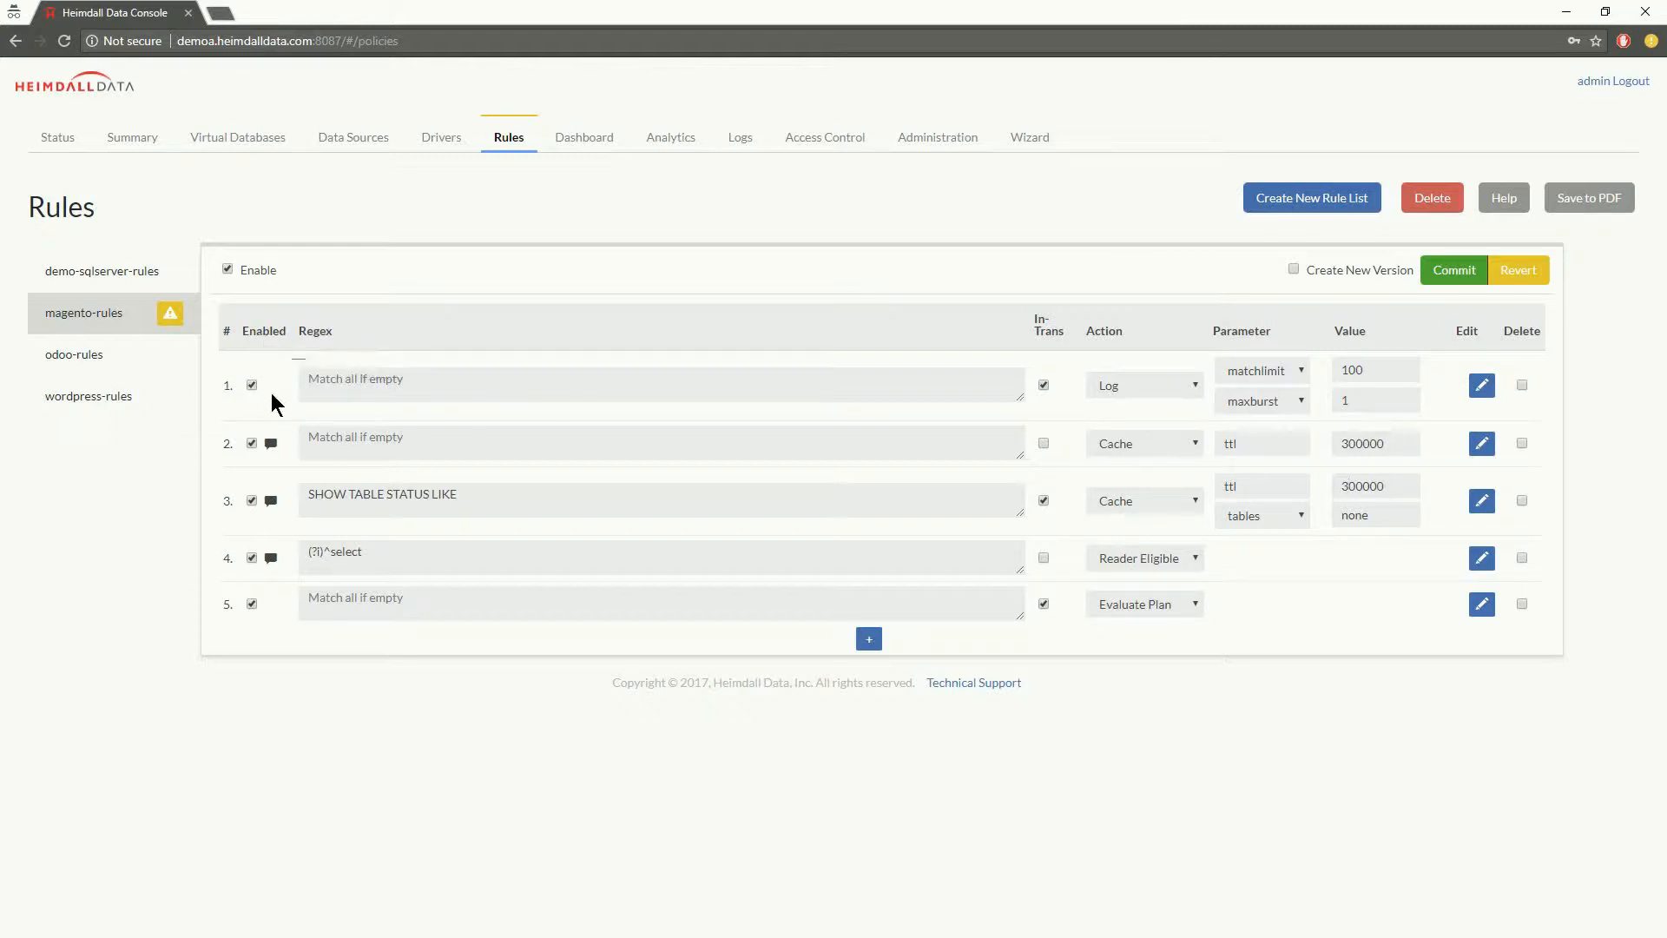
left_click(425, 384)
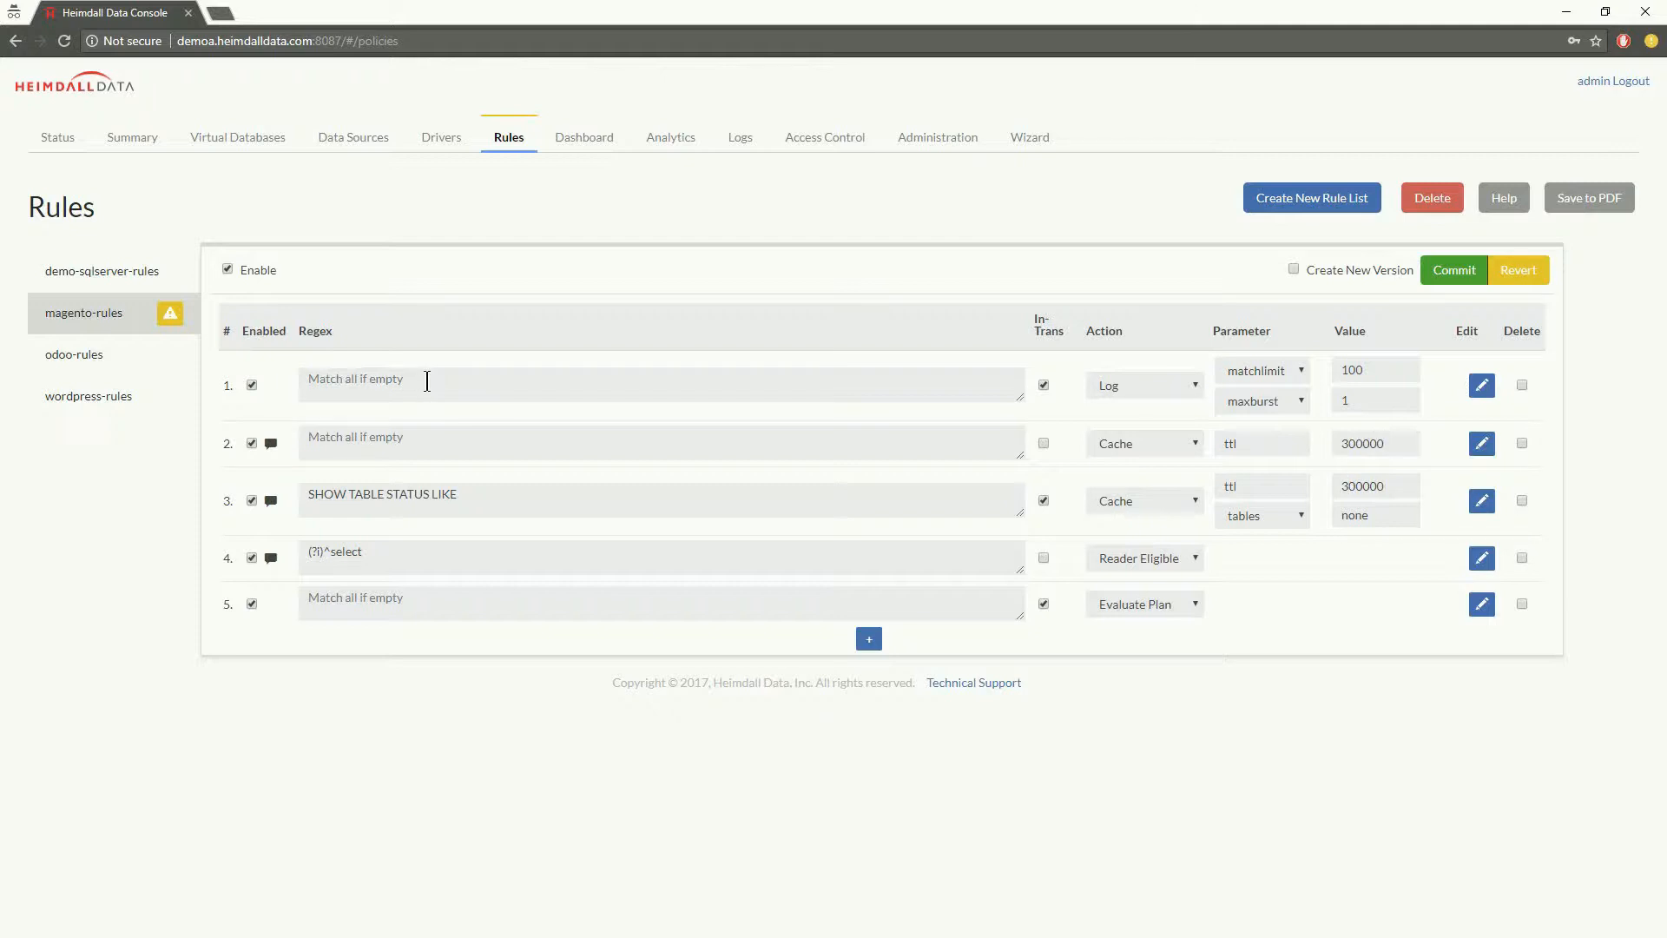
mouse_move(316, 337)
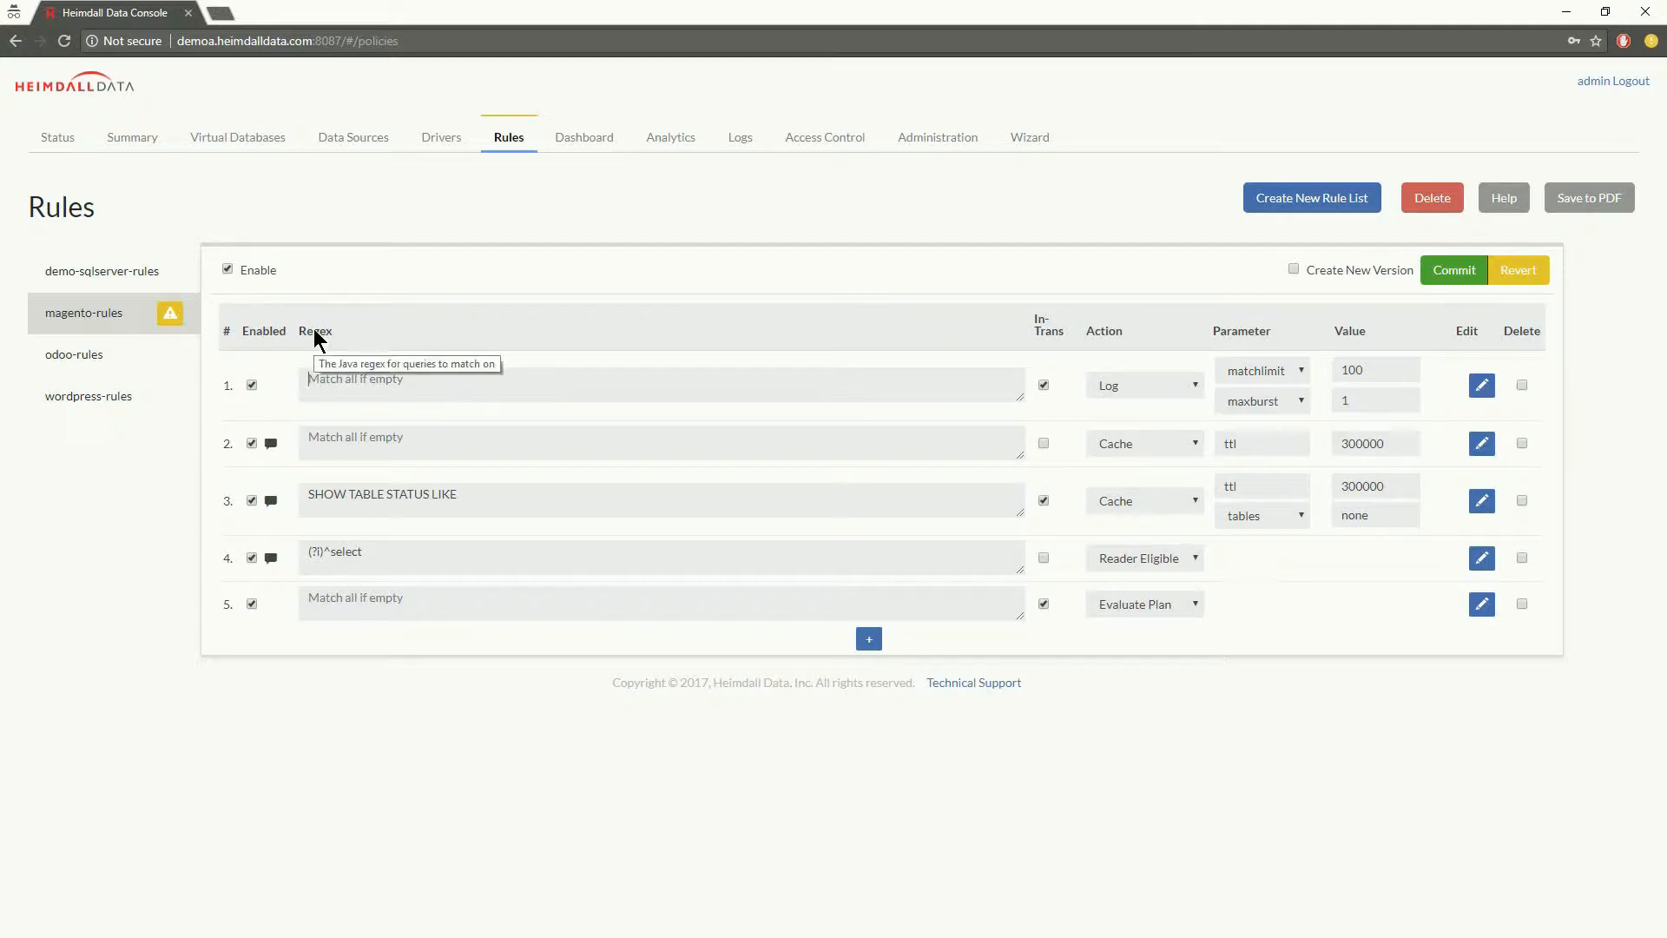
mouse_move(383, 369)
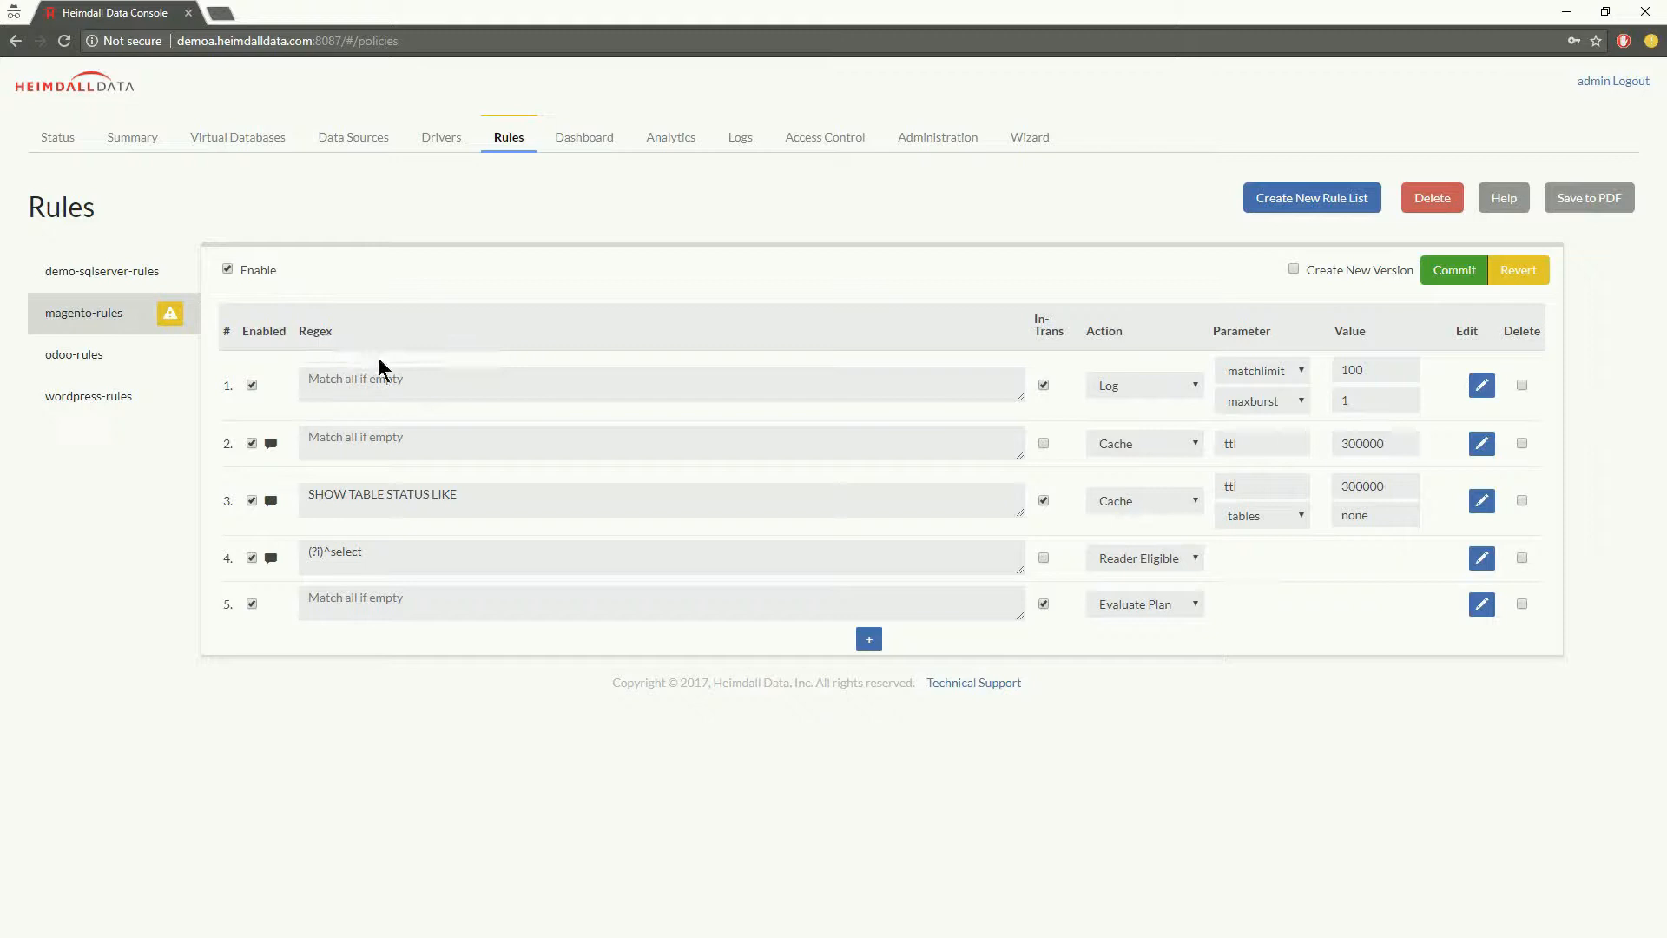
left_click(415, 384)
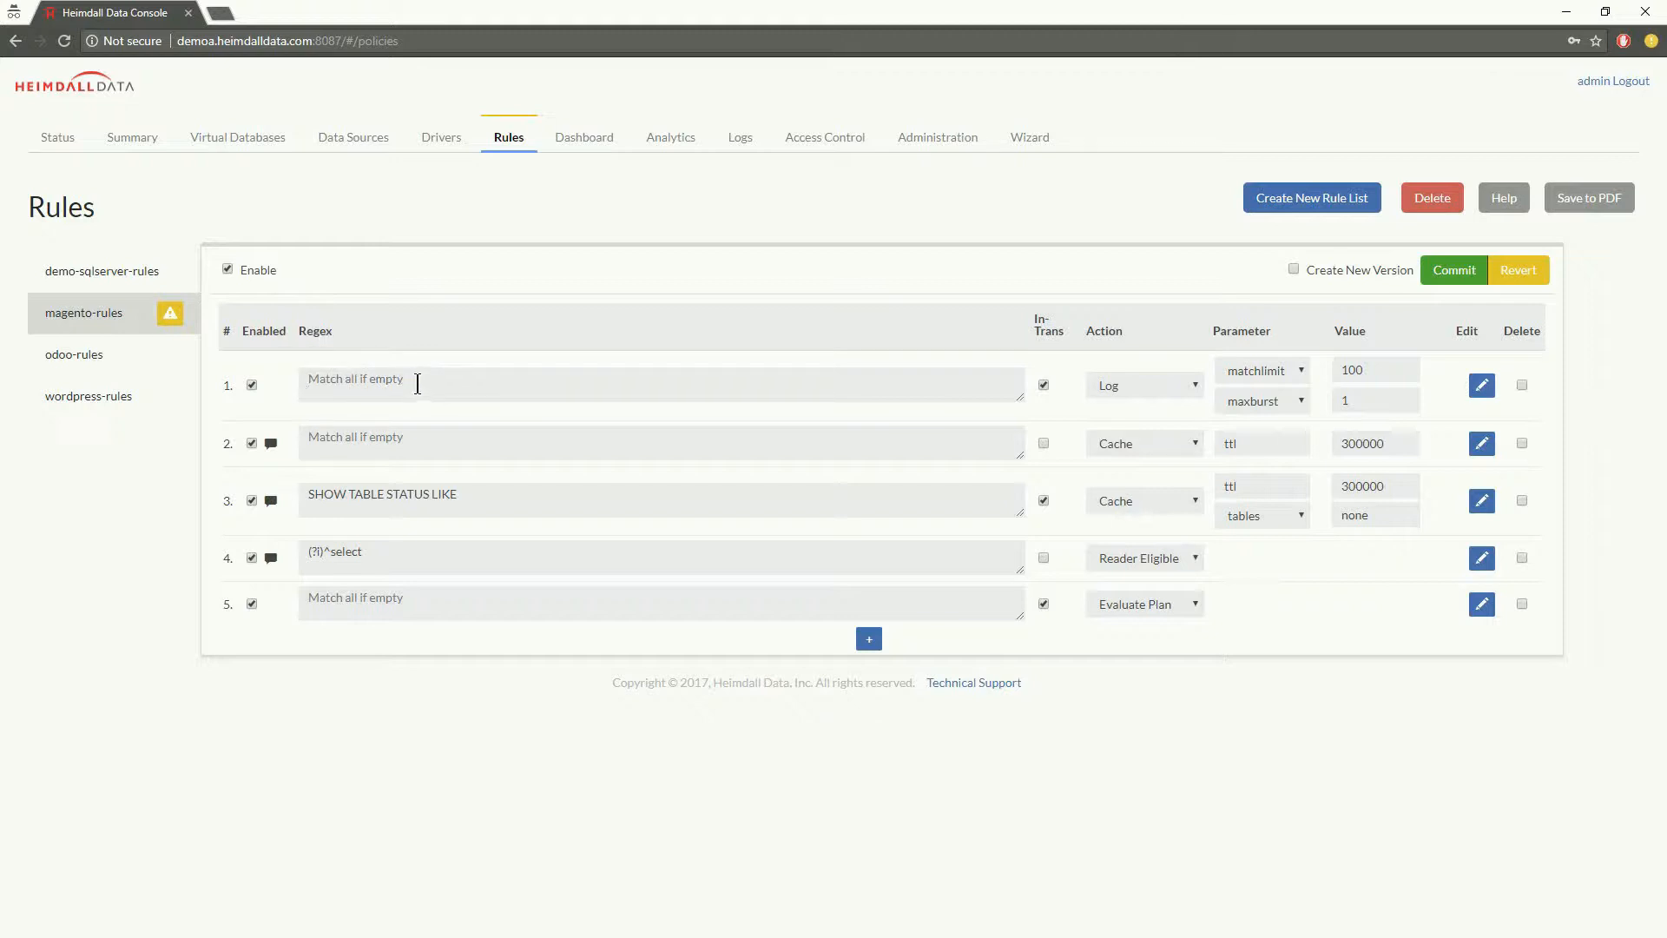
left_click(1502, 198)
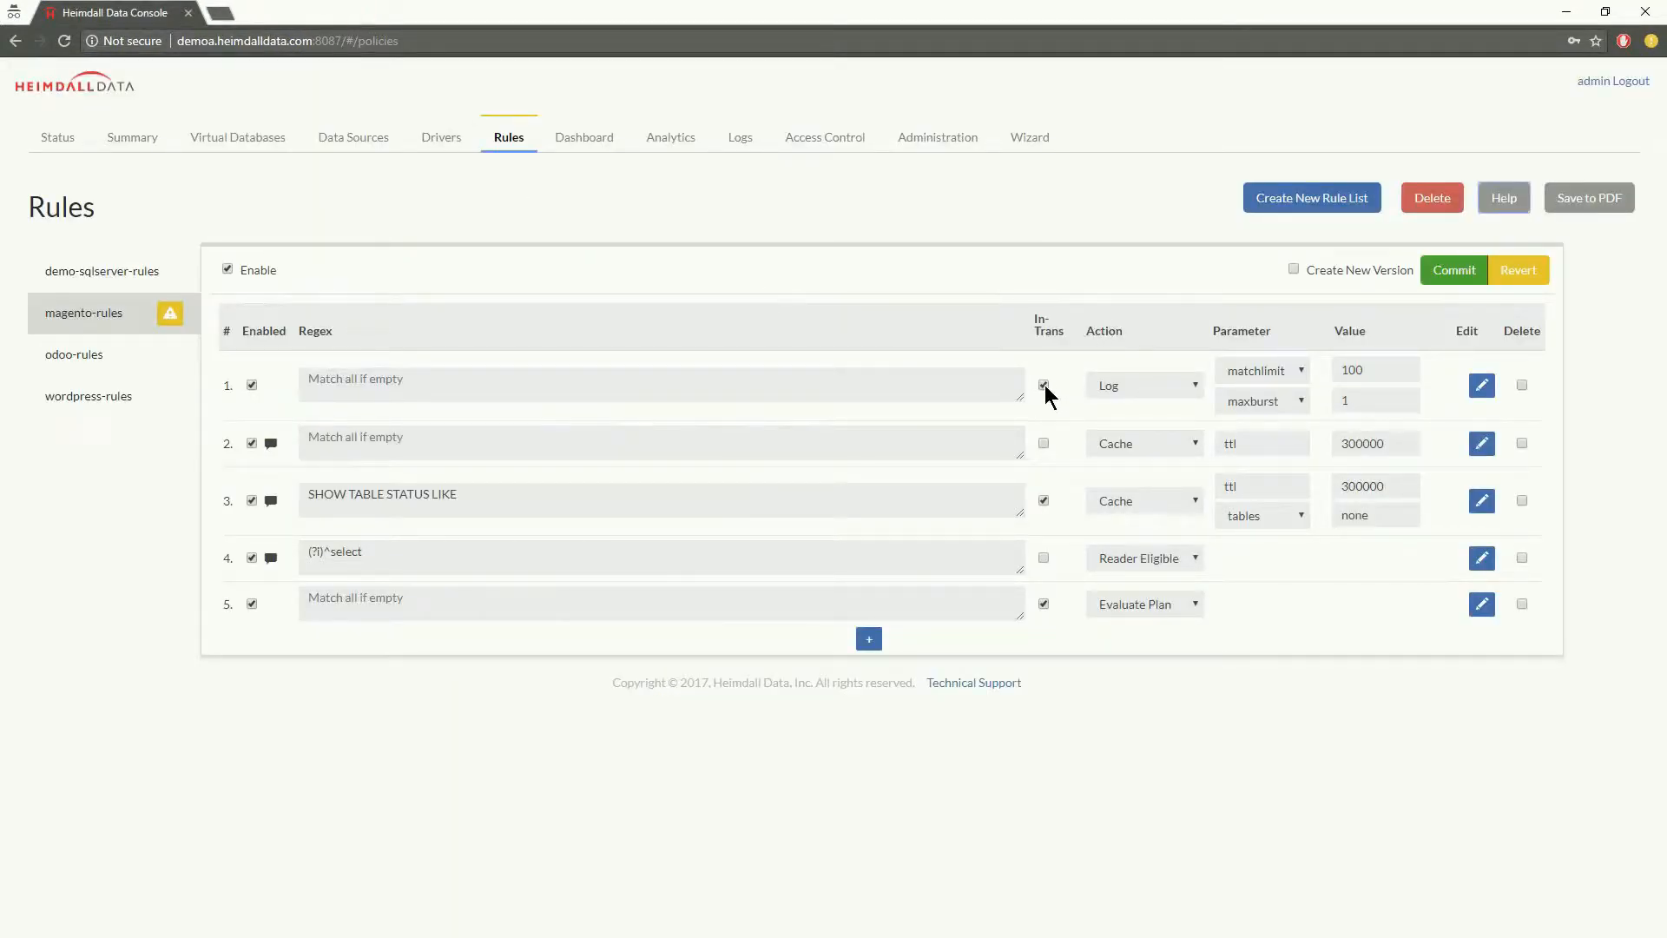
mouse_move(1046, 331)
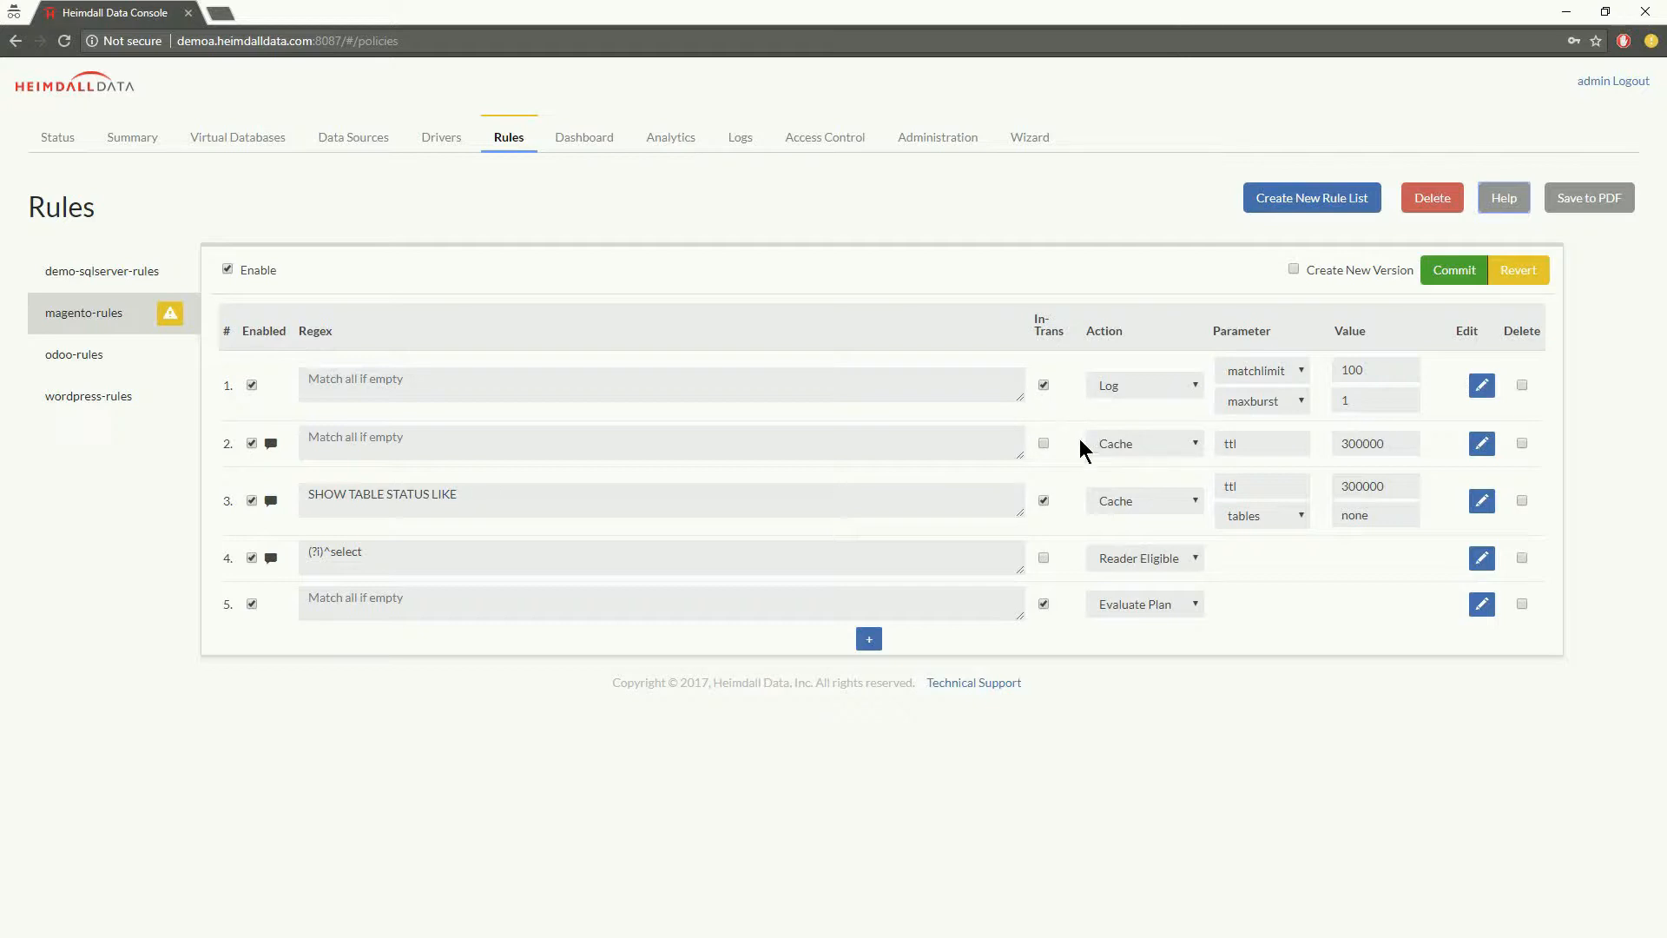
mouse_move(1073, 447)
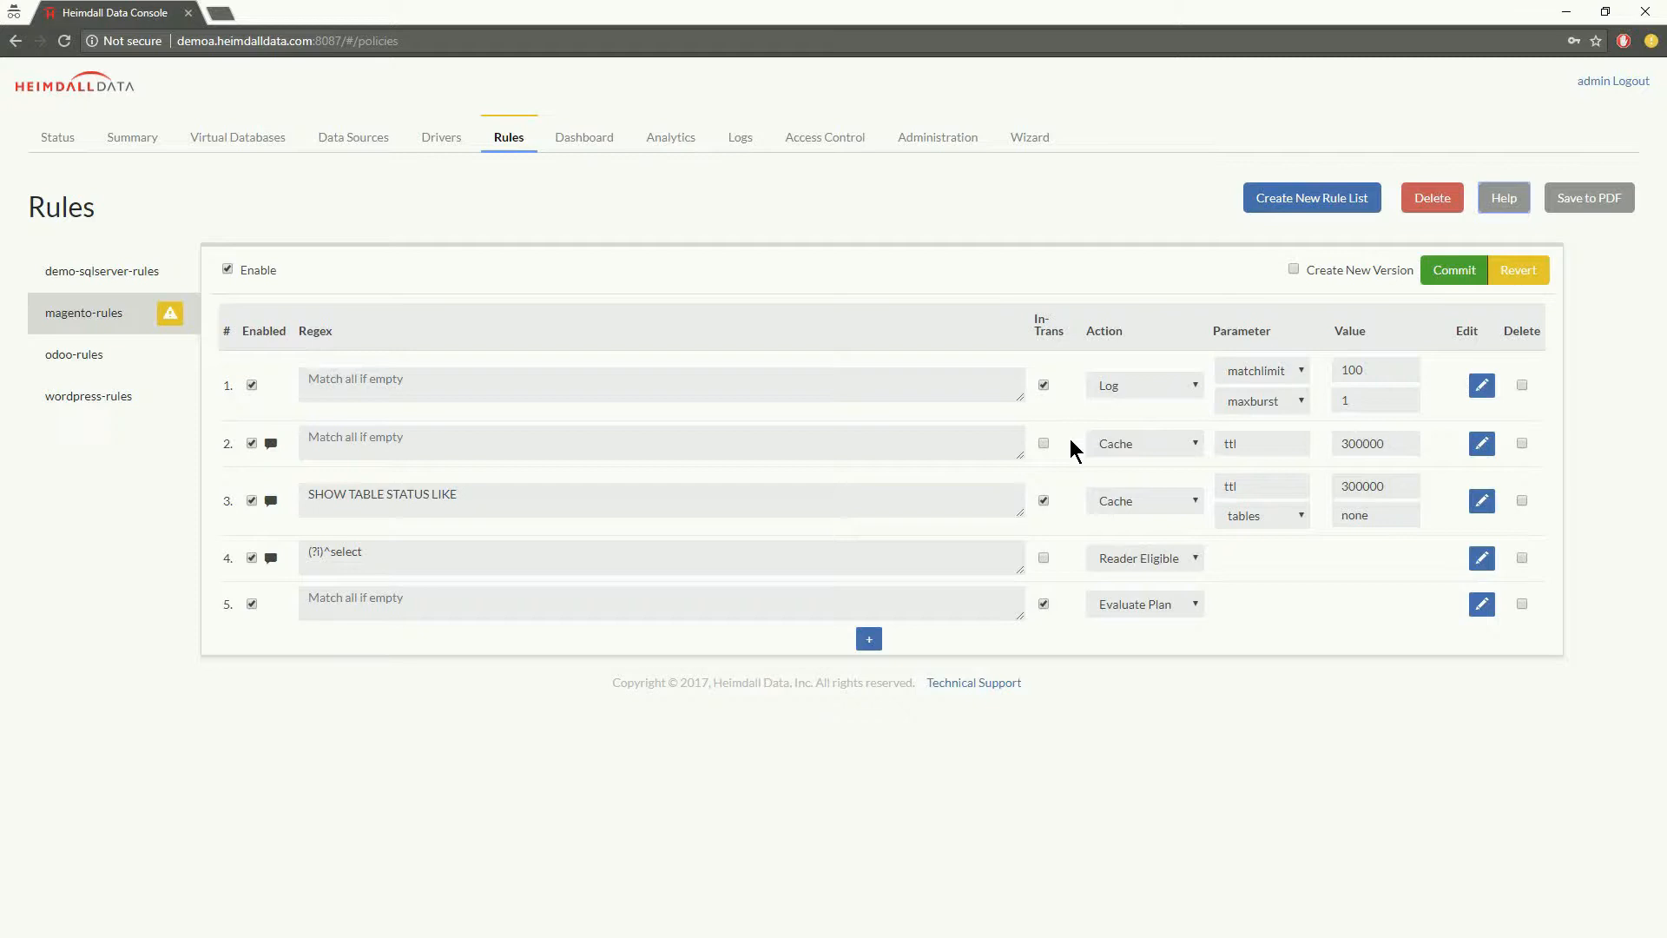
mouse_move(1111, 392)
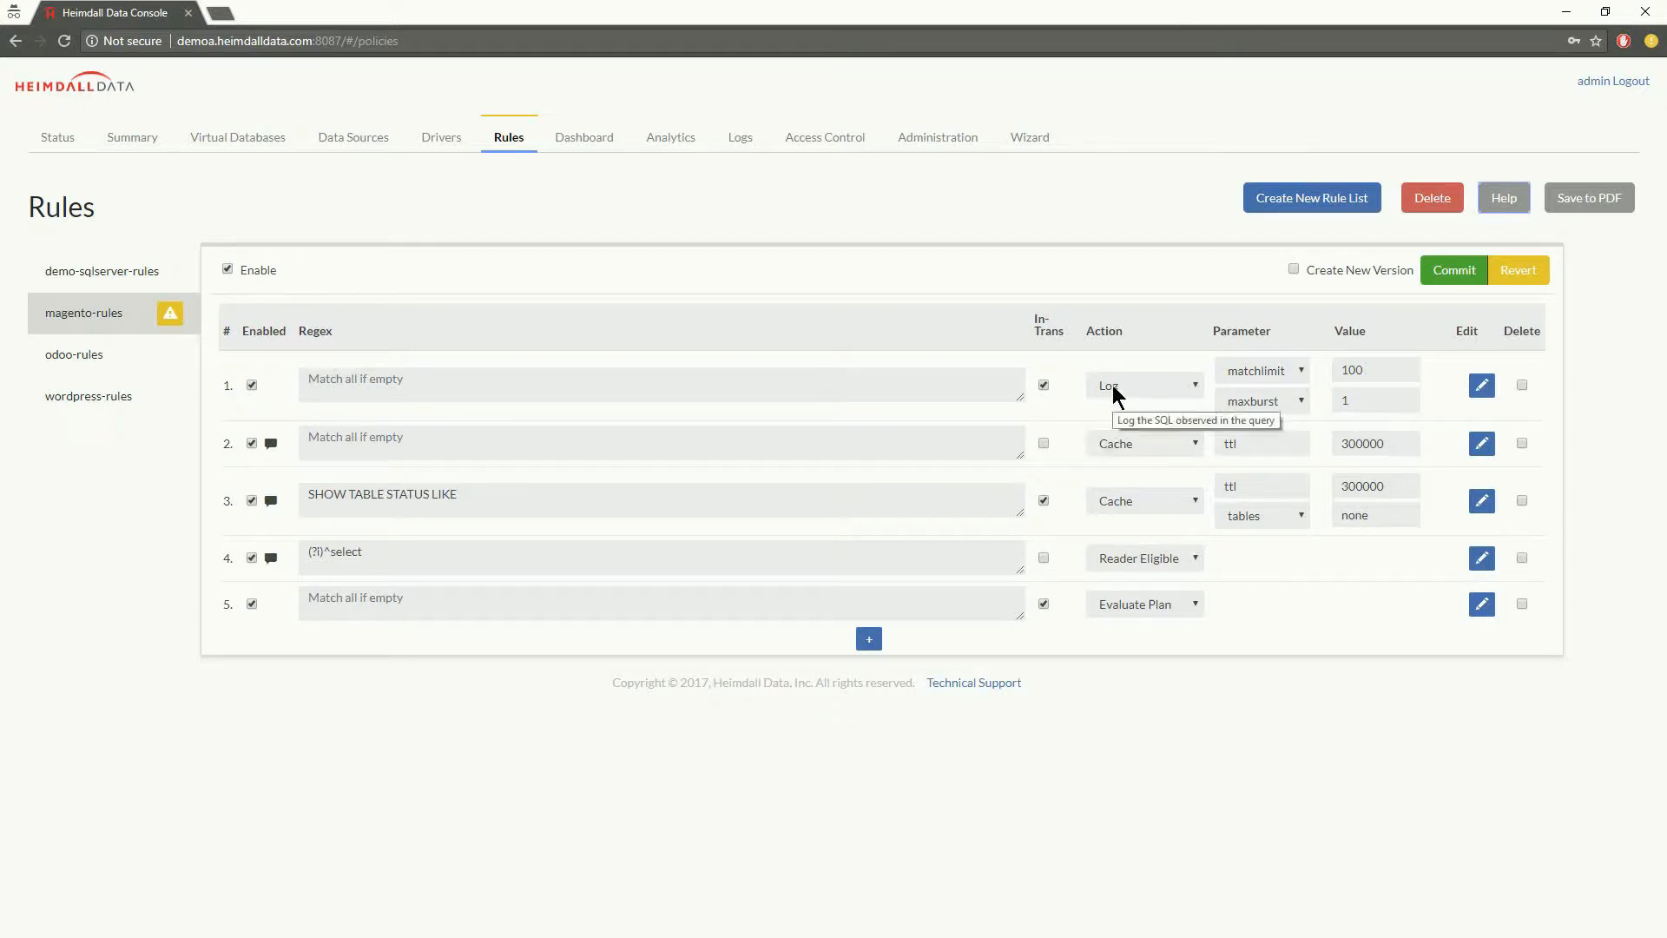
mouse_move(1117, 454)
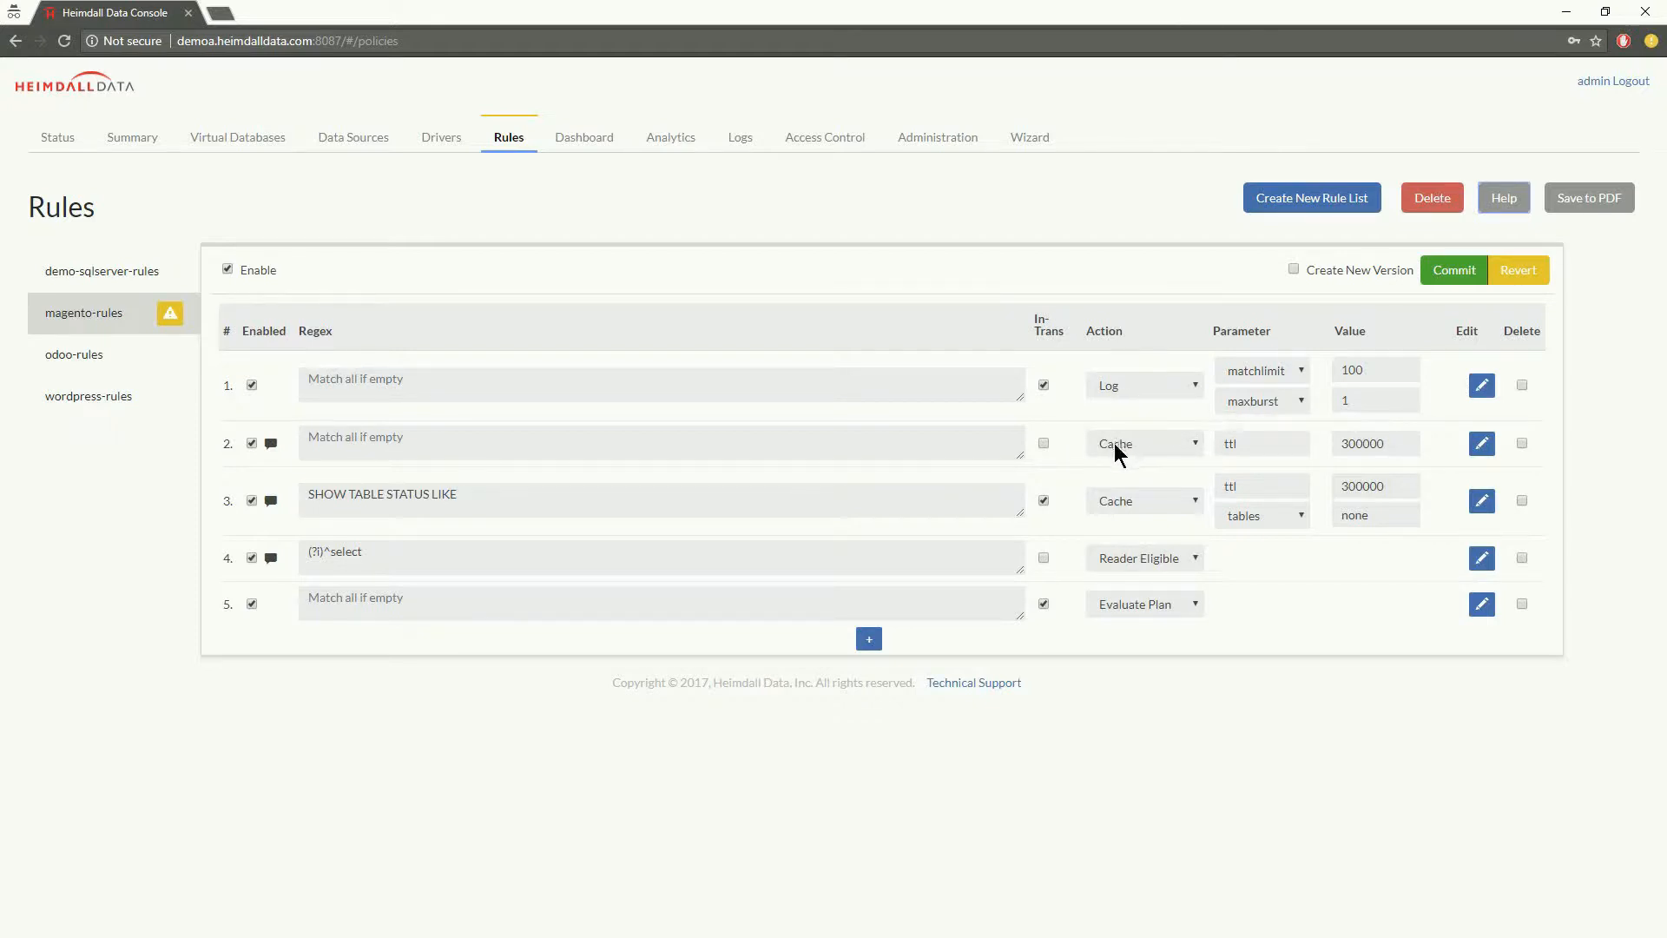
mouse_move(1138, 563)
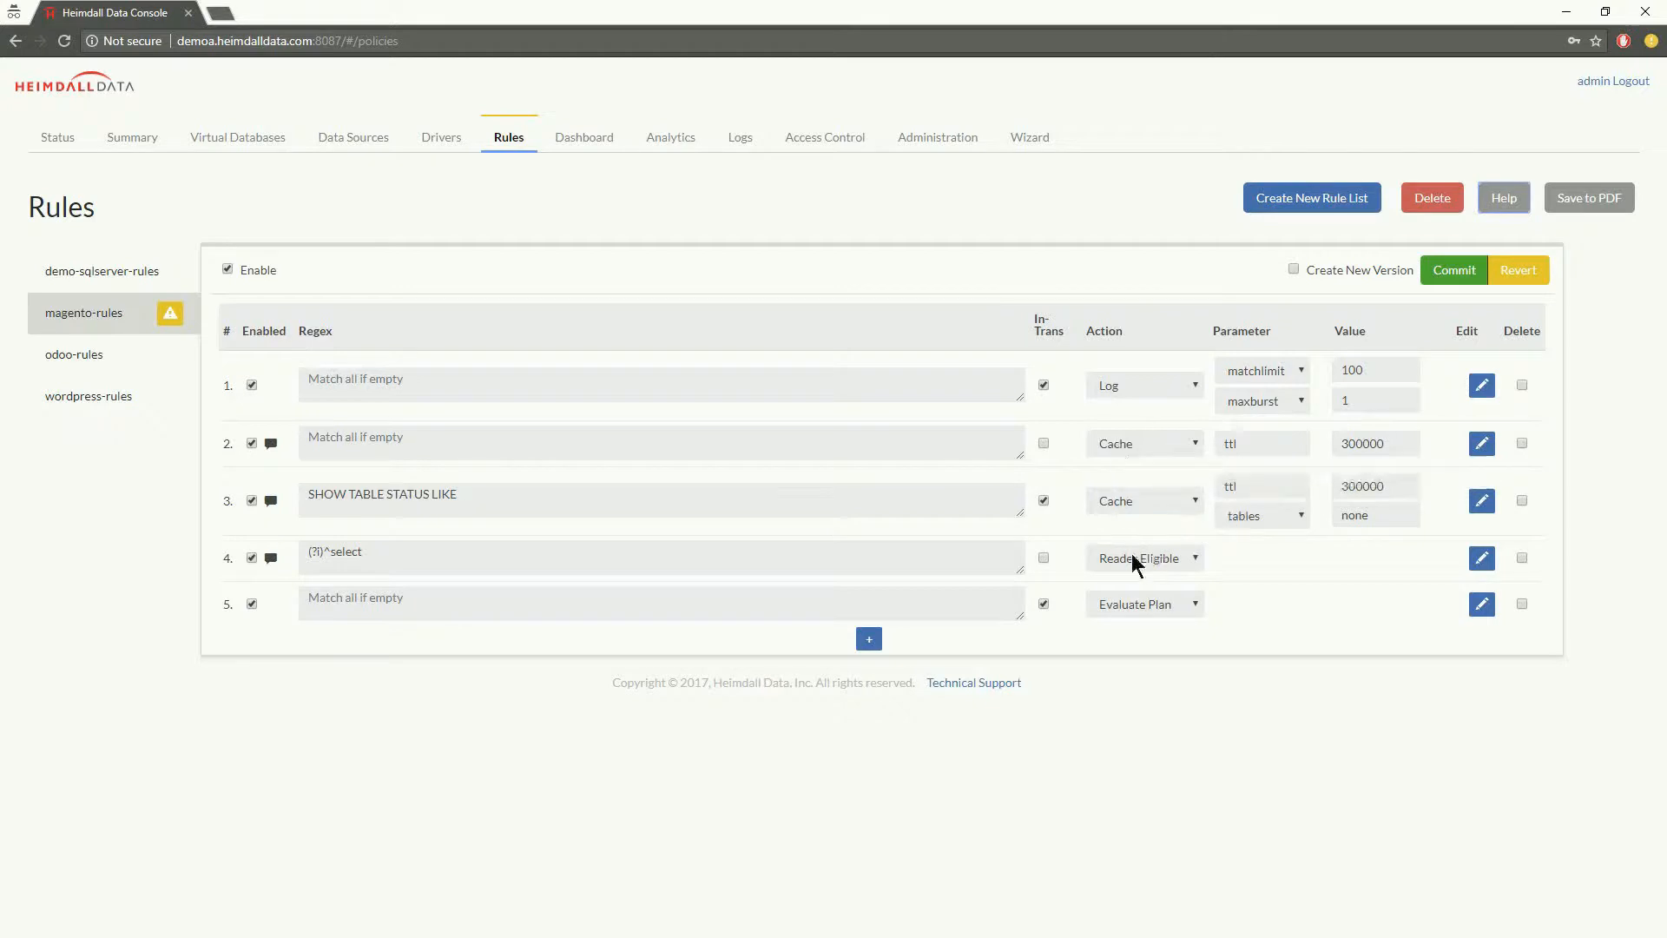
mouse_move(1142, 558)
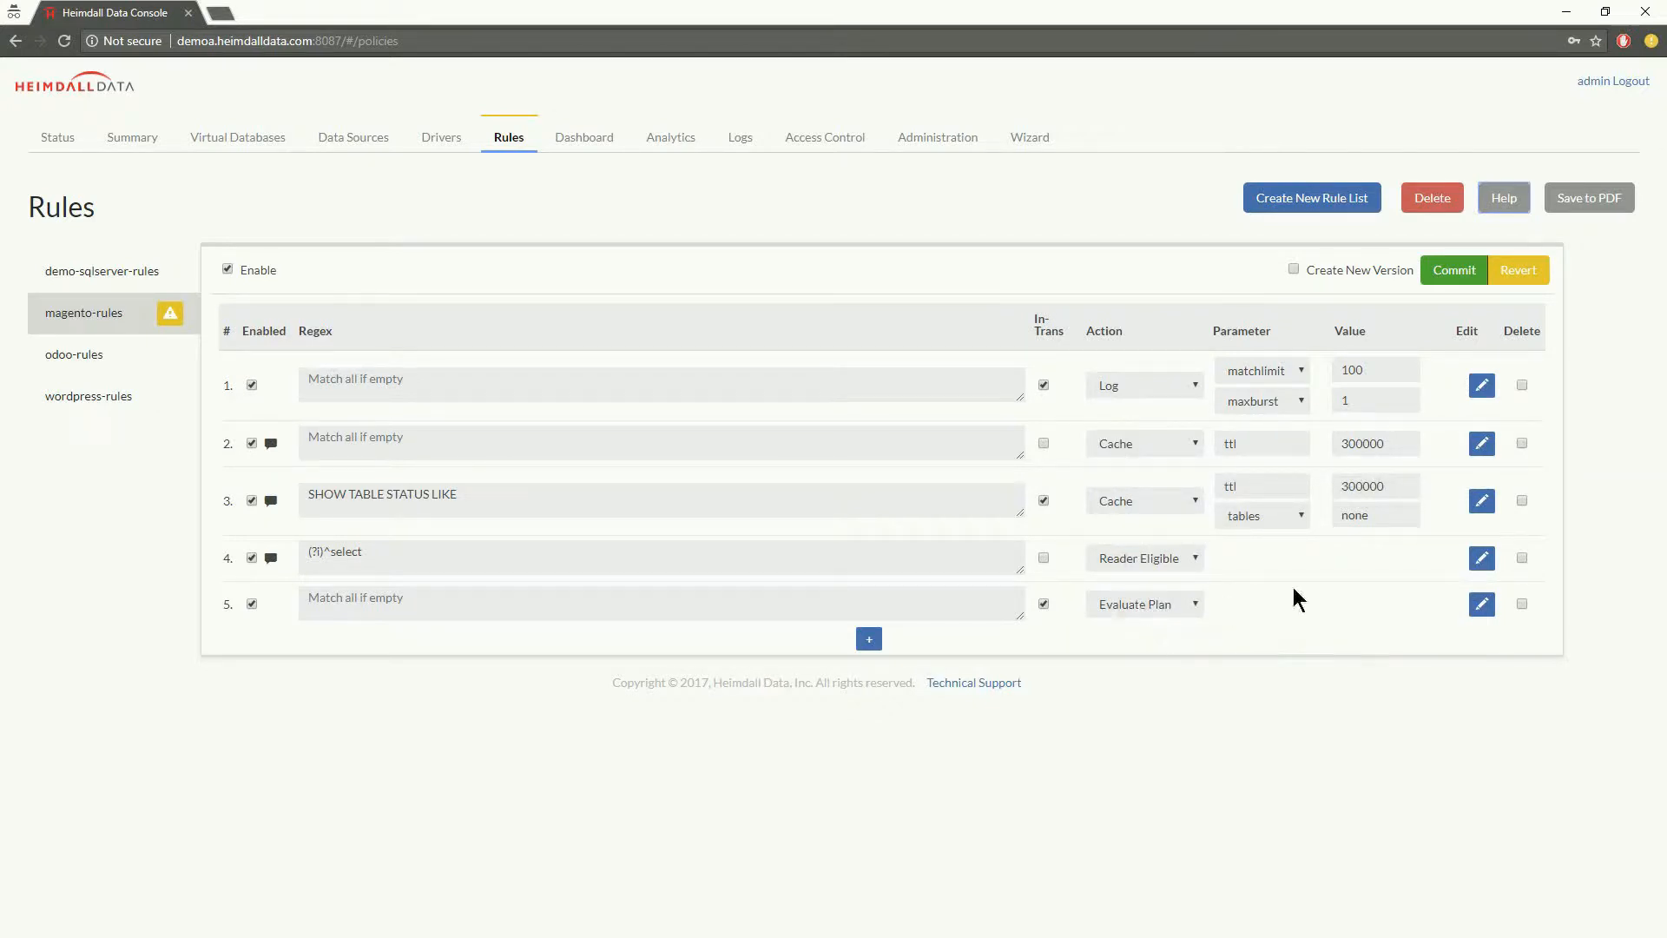
mouse_move(1263, 379)
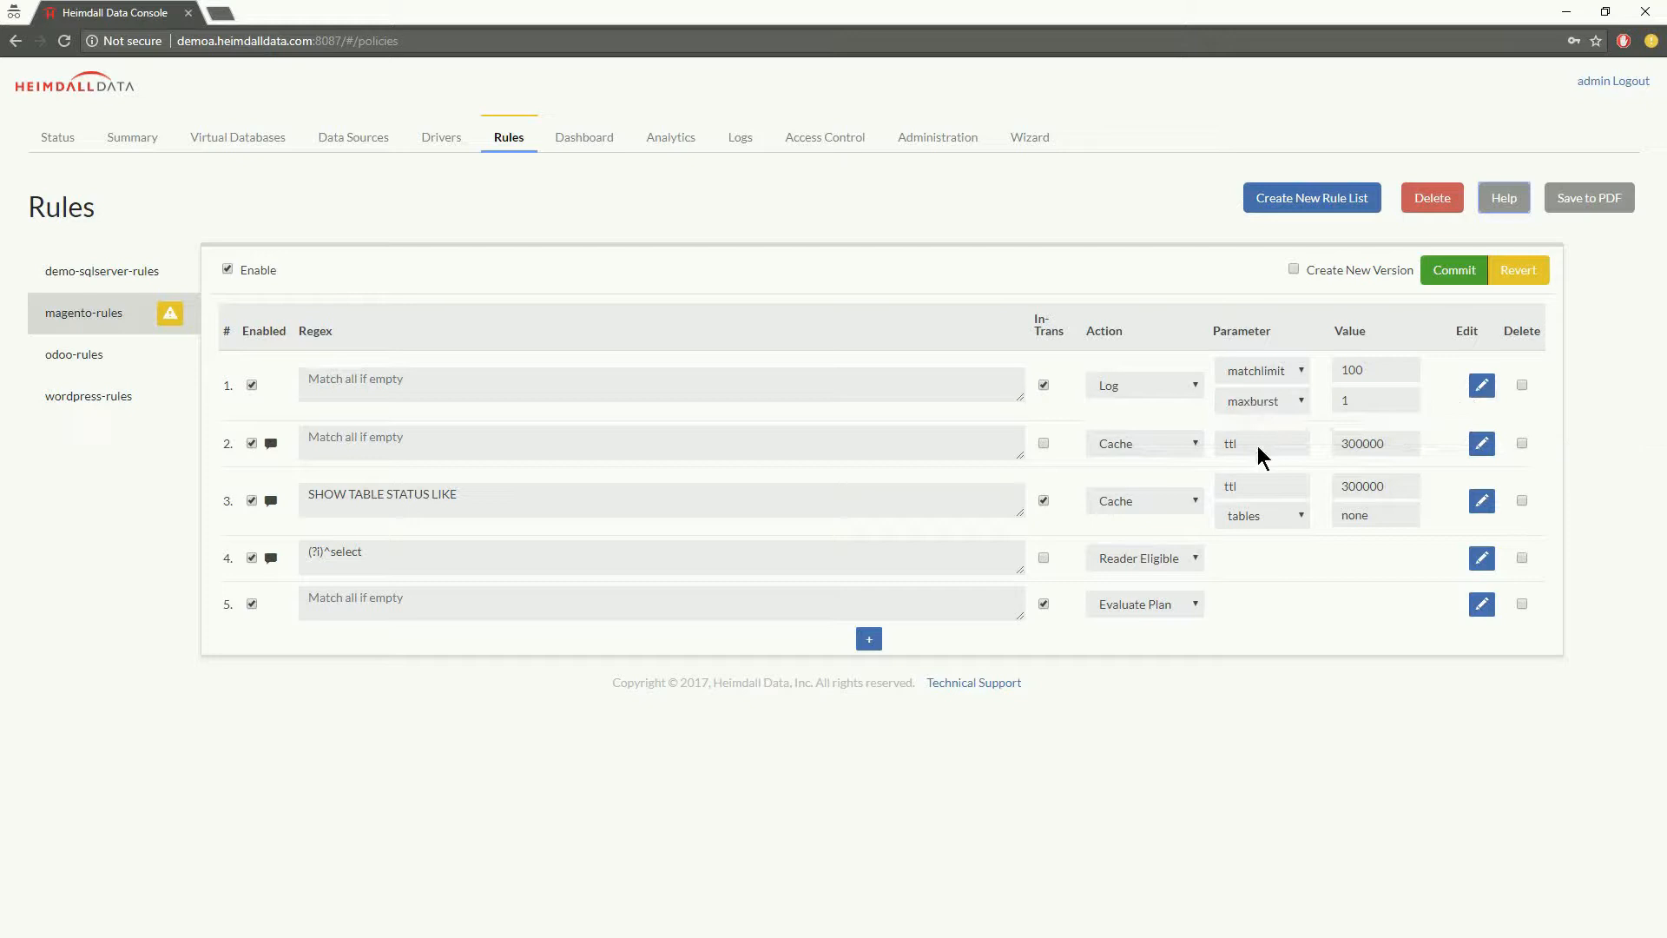
mouse_move(1232, 444)
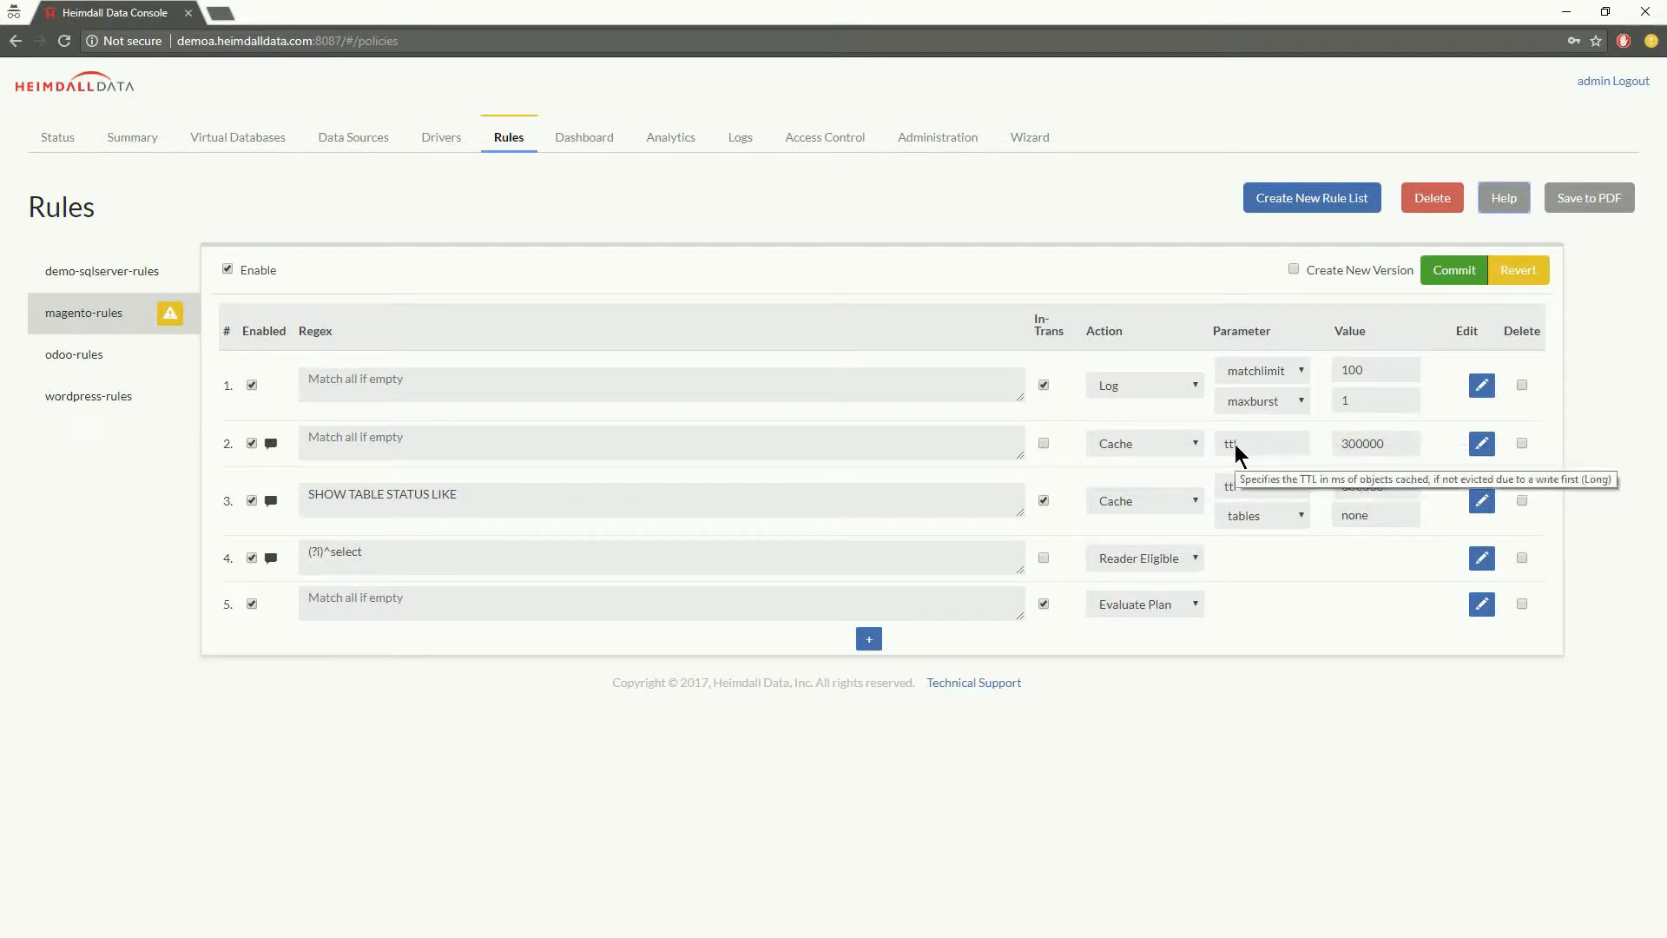
mouse_move(1310, 463)
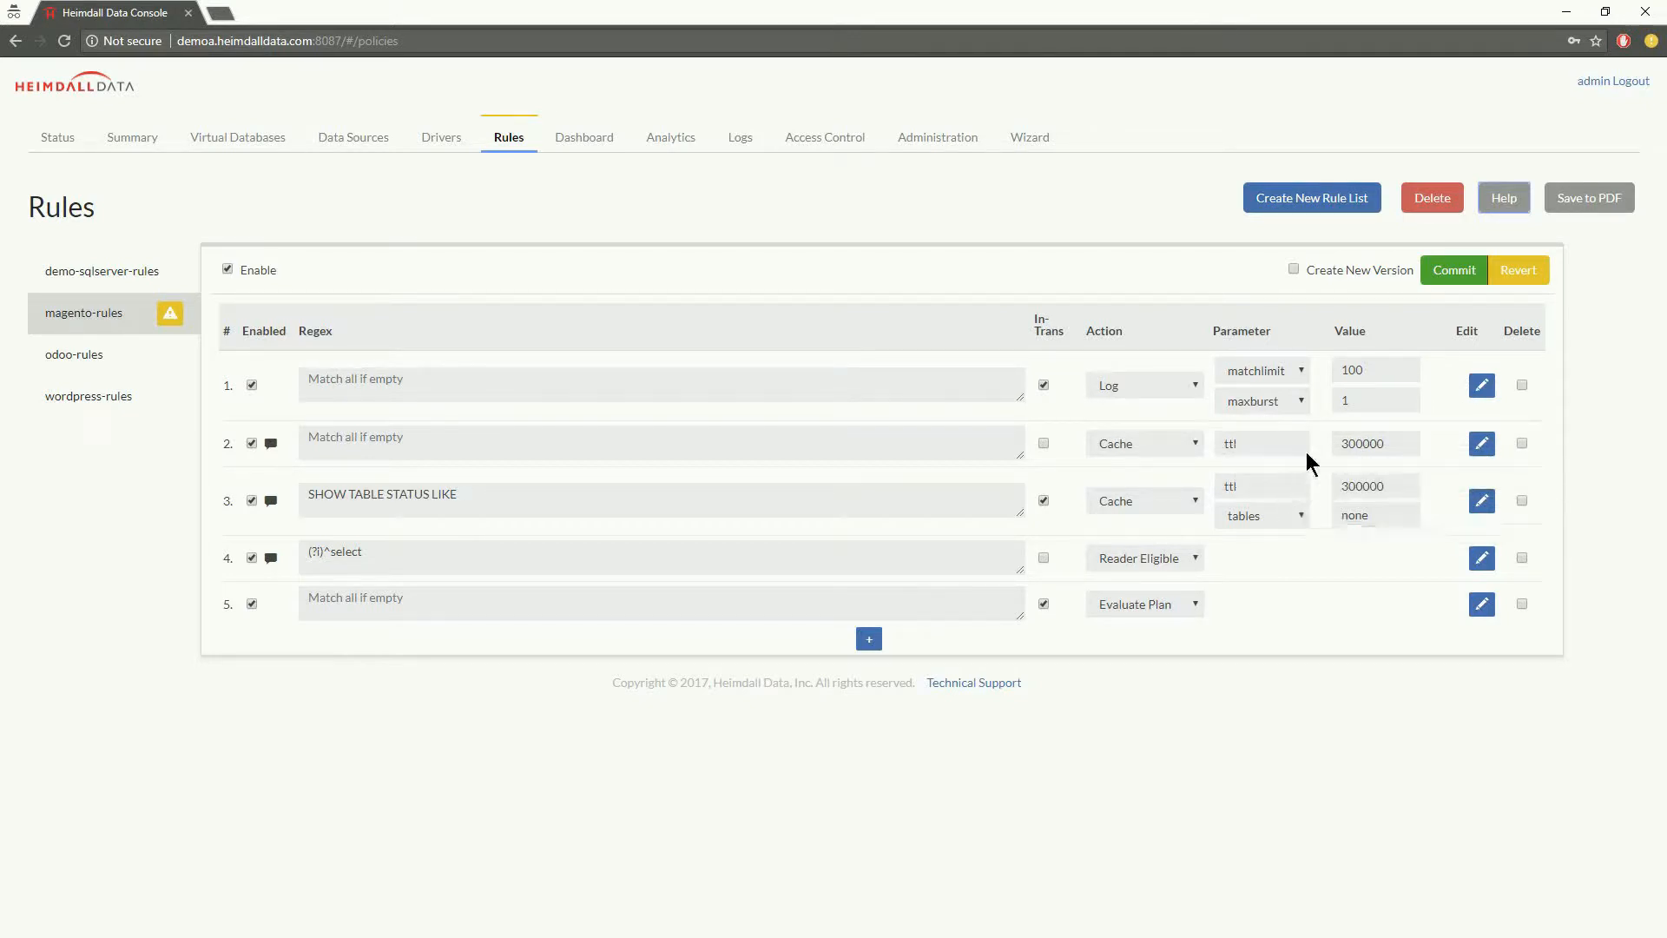
left_click(1260, 401)
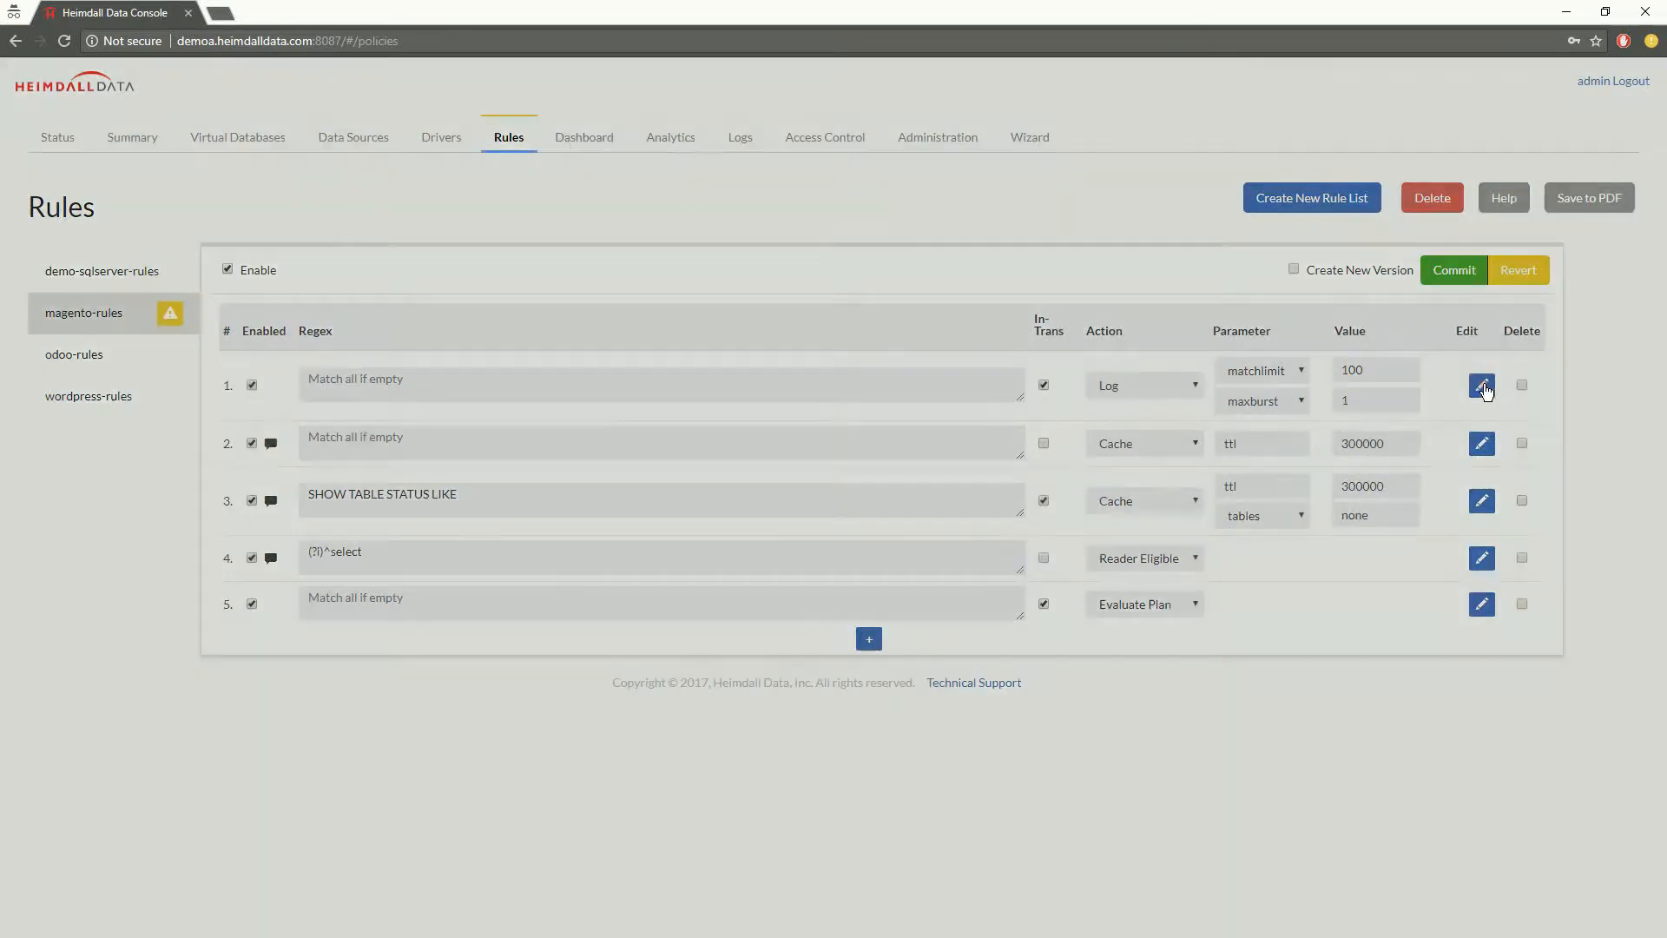
left_click(1481, 385)
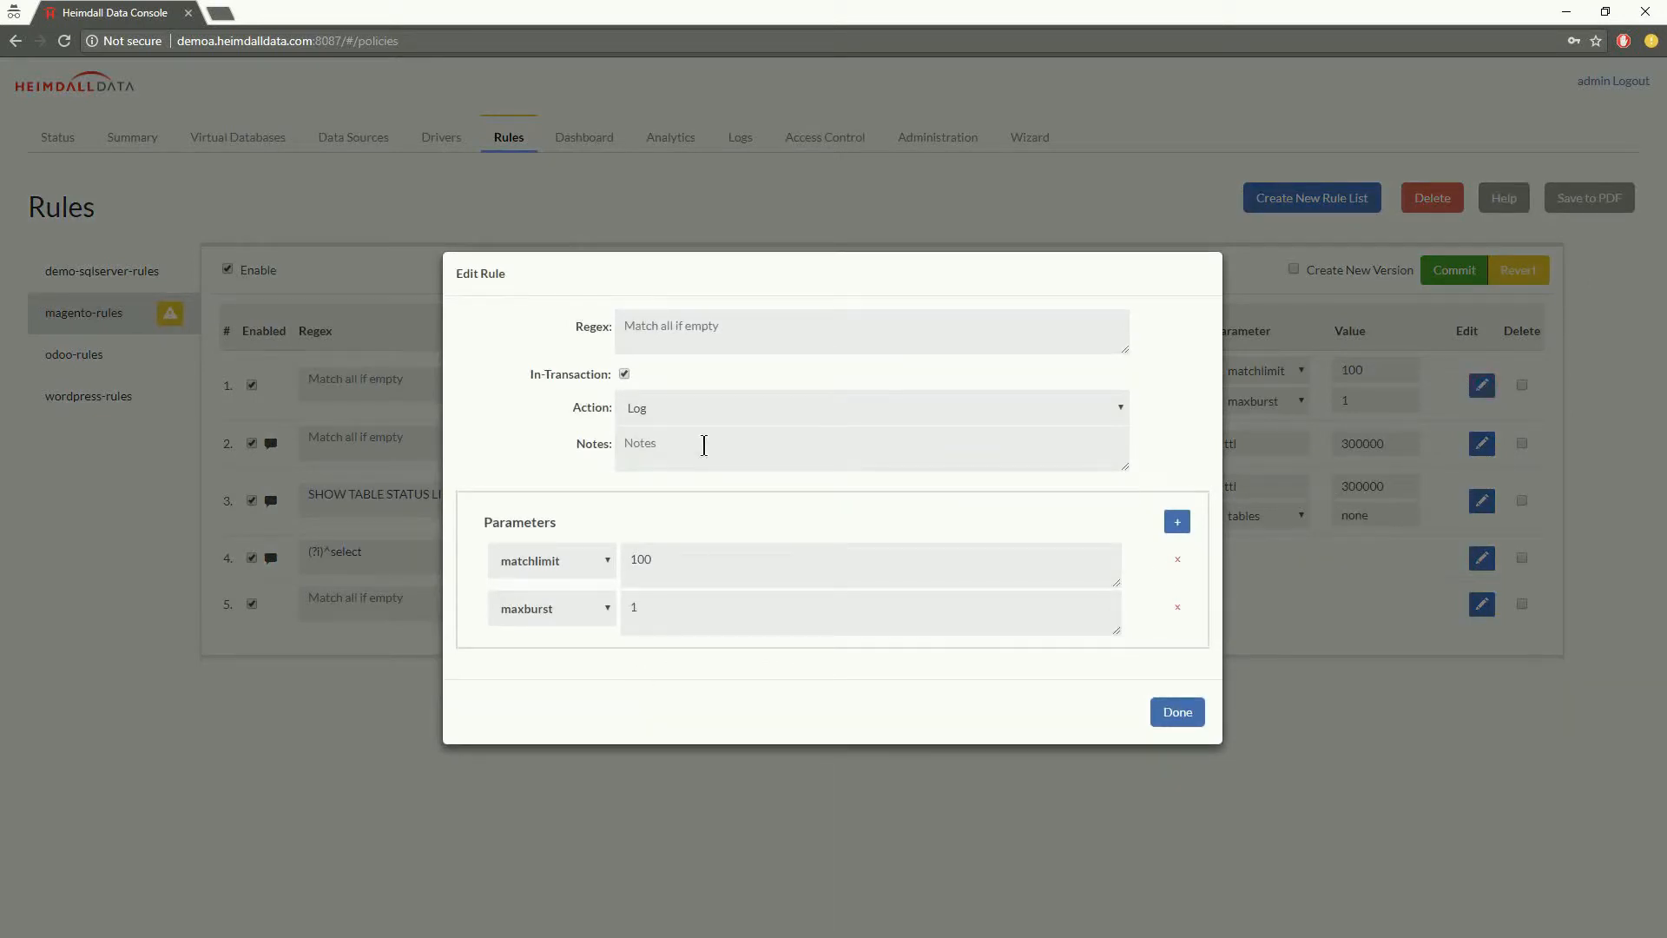
mouse_move(730, 461)
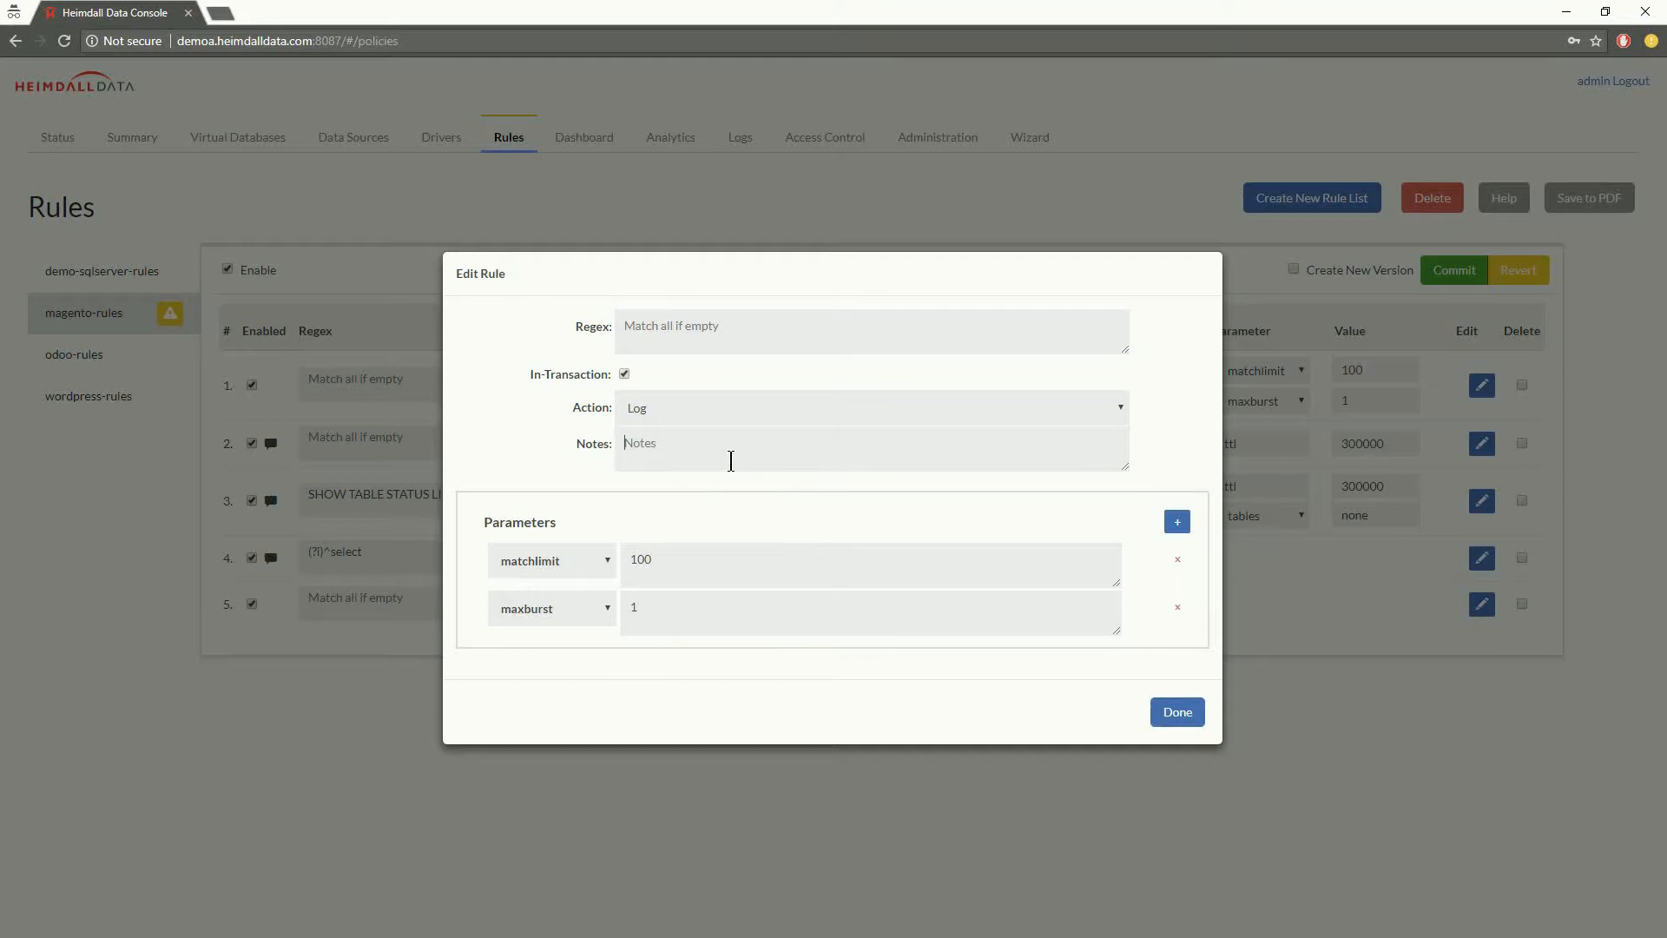
type("this is a comm")
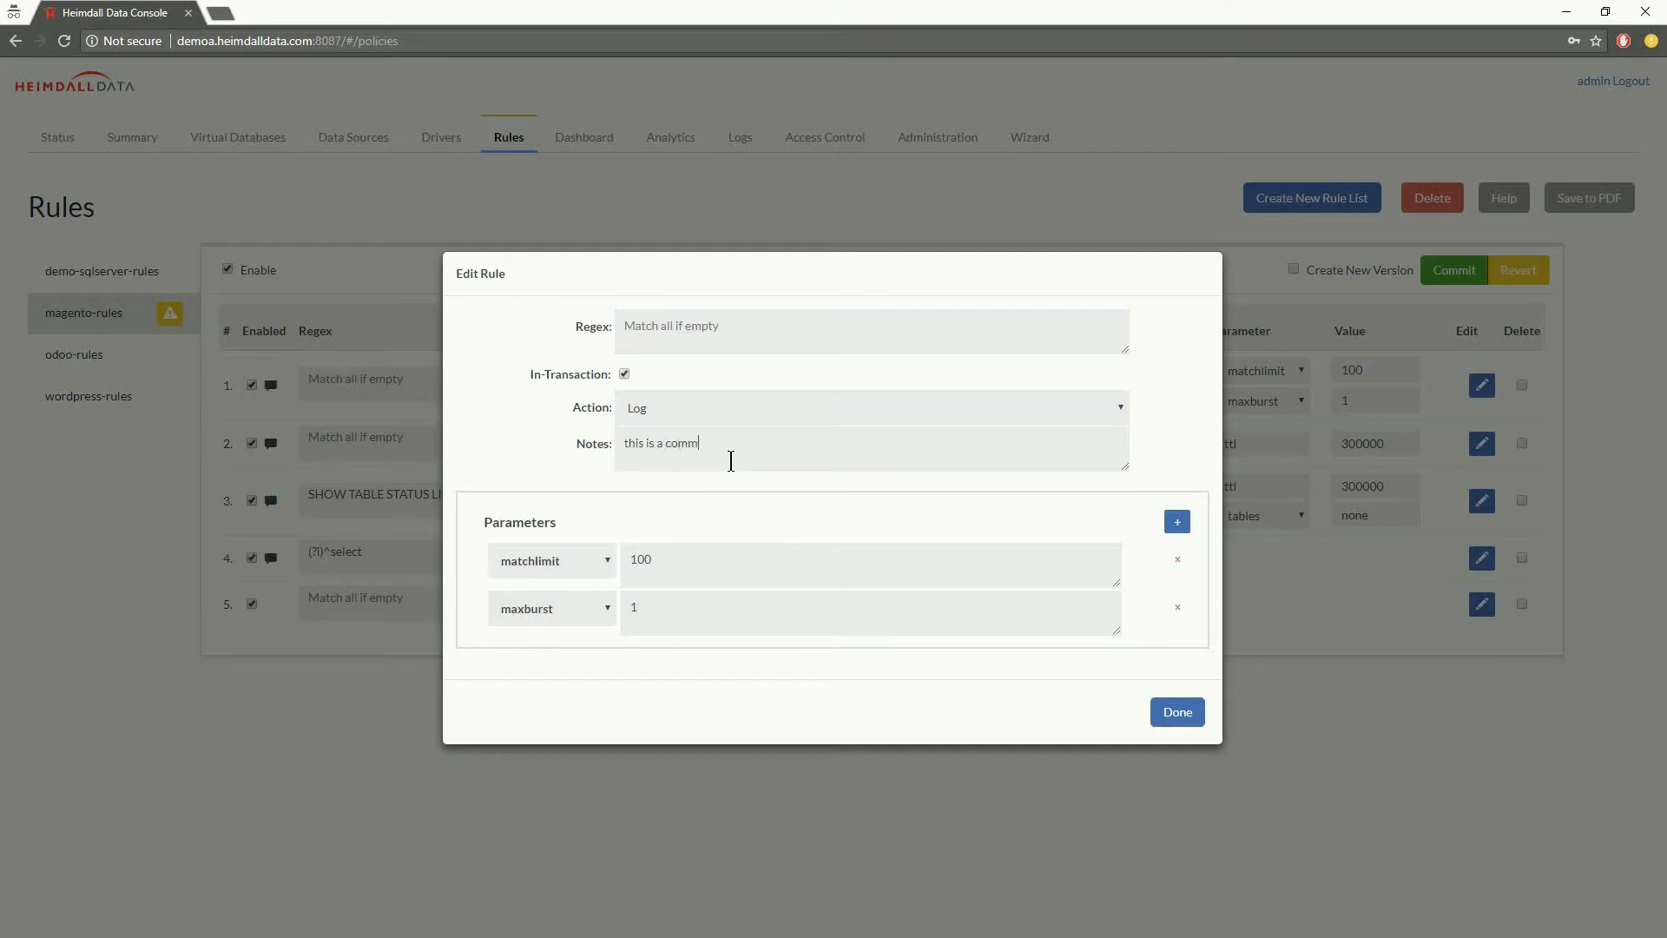
type("ent")
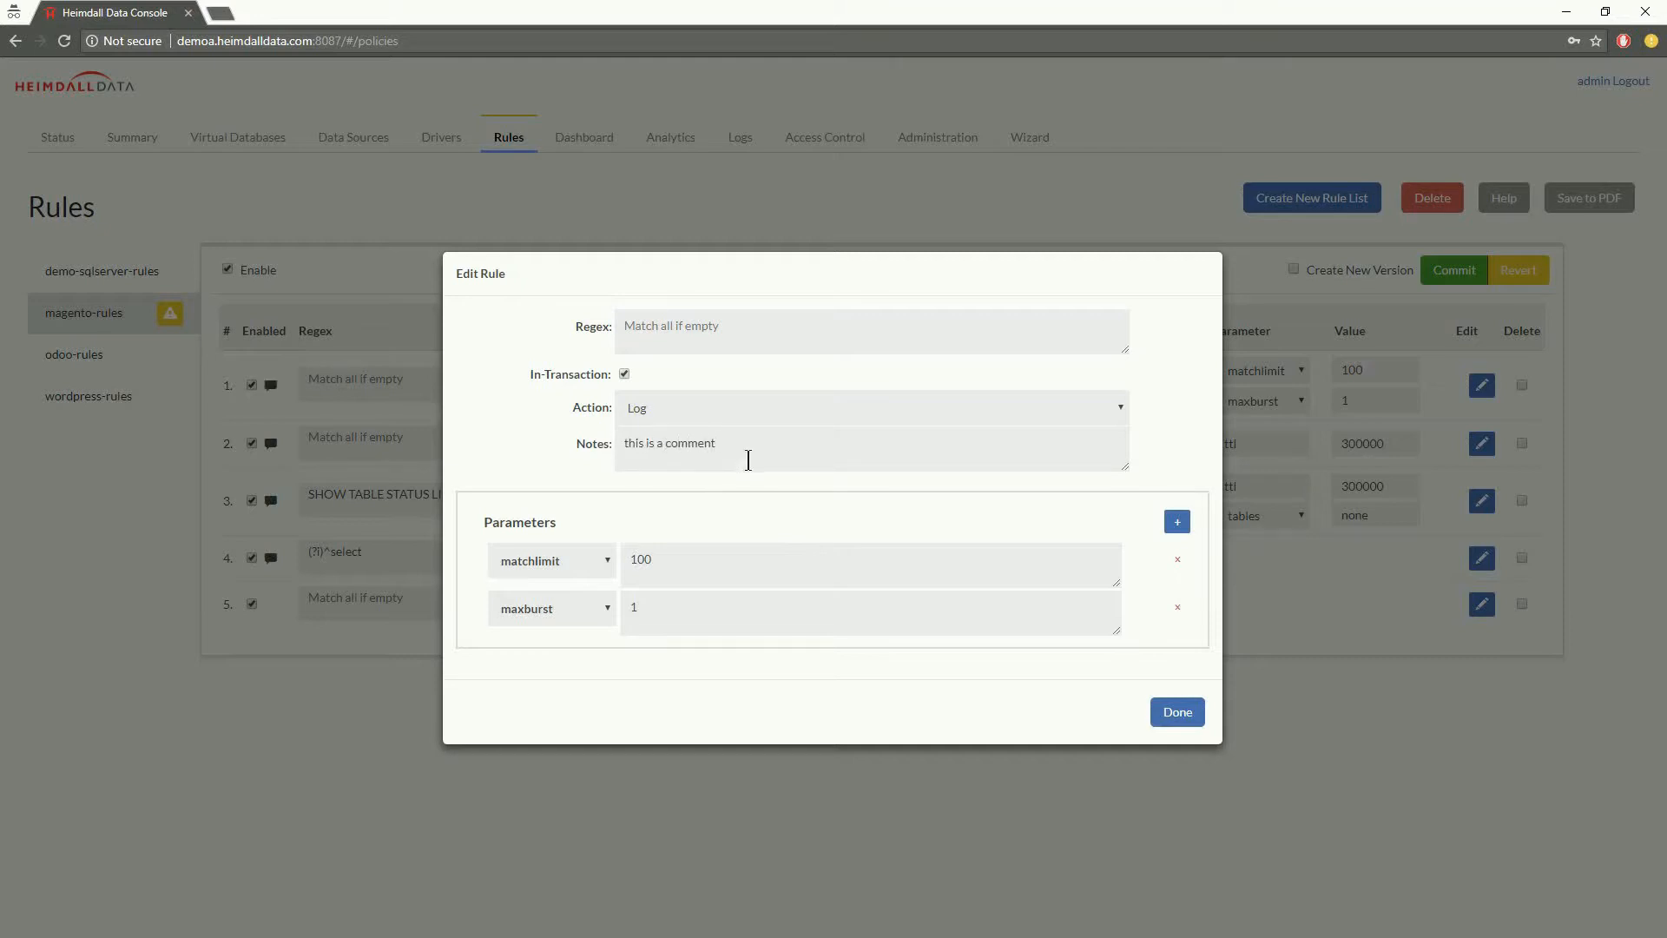
double_click(668, 442)
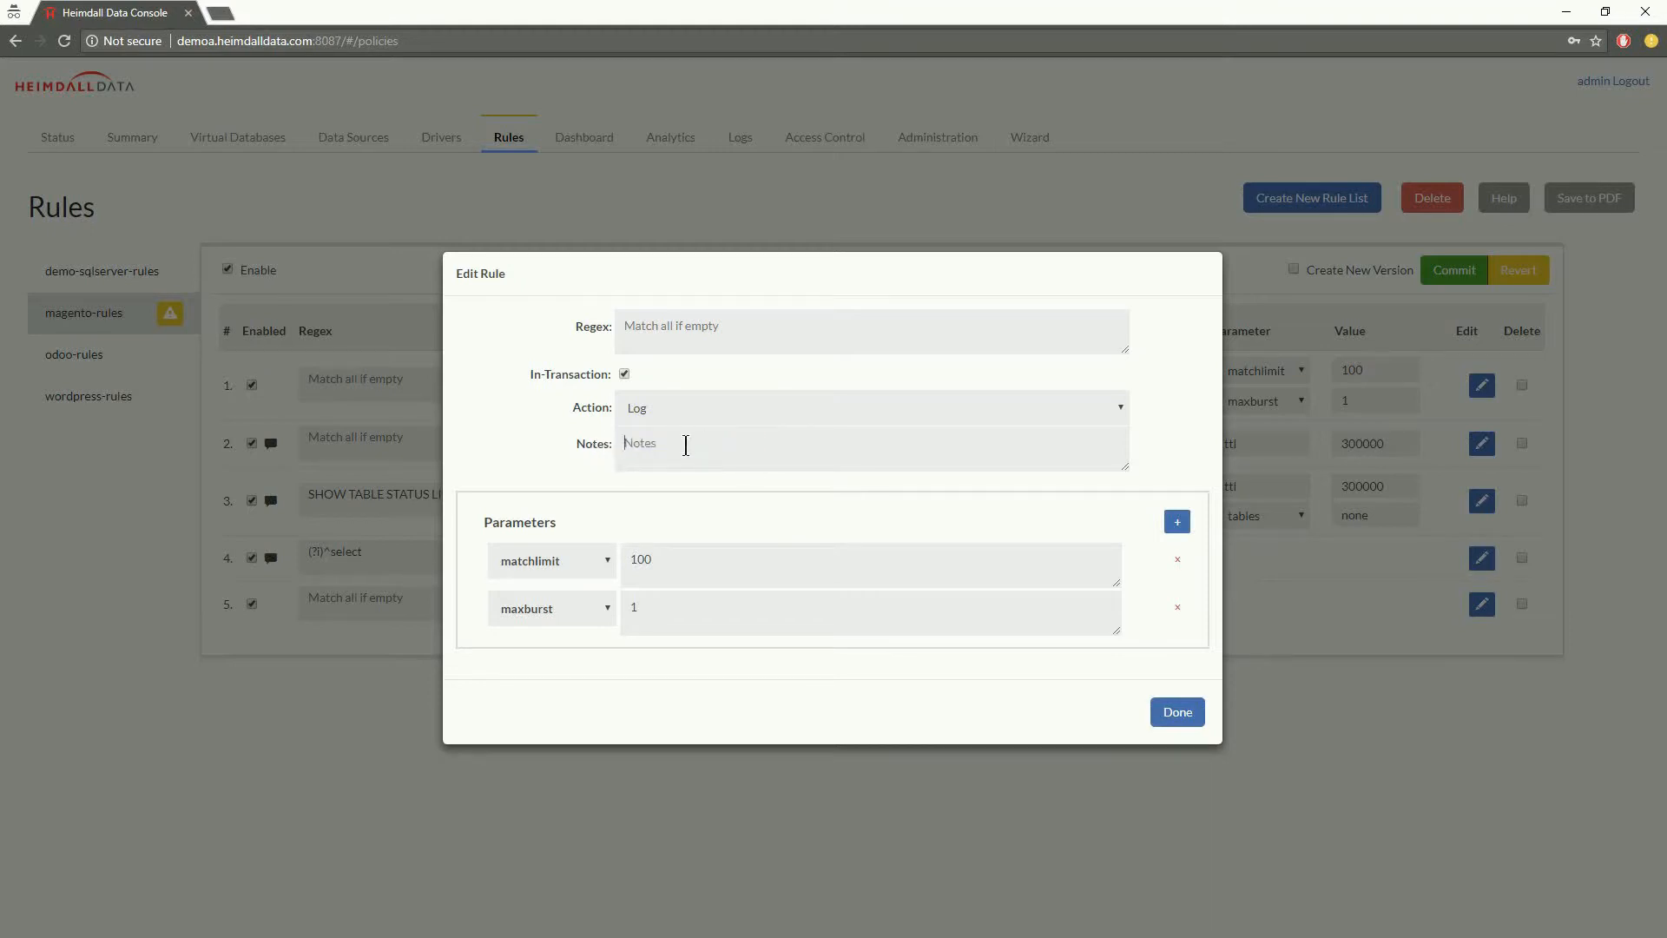
type("ddd")
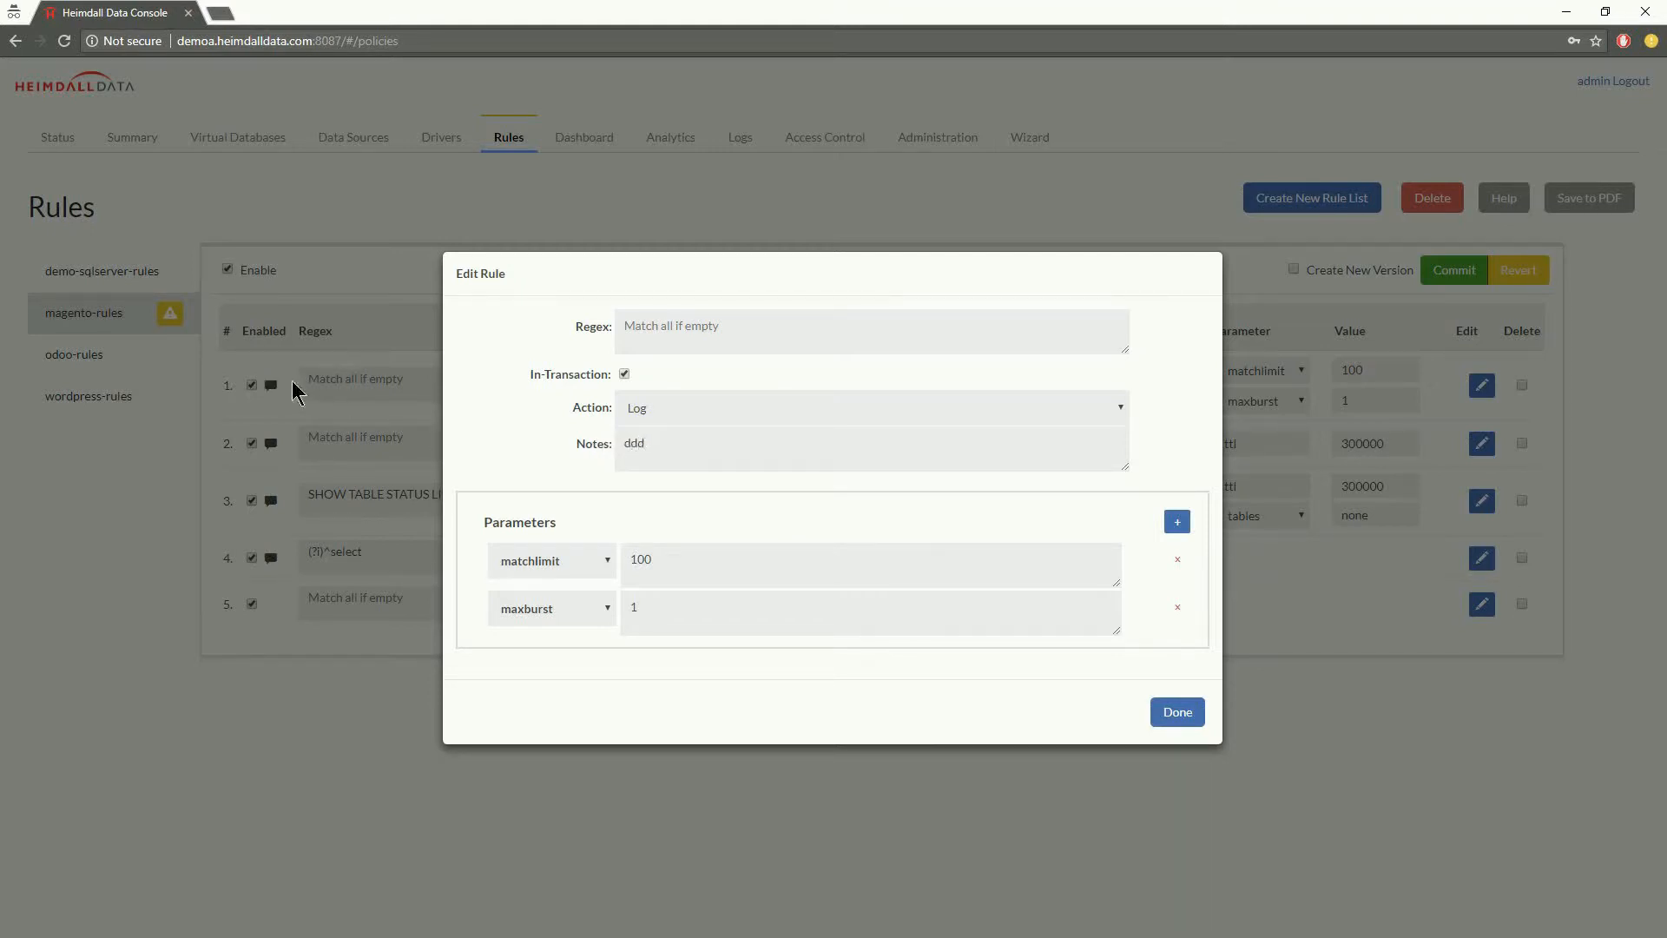
left_click(870, 444)
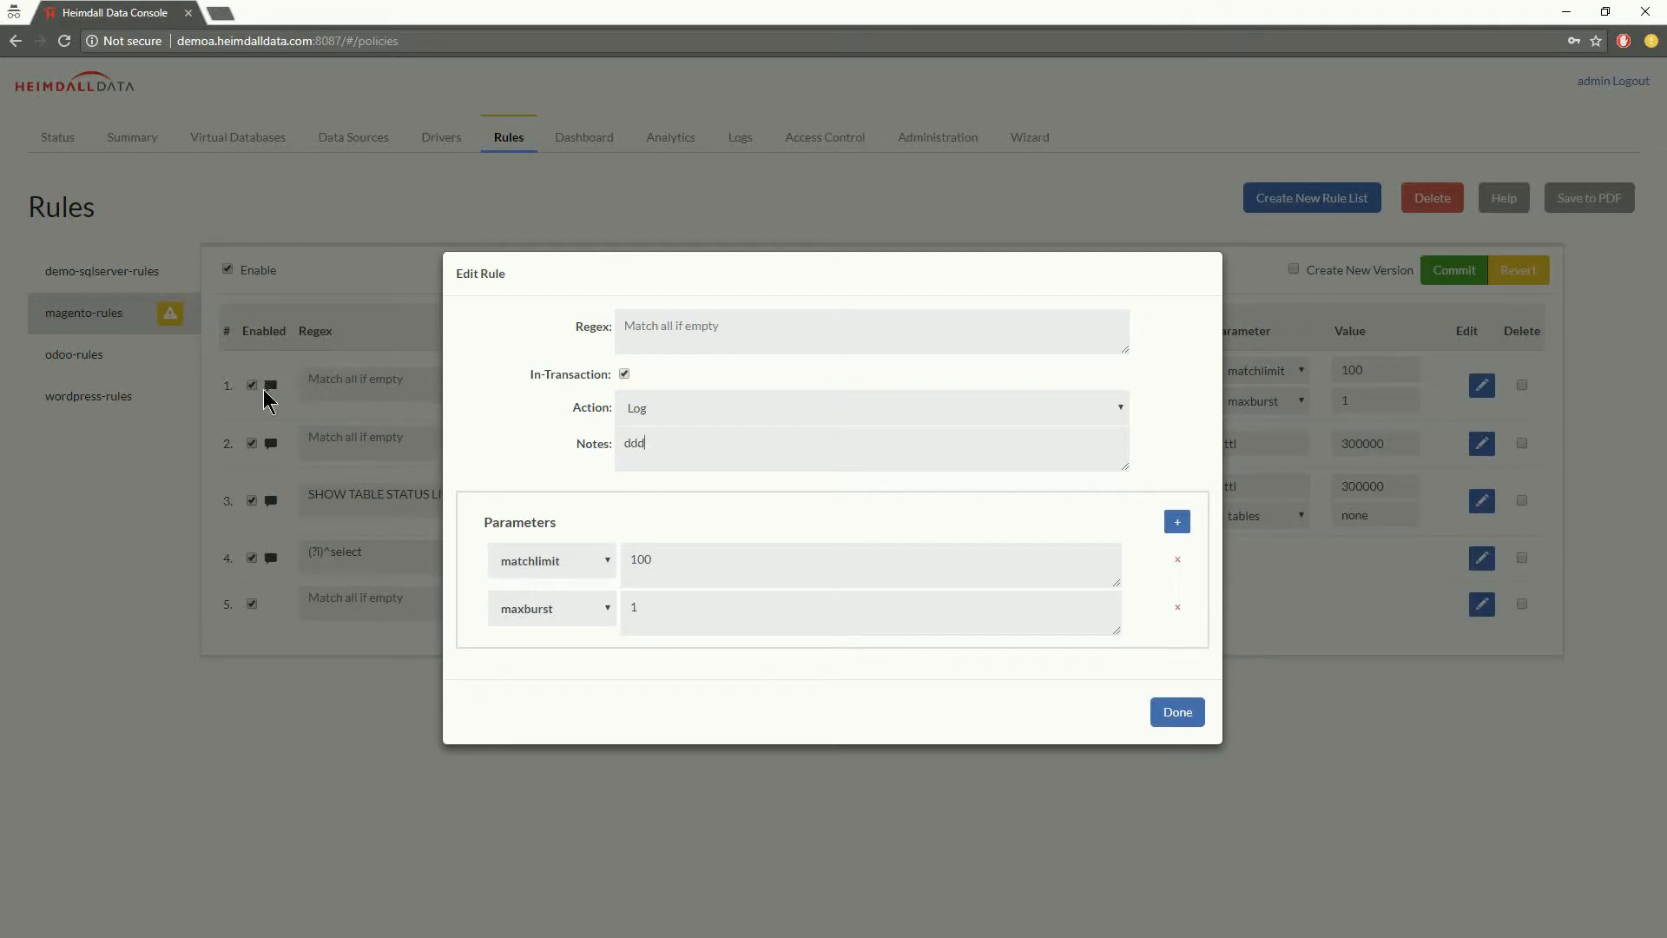
double_click(634, 442)
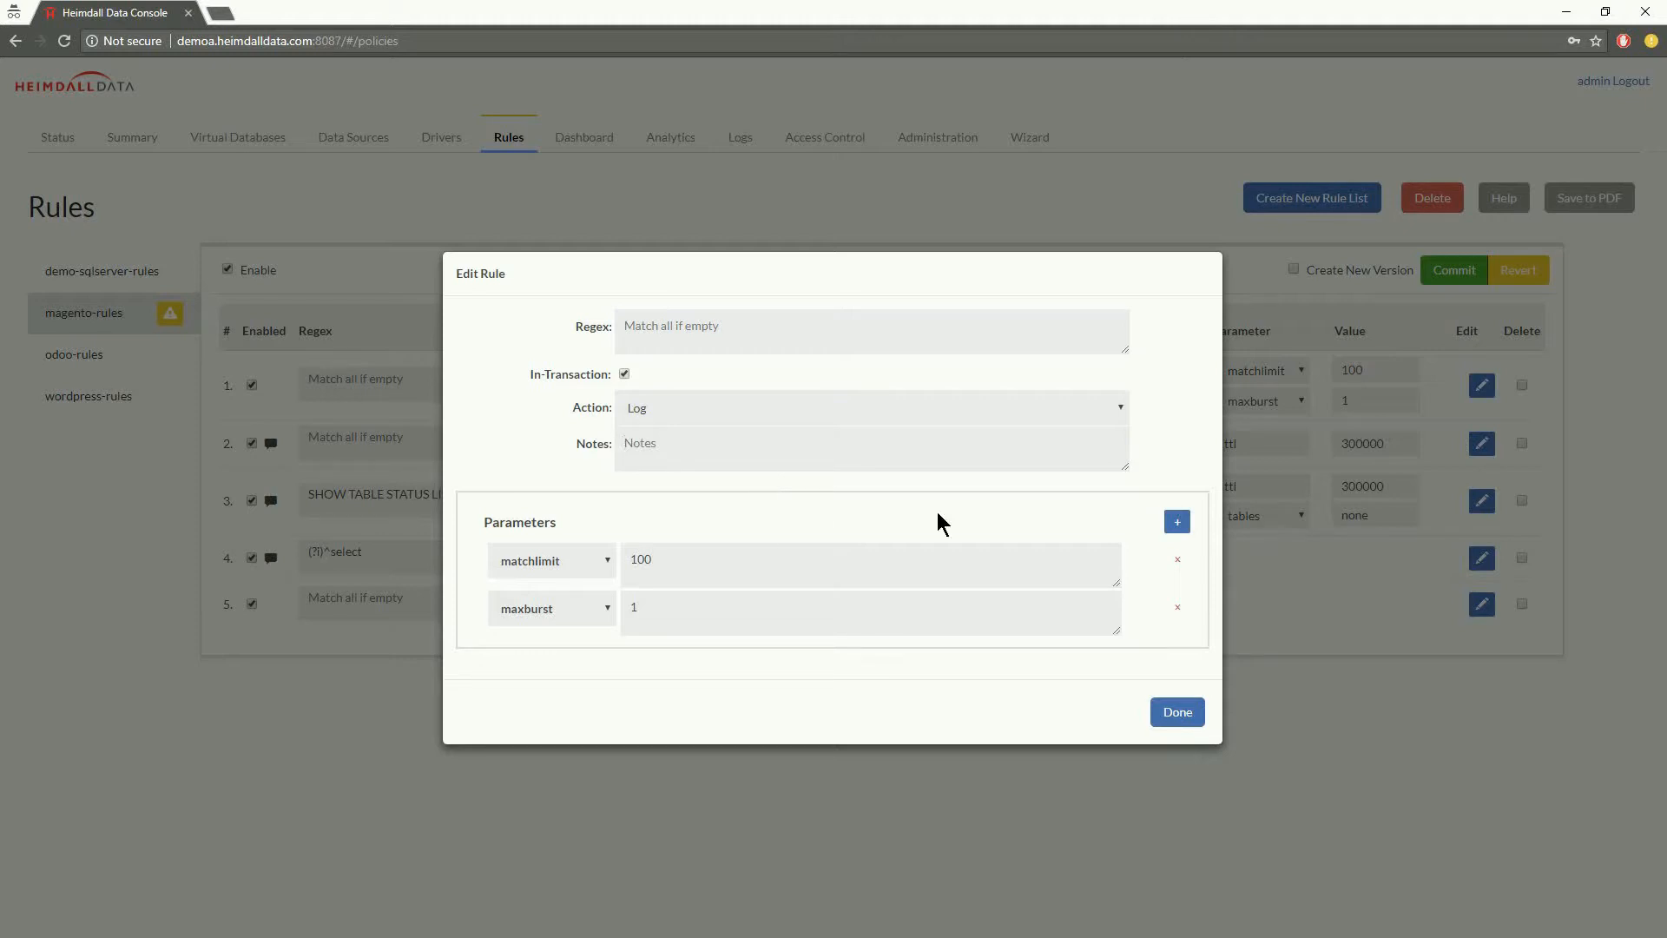
left_click(1175, 711)
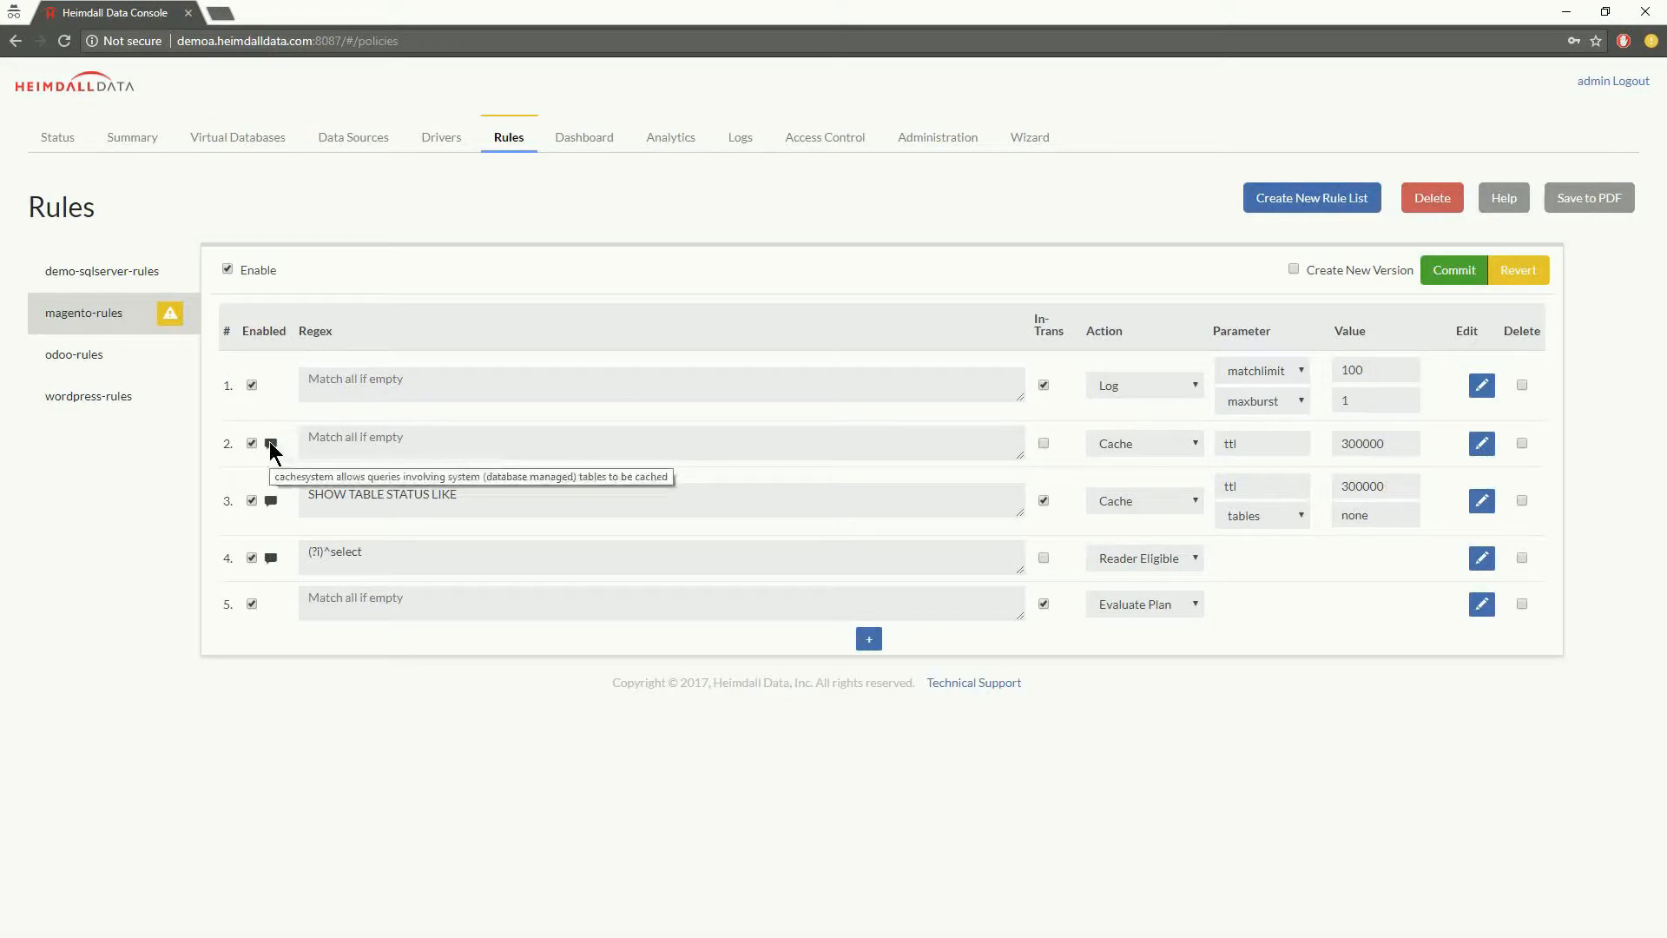
Step: Add a cachesystem parameter to rule 2, the Cache rule, and close its editor
left_click(1481, 444)
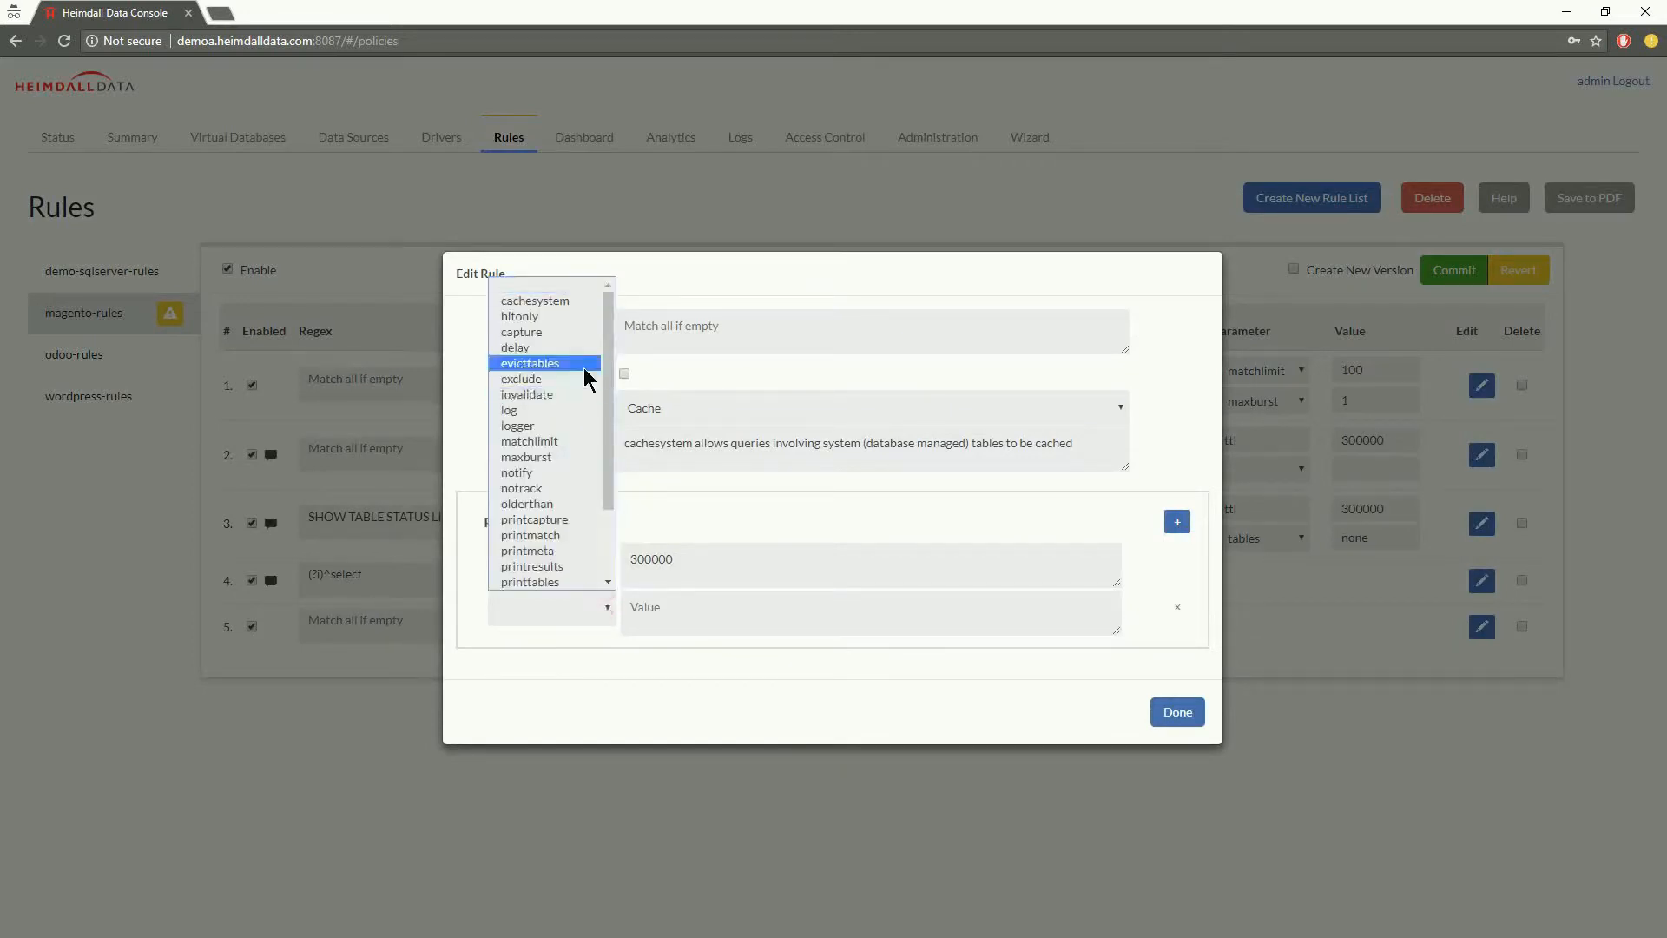
left_click(535, 299)
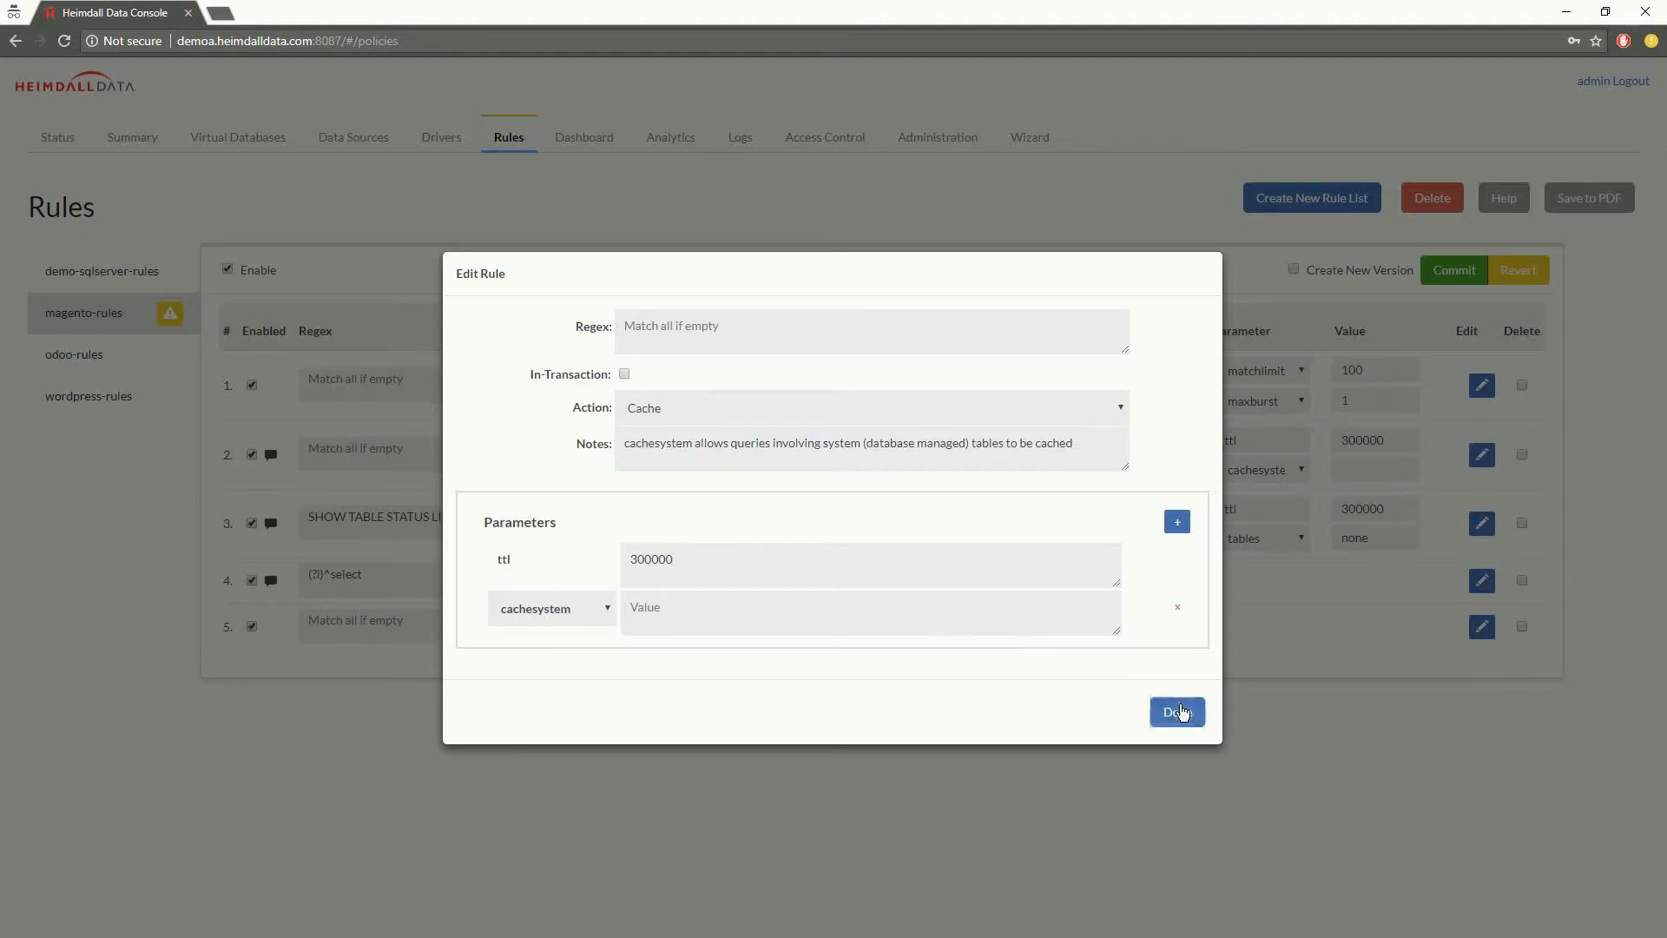
left_click(1177, 711)
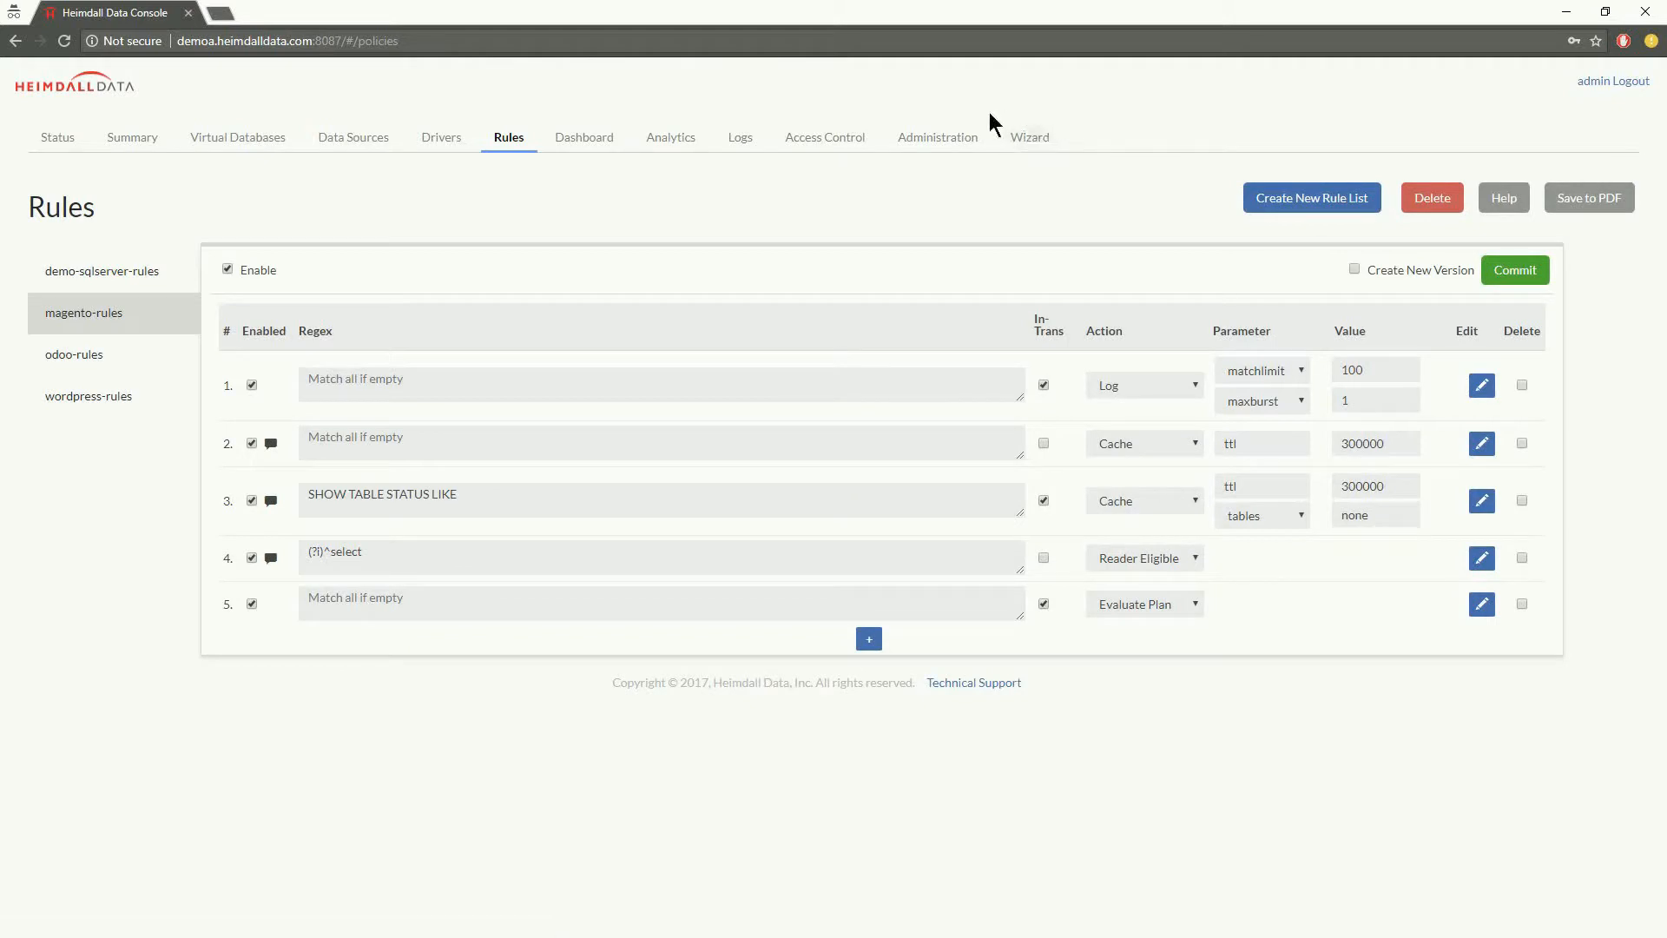
mouse_move(1069, 369)
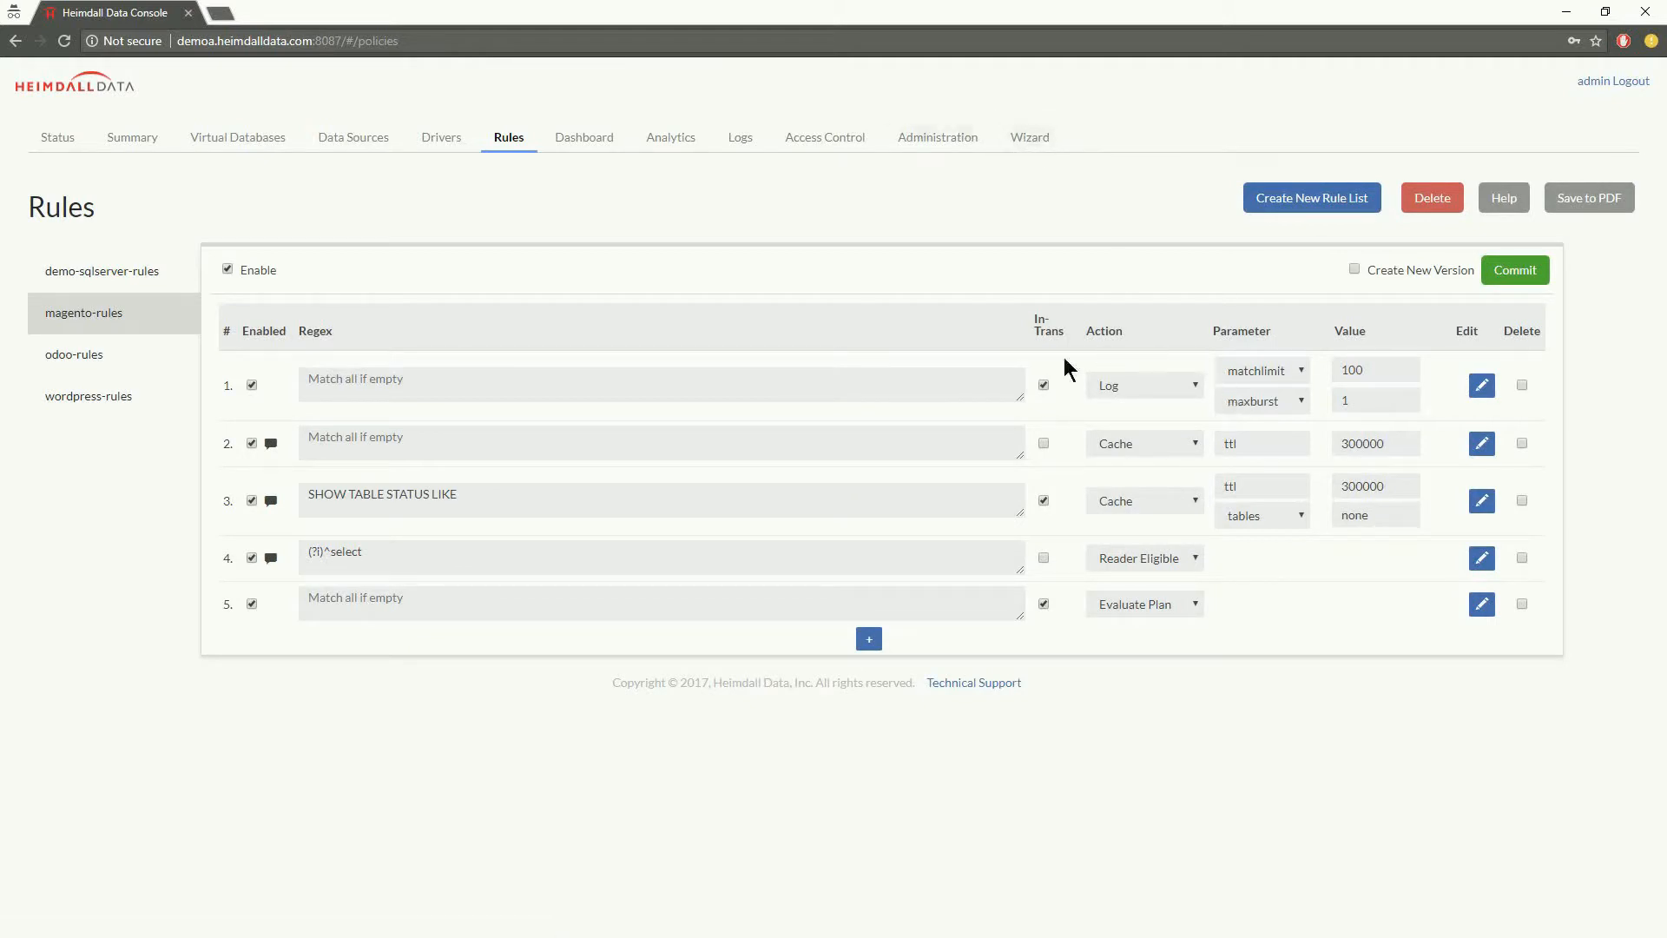
mouse_move(1204, 419)
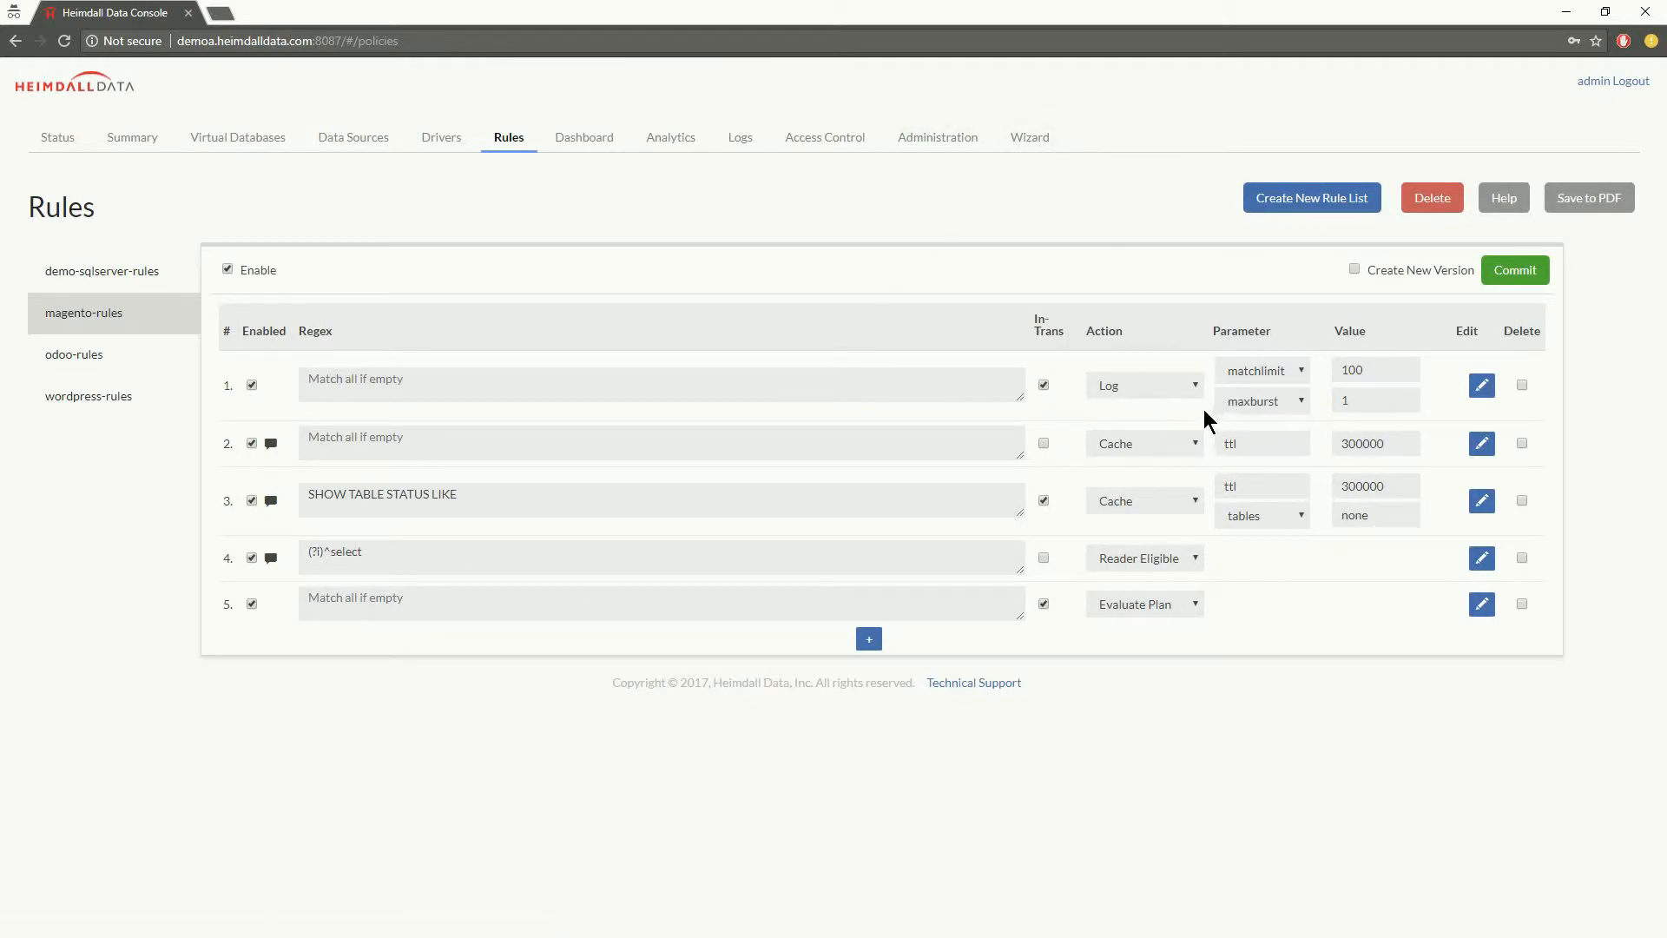
mouse_move(1241, 625)
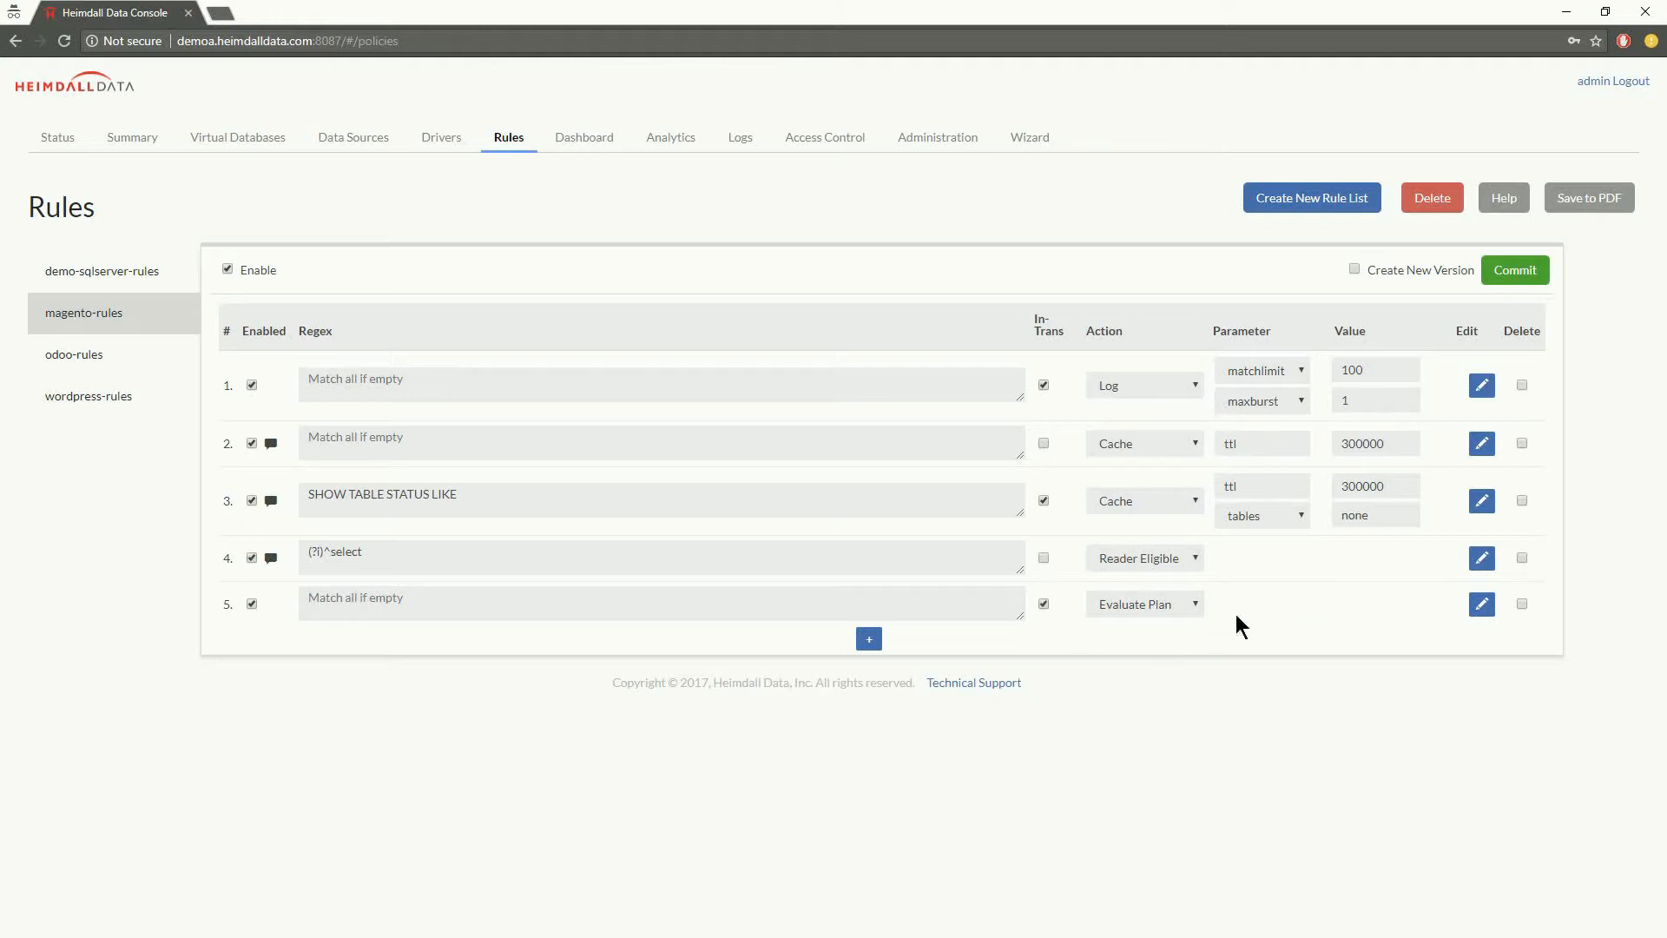
mouse_move(1228, 594)
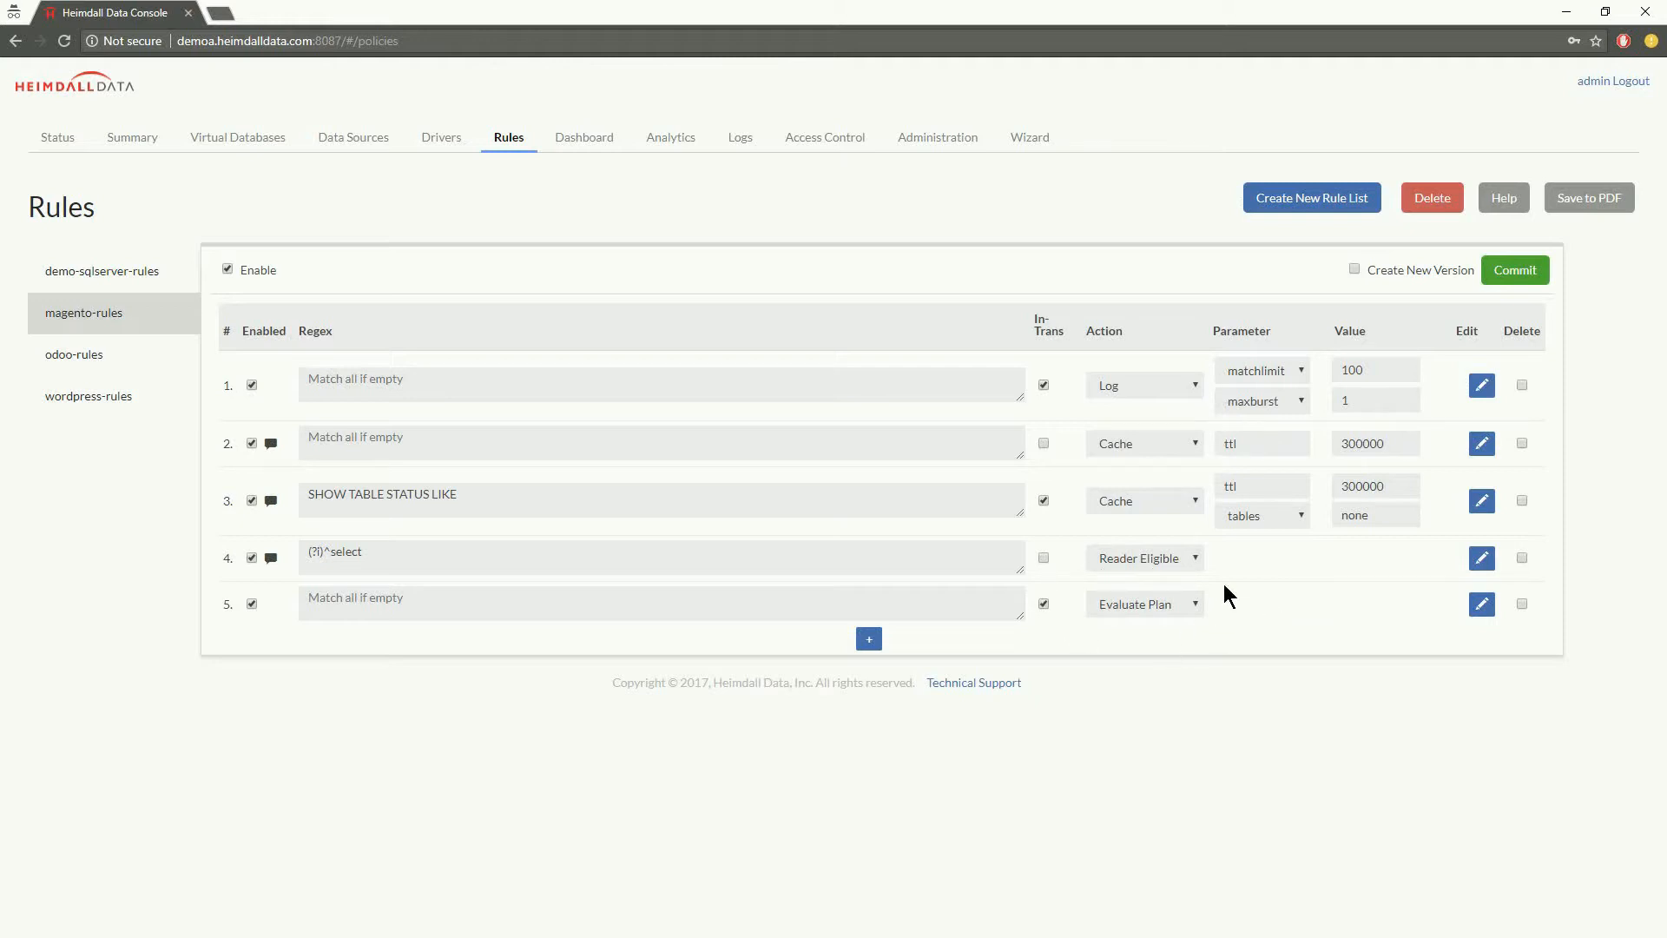
mouse_move(1122, 385)
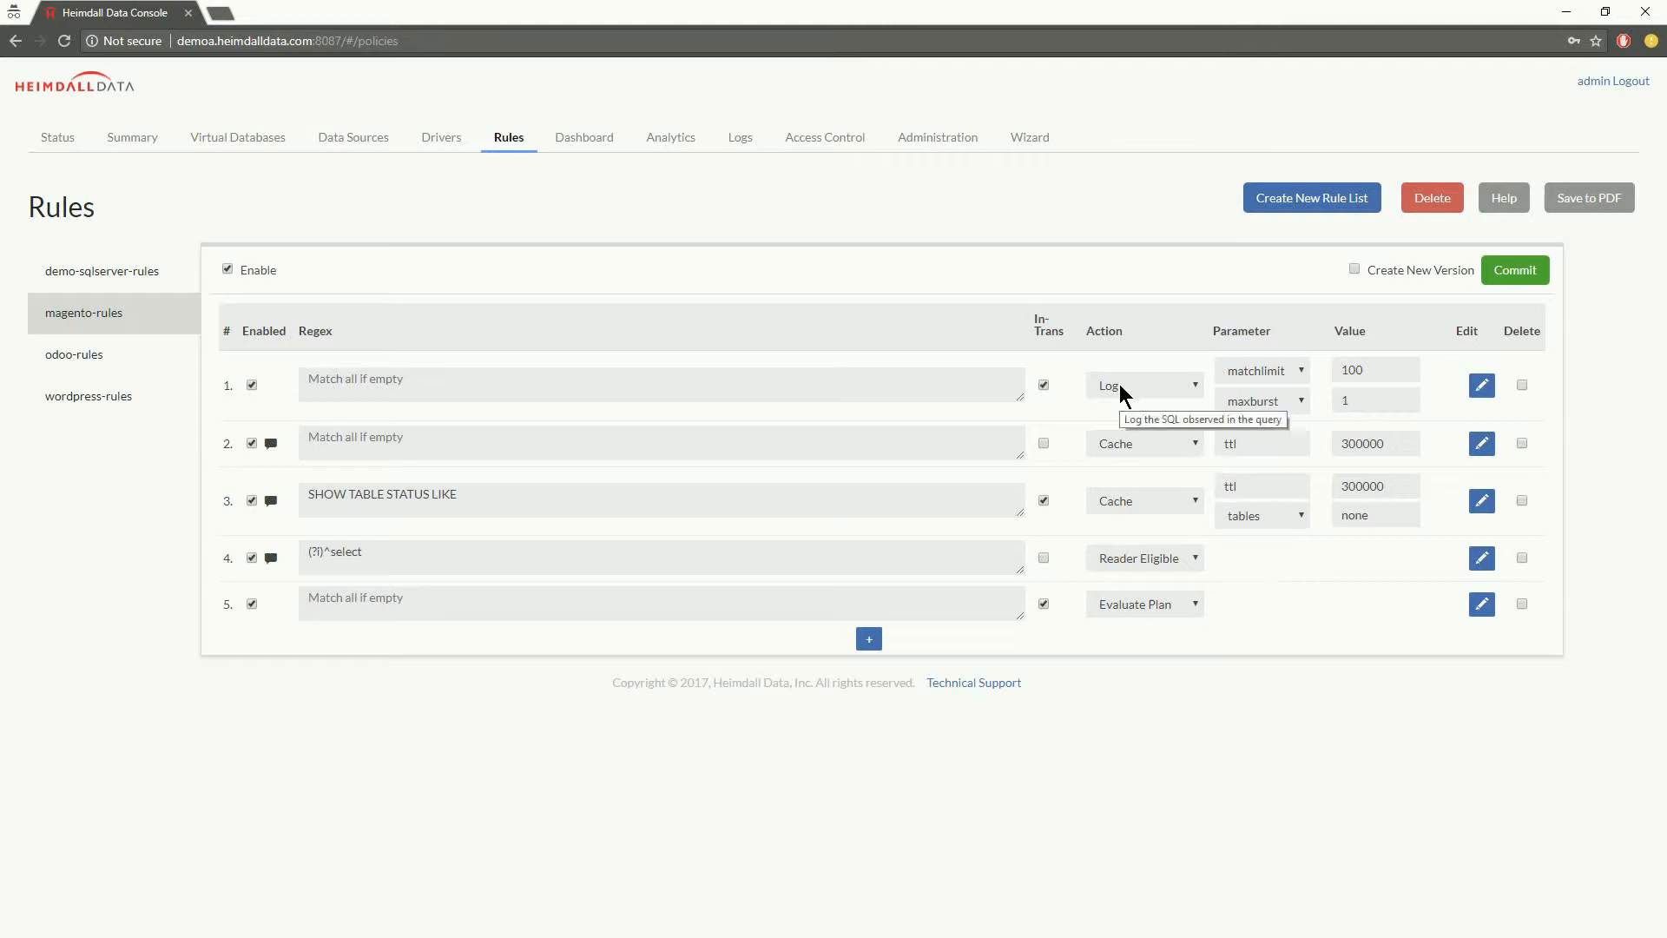
mouse_move(1138, 394)
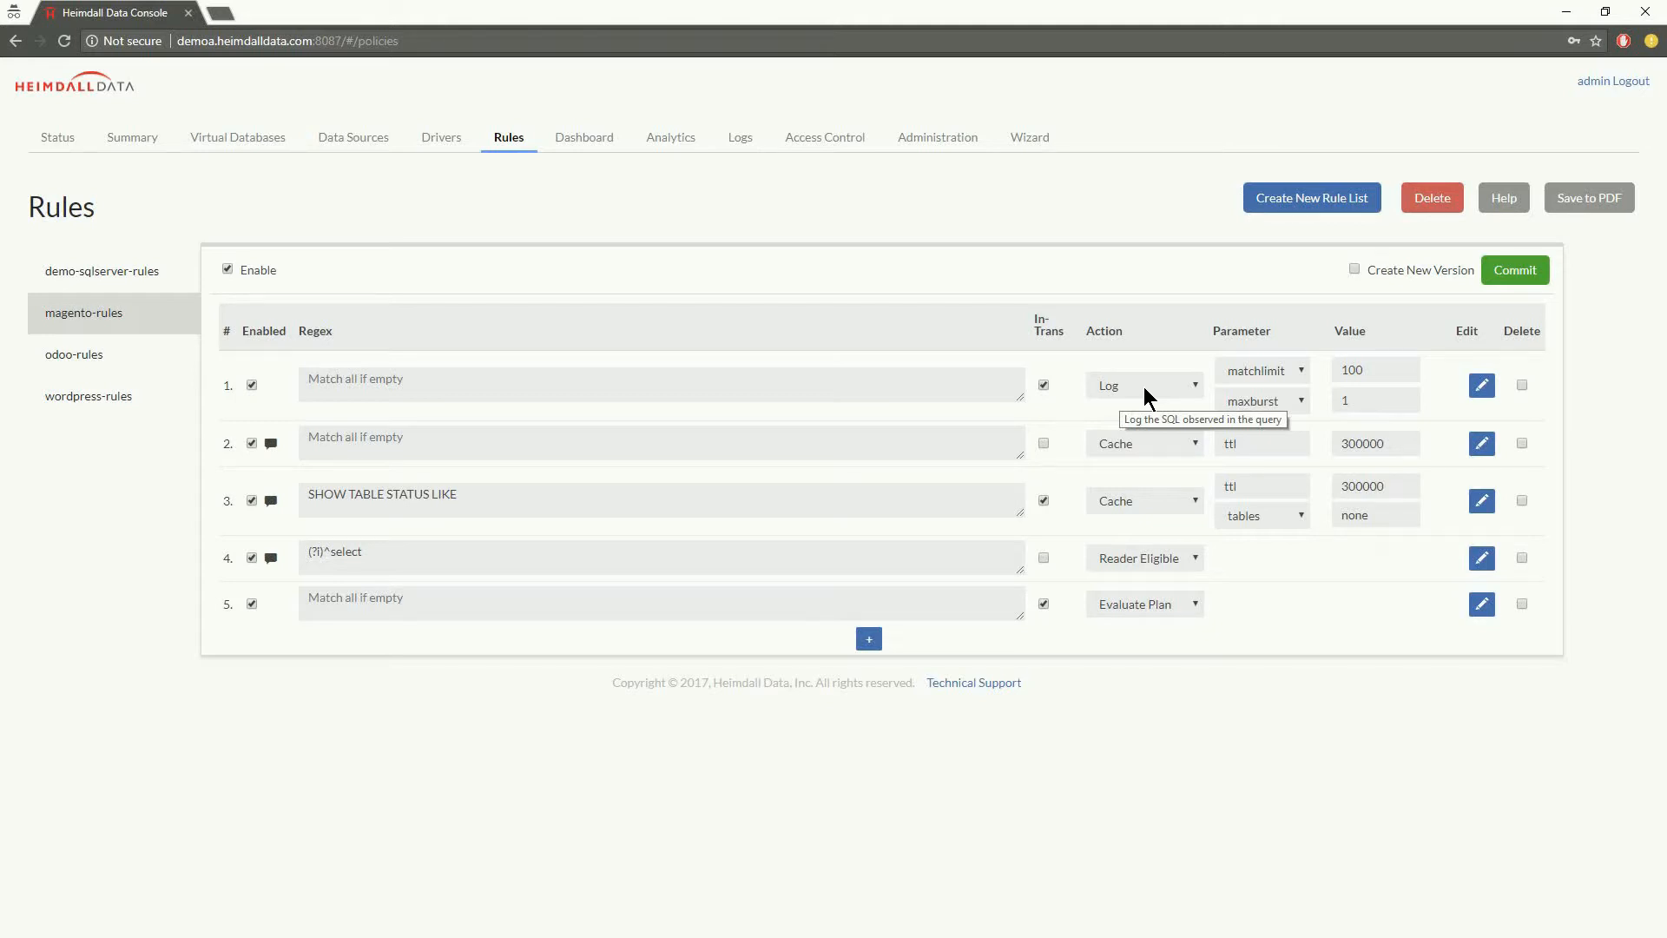
mouse_move(1122, 450)
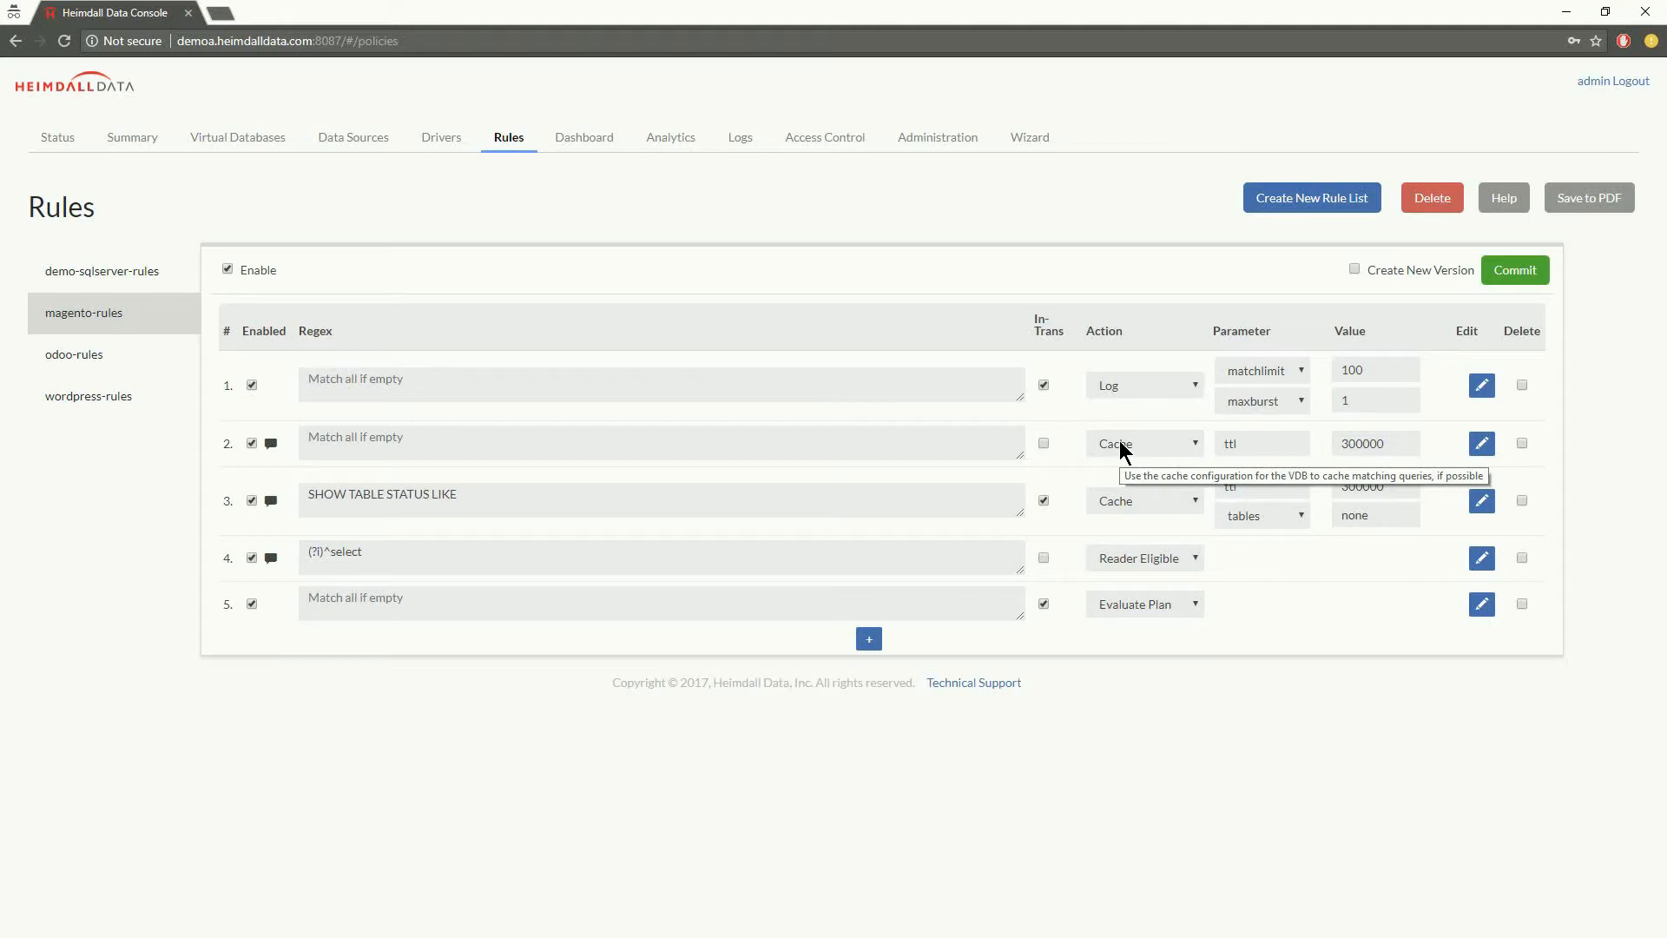
mouse_move(1145, 455)
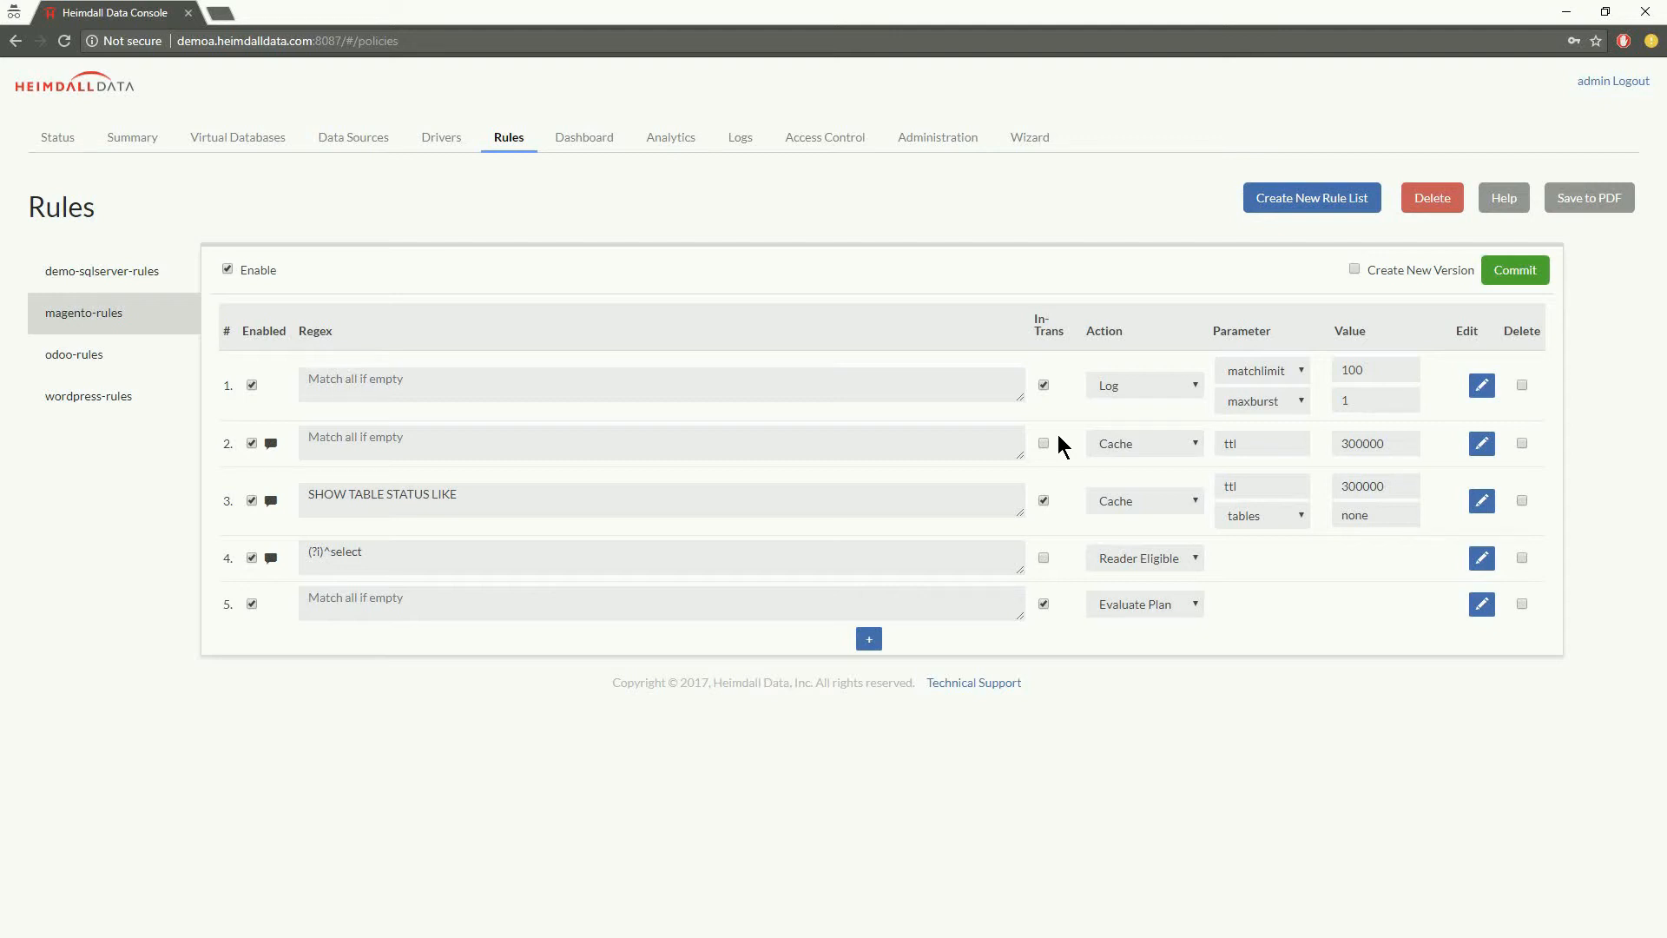
mouse_move(1066, 633)
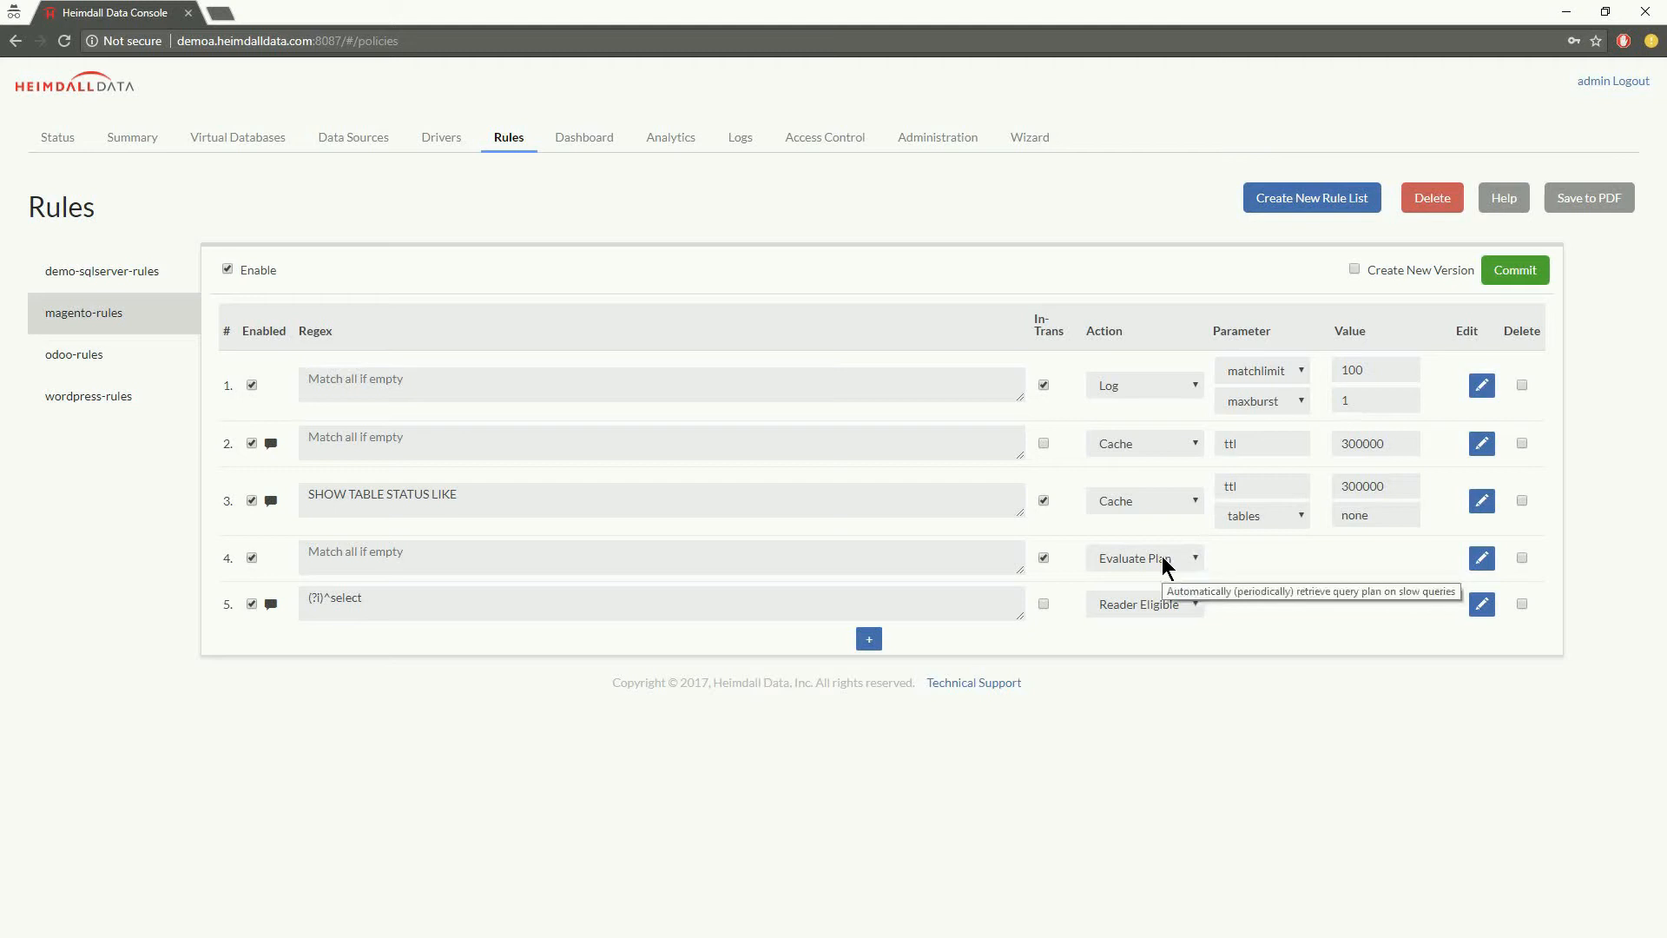
Step: Add threshold and frequency parameters, each set to 1, to the Evaluate Plan rule
left_click(1479, 557)
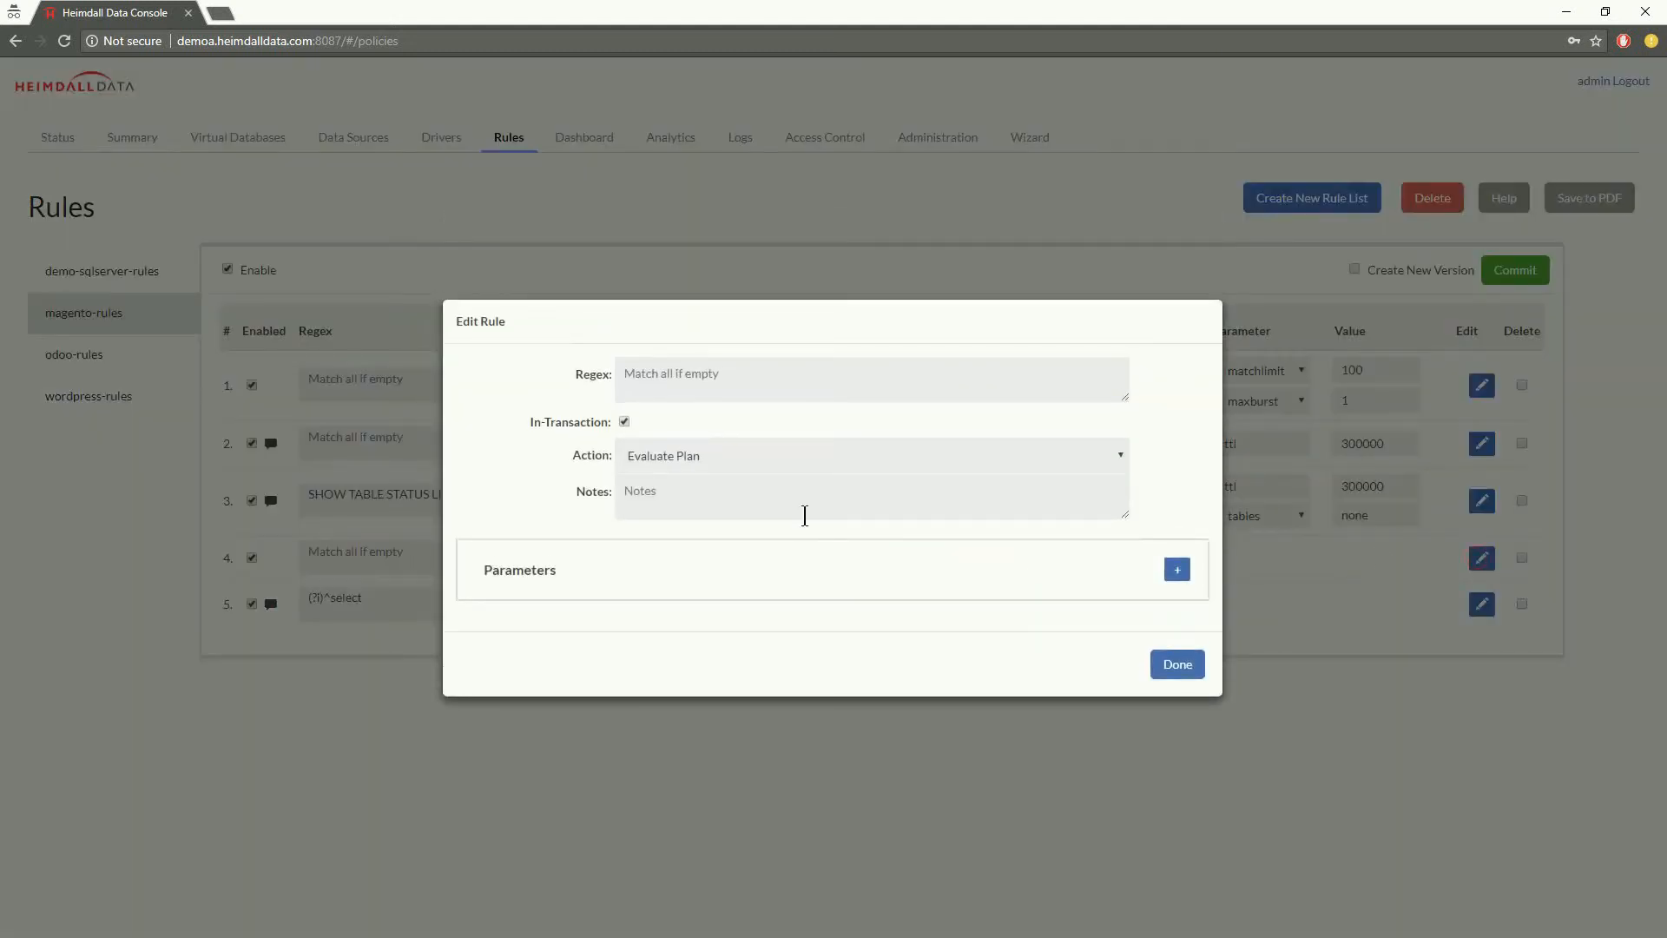
left_click(1176, 568)
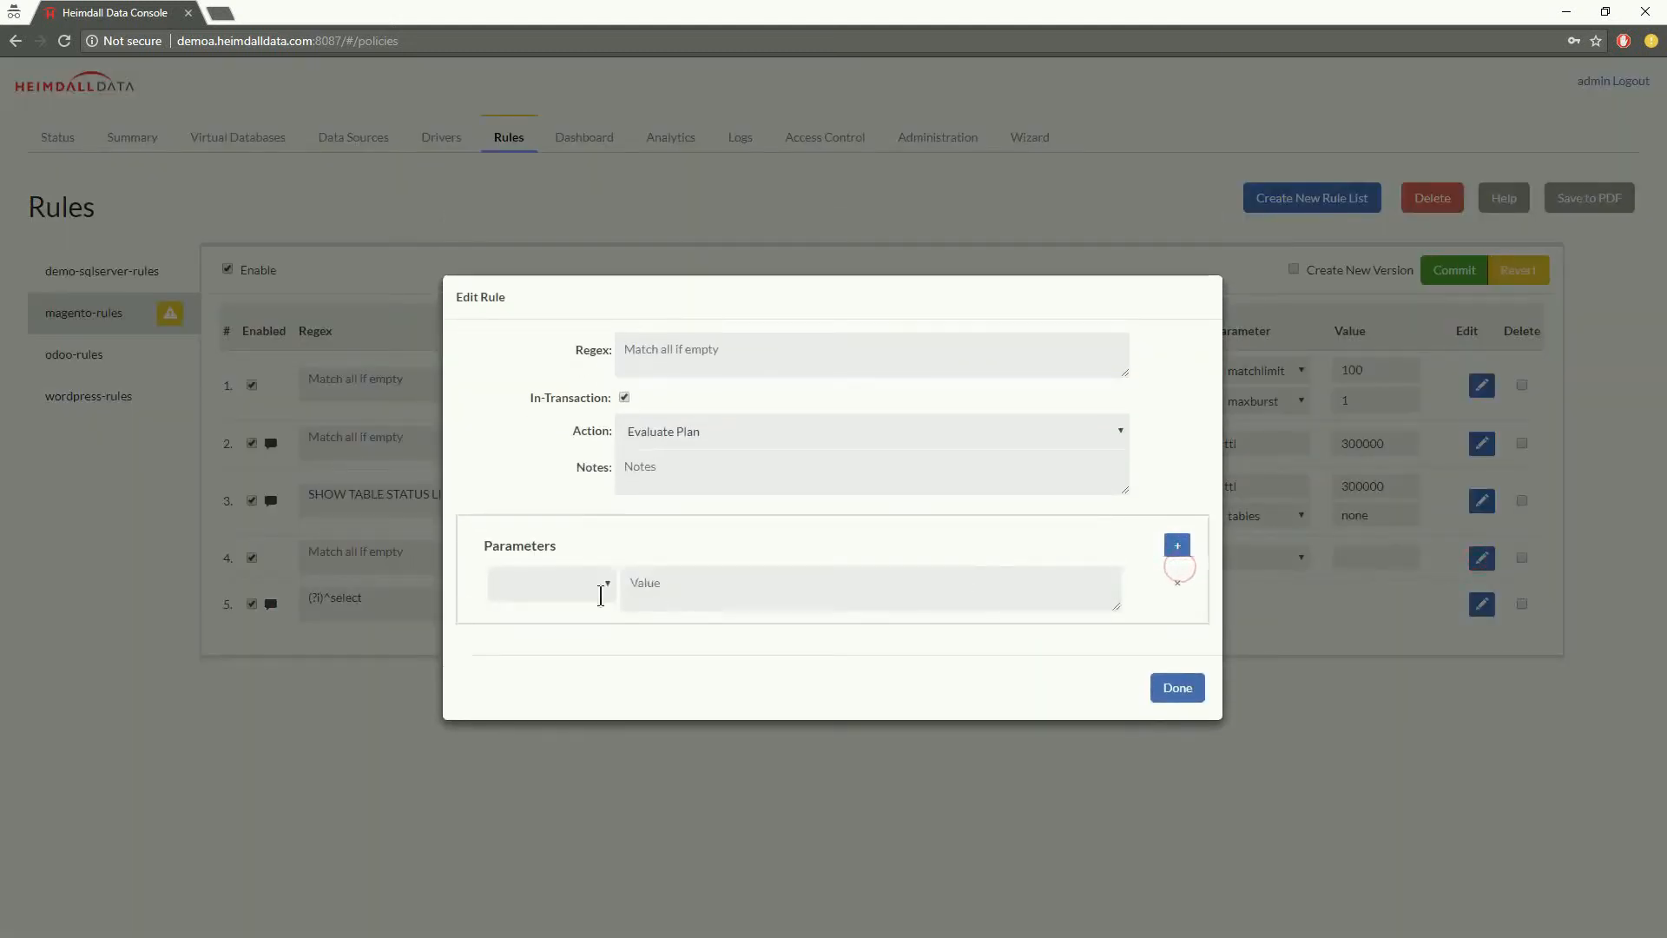
left_click(548, 582)
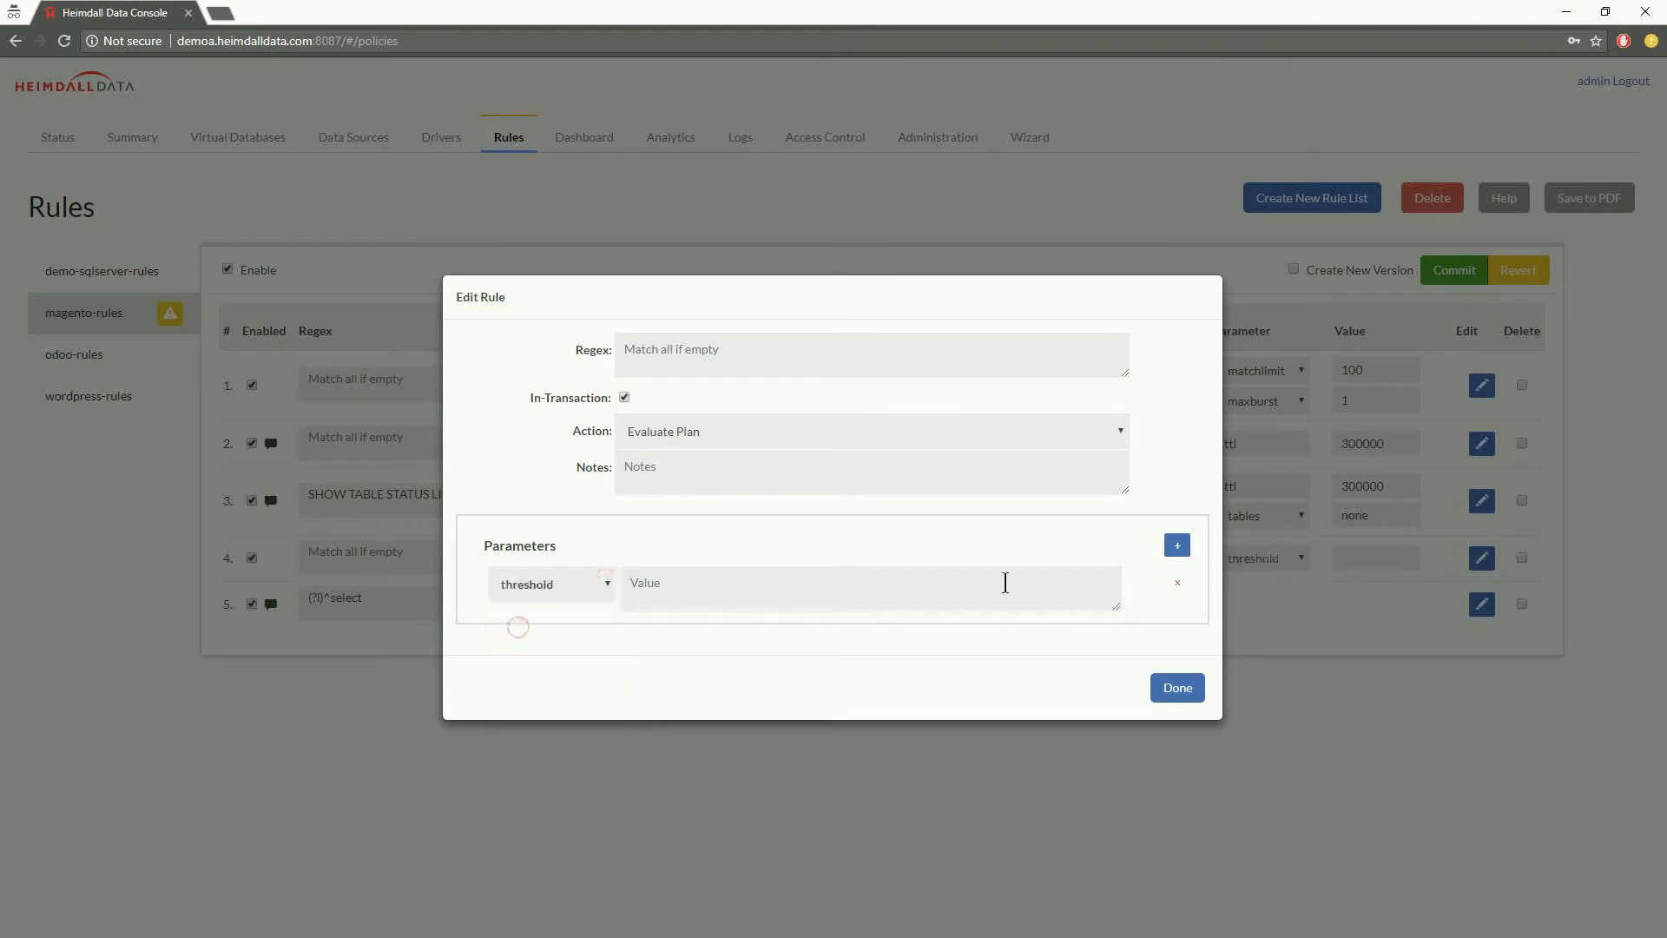
left_click(606, 582)
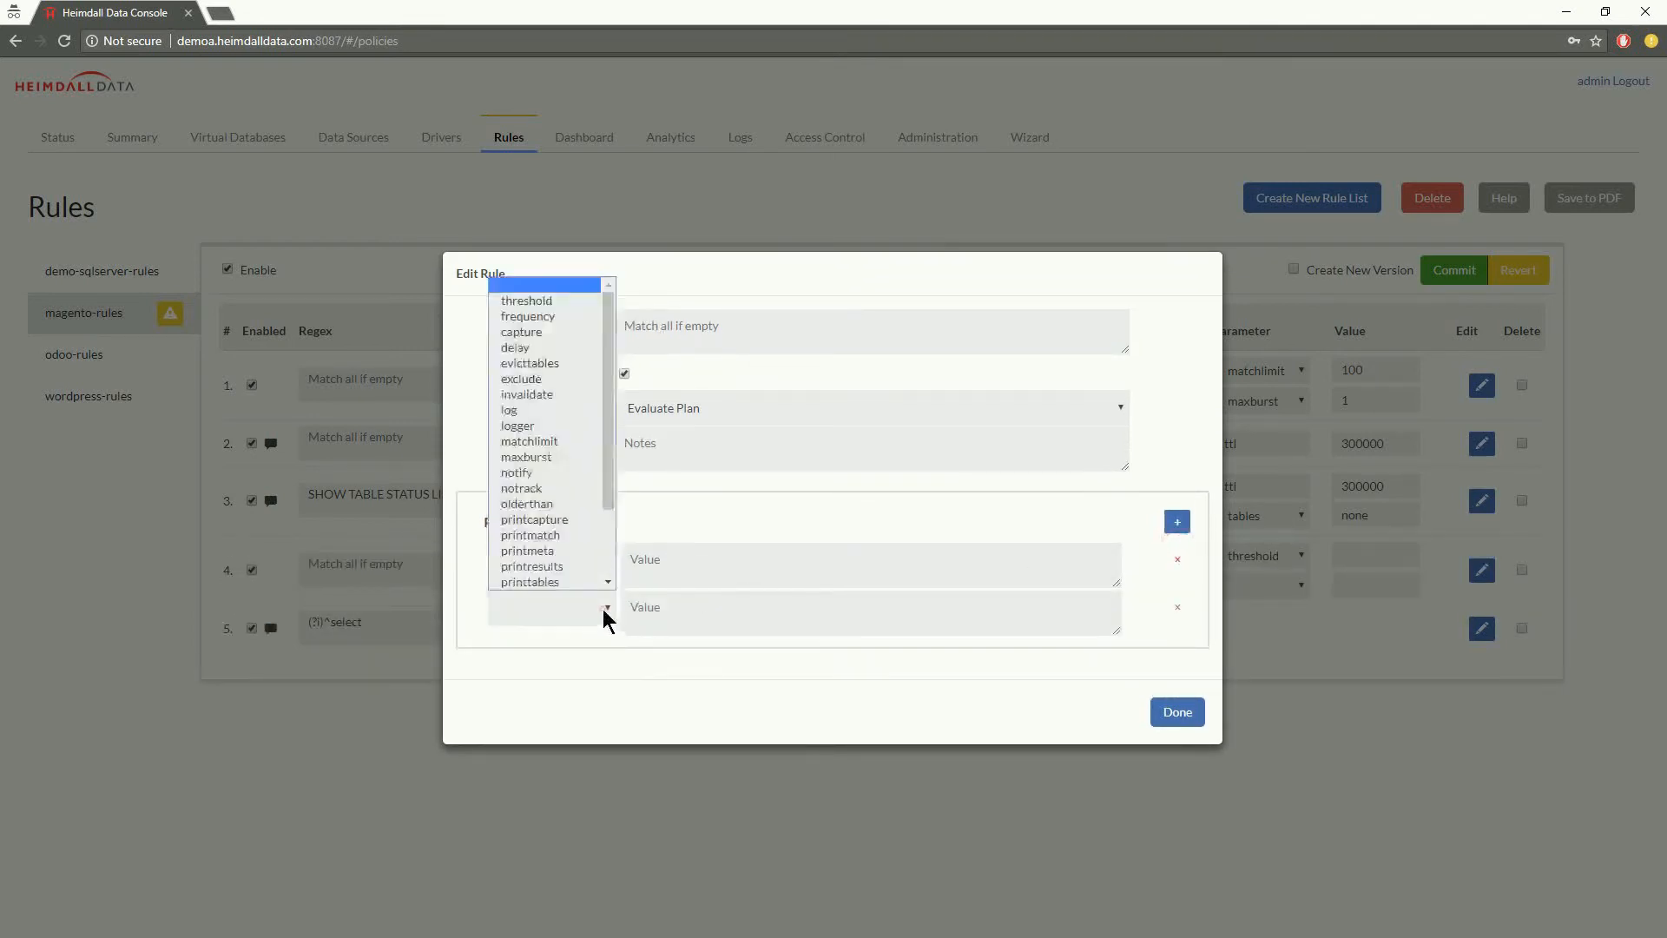
left_click(527, 316)
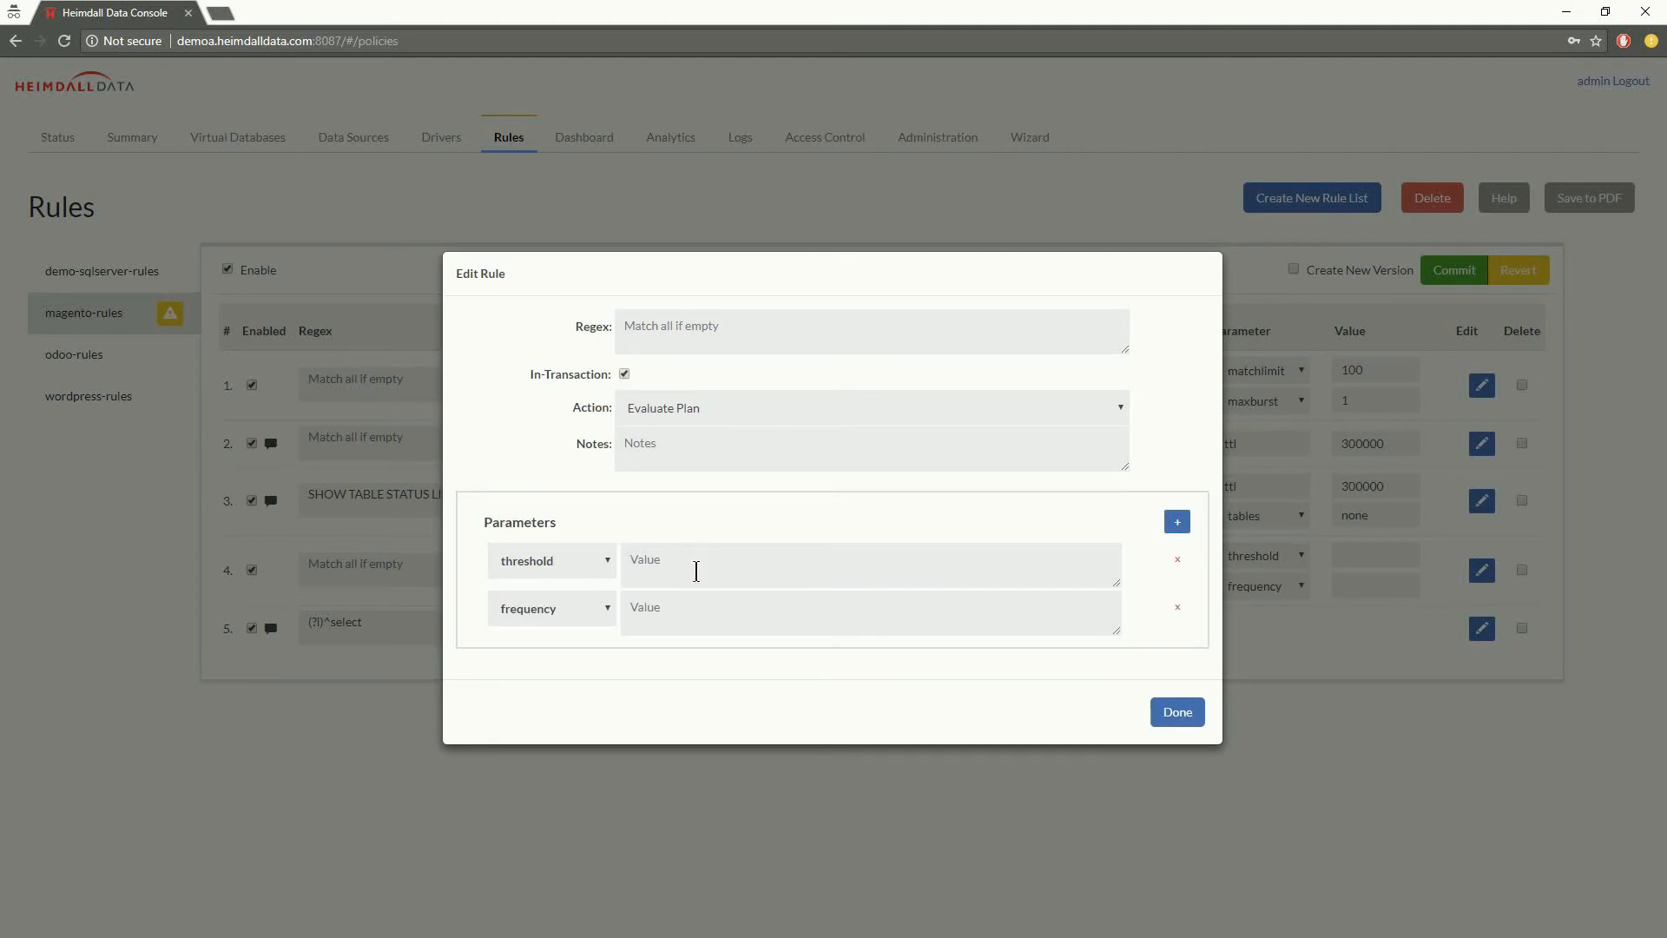
type("1")
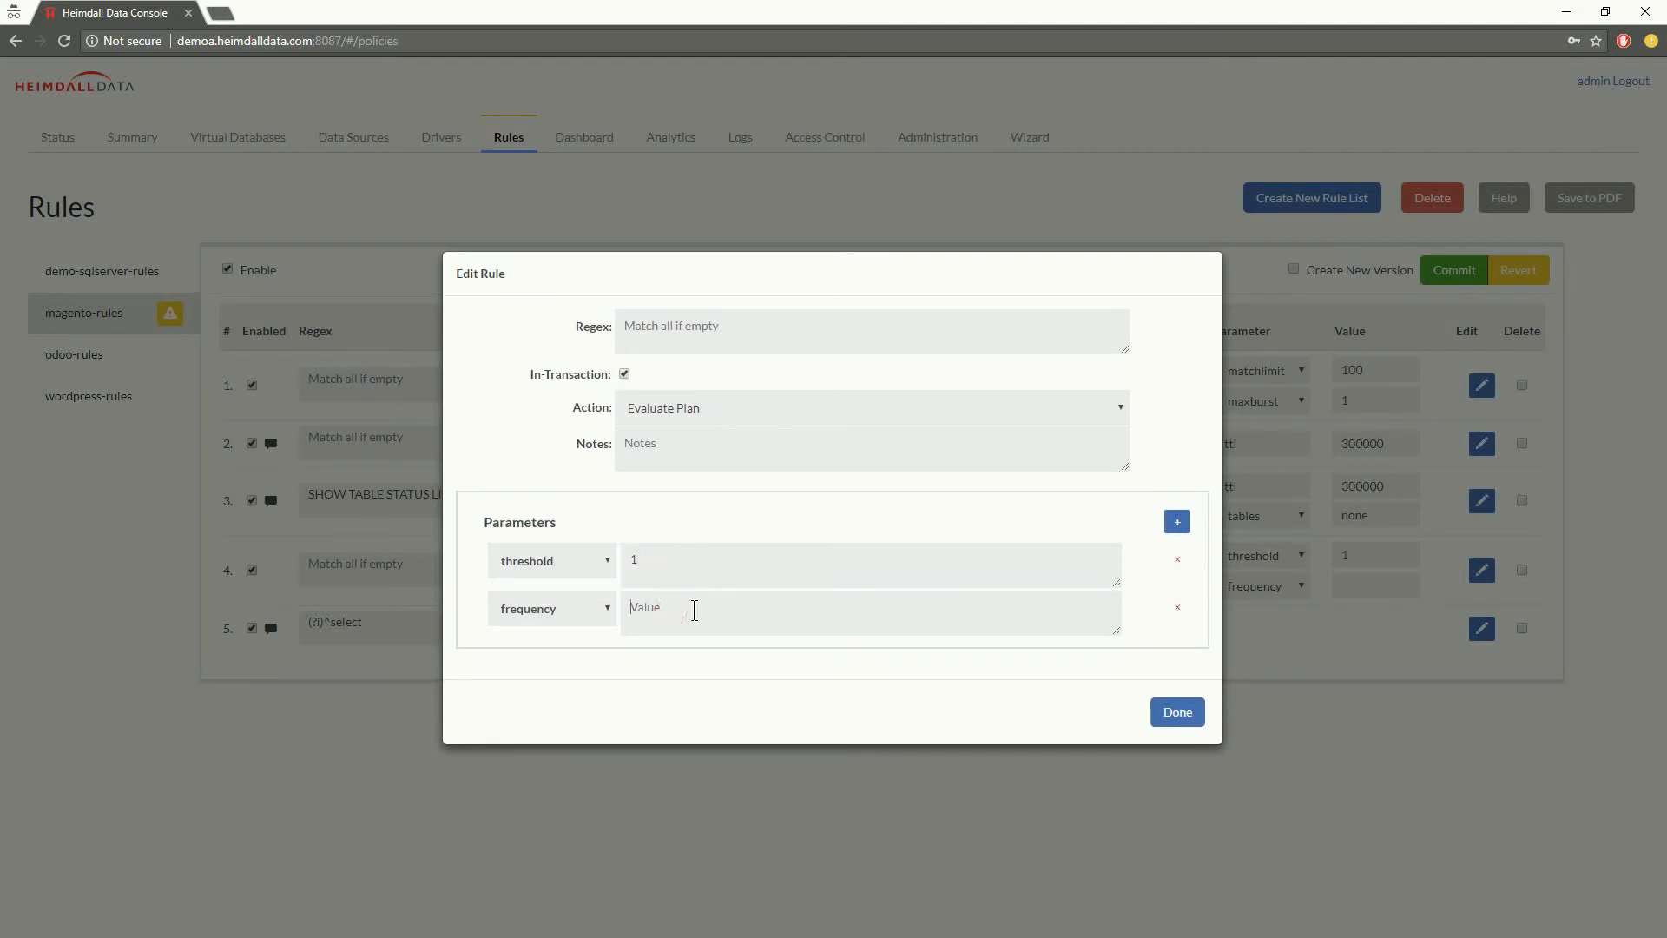
mouse_move(545, 560)
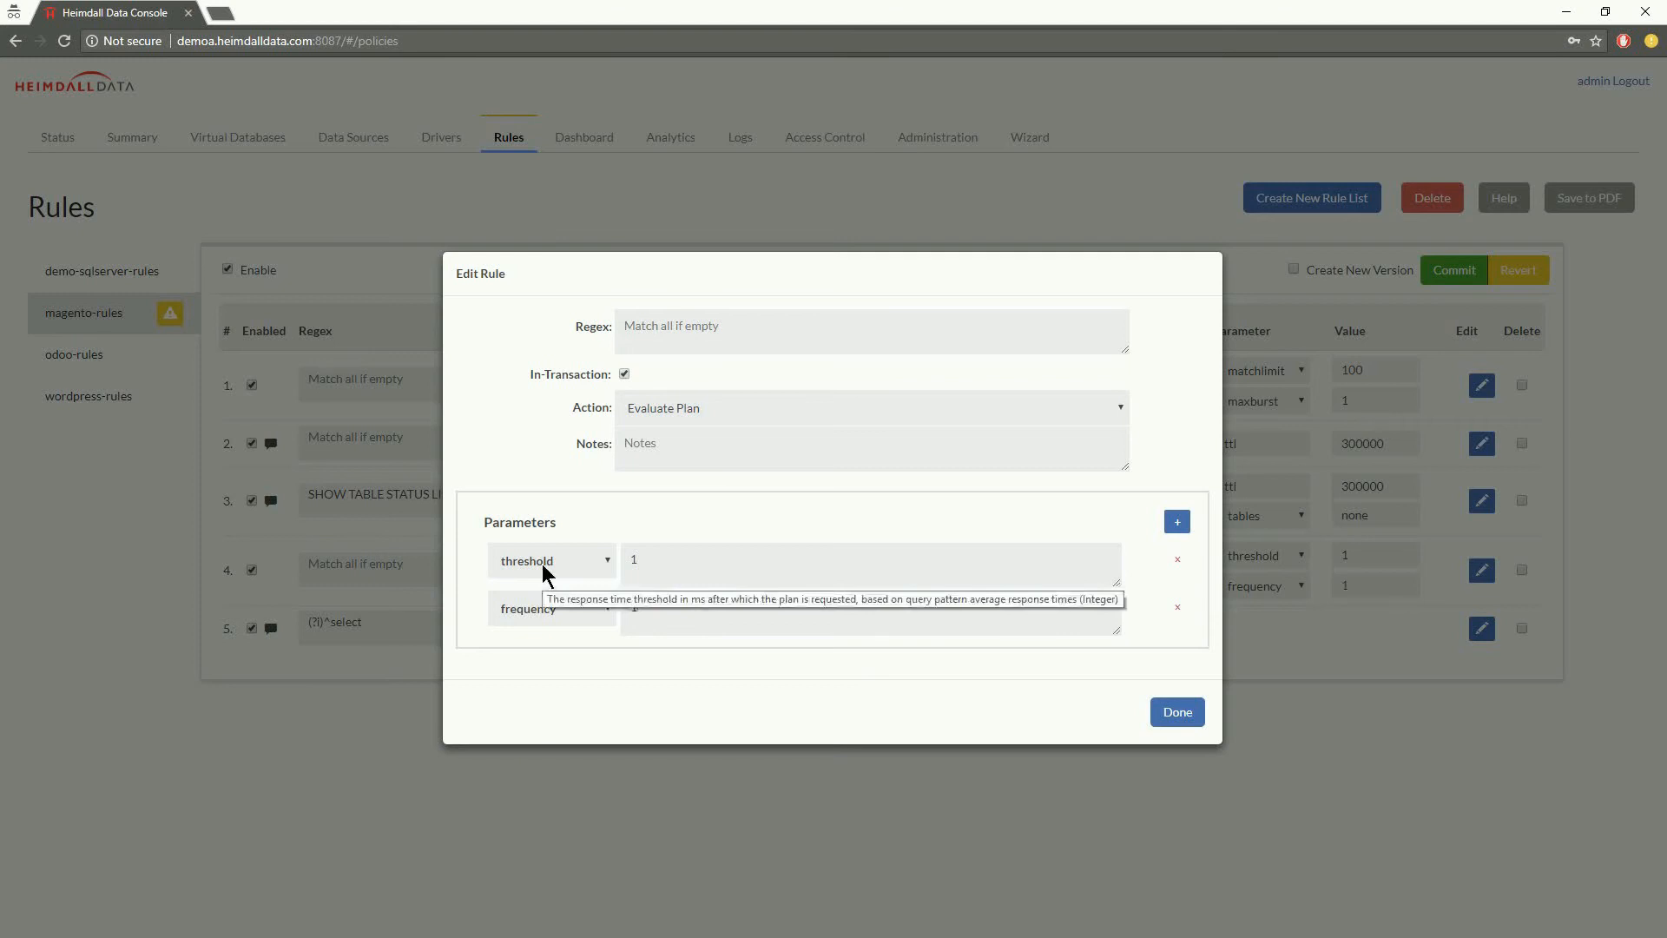
mouse_move(1156, 703)
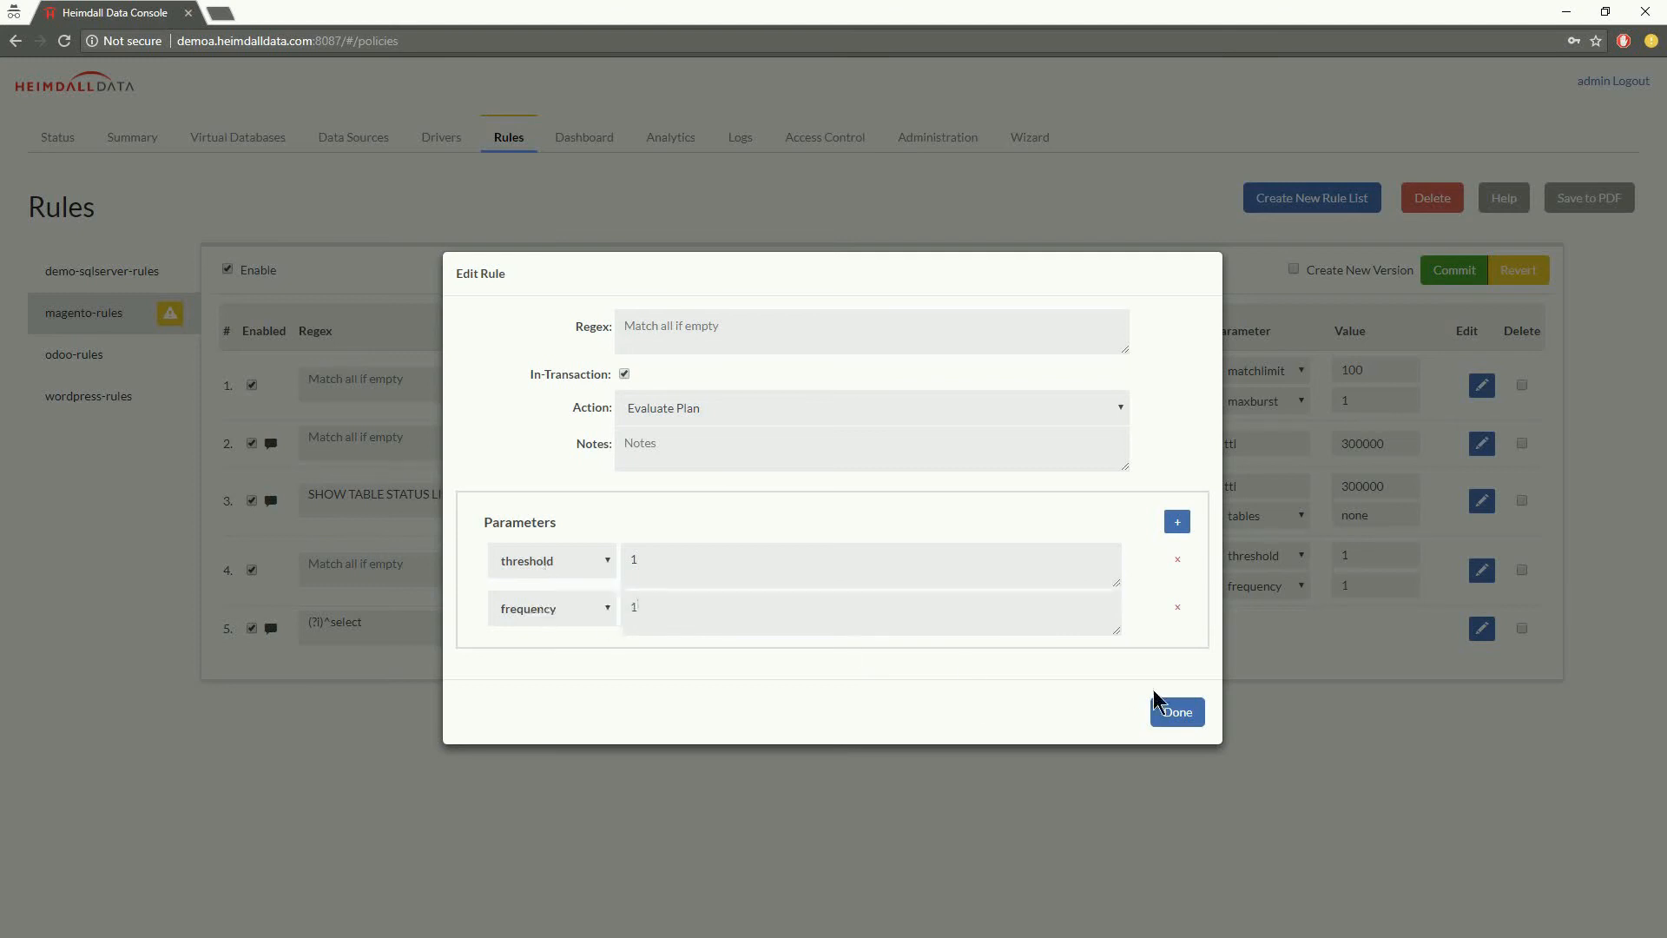
left_click(1175, 711)
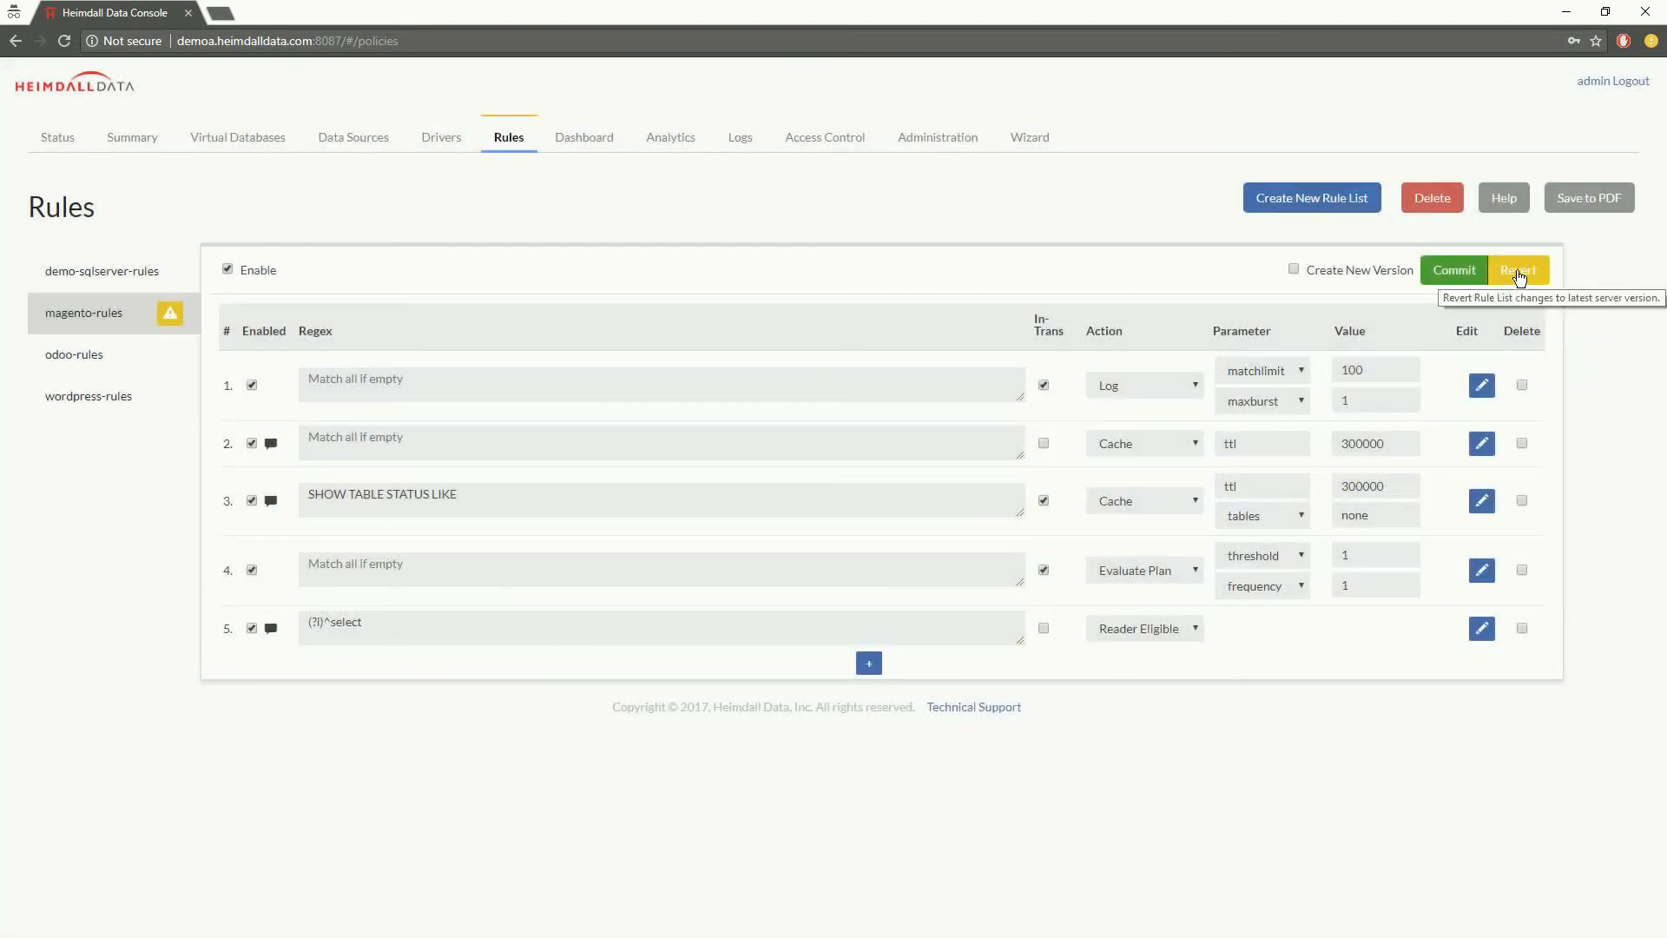
Step: Revert magento-rules, then view magento-source's Load Balancing/High Availability settings
left_click(1518, 270)
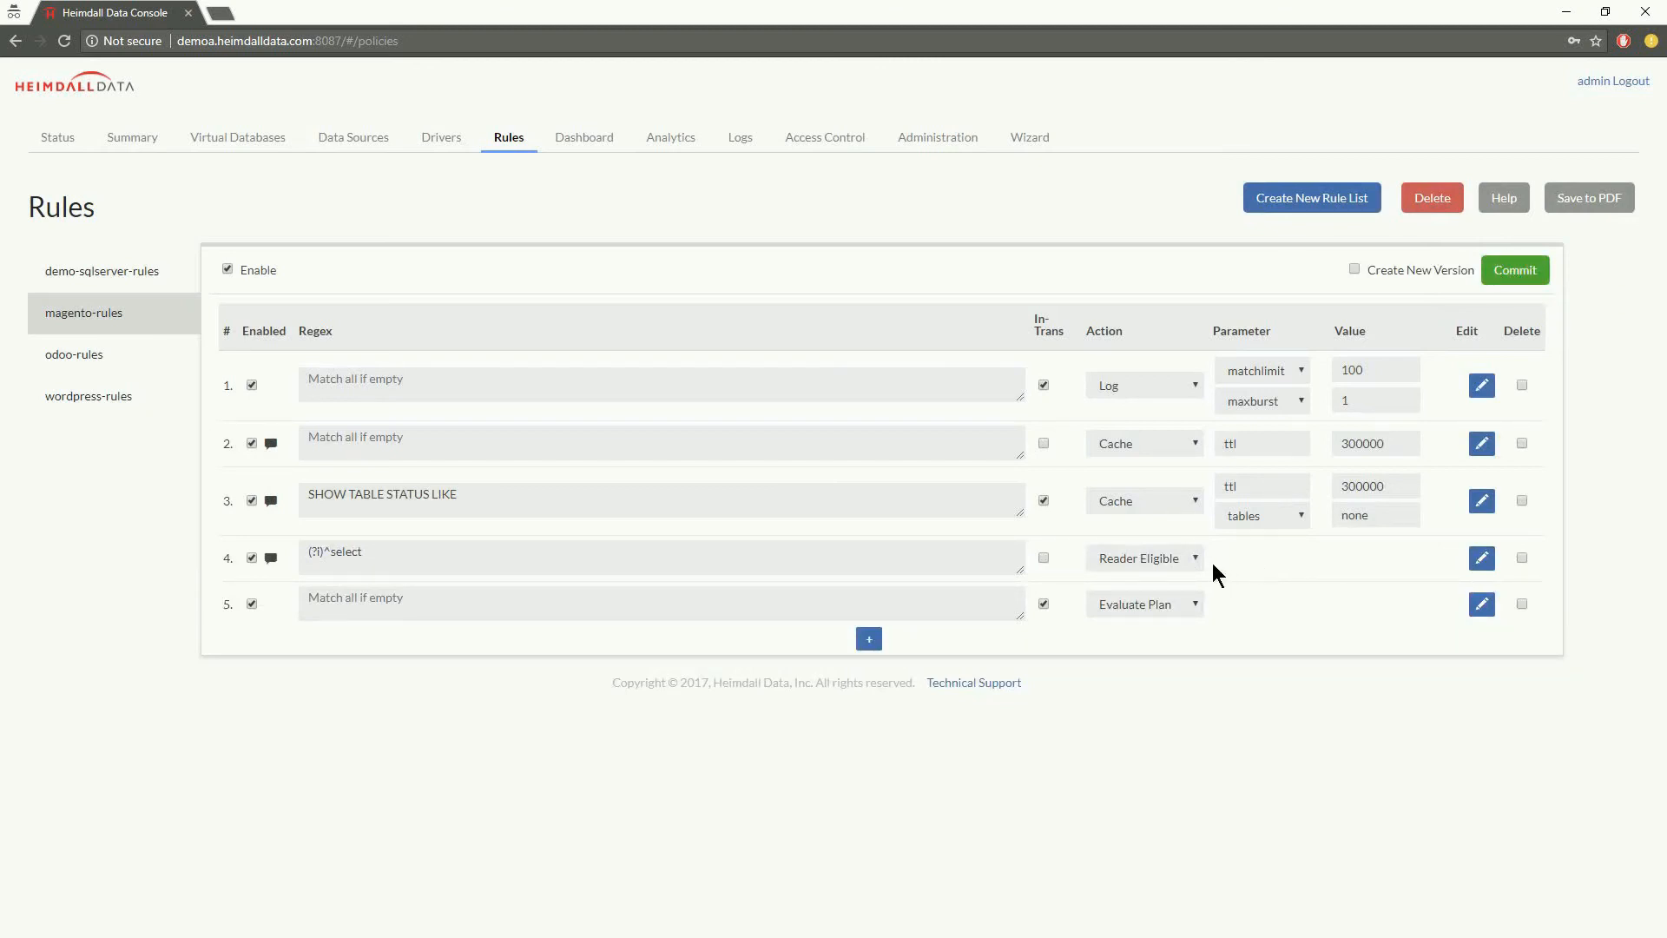
mouse_move(1219, 548)
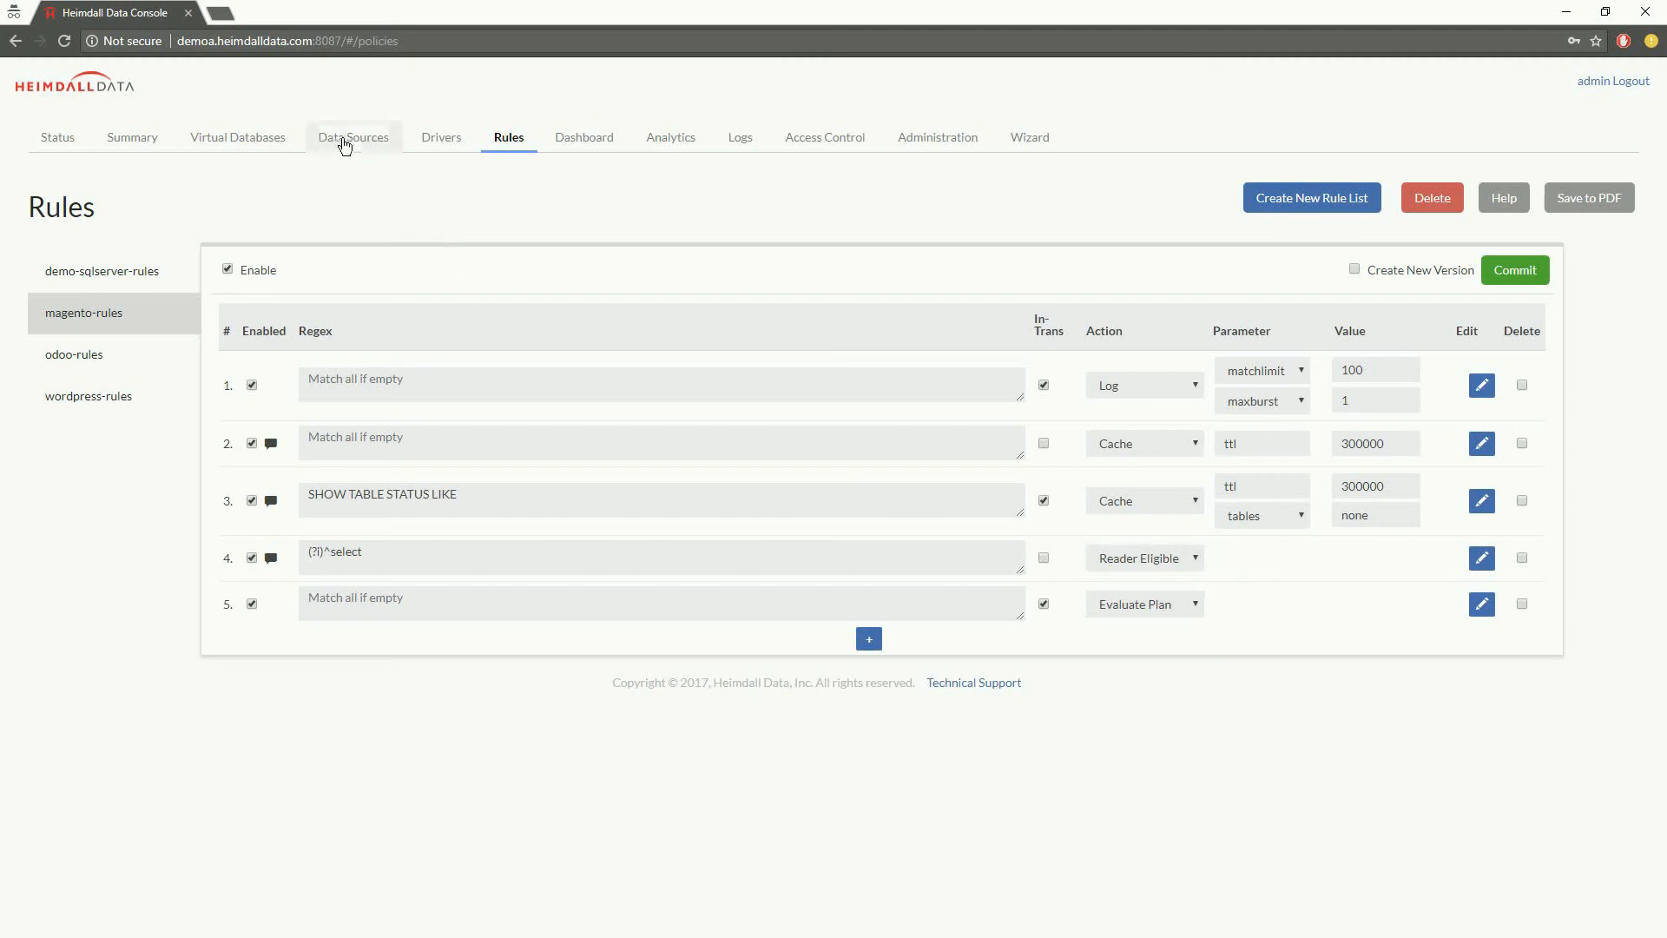
left_click(353, 137)
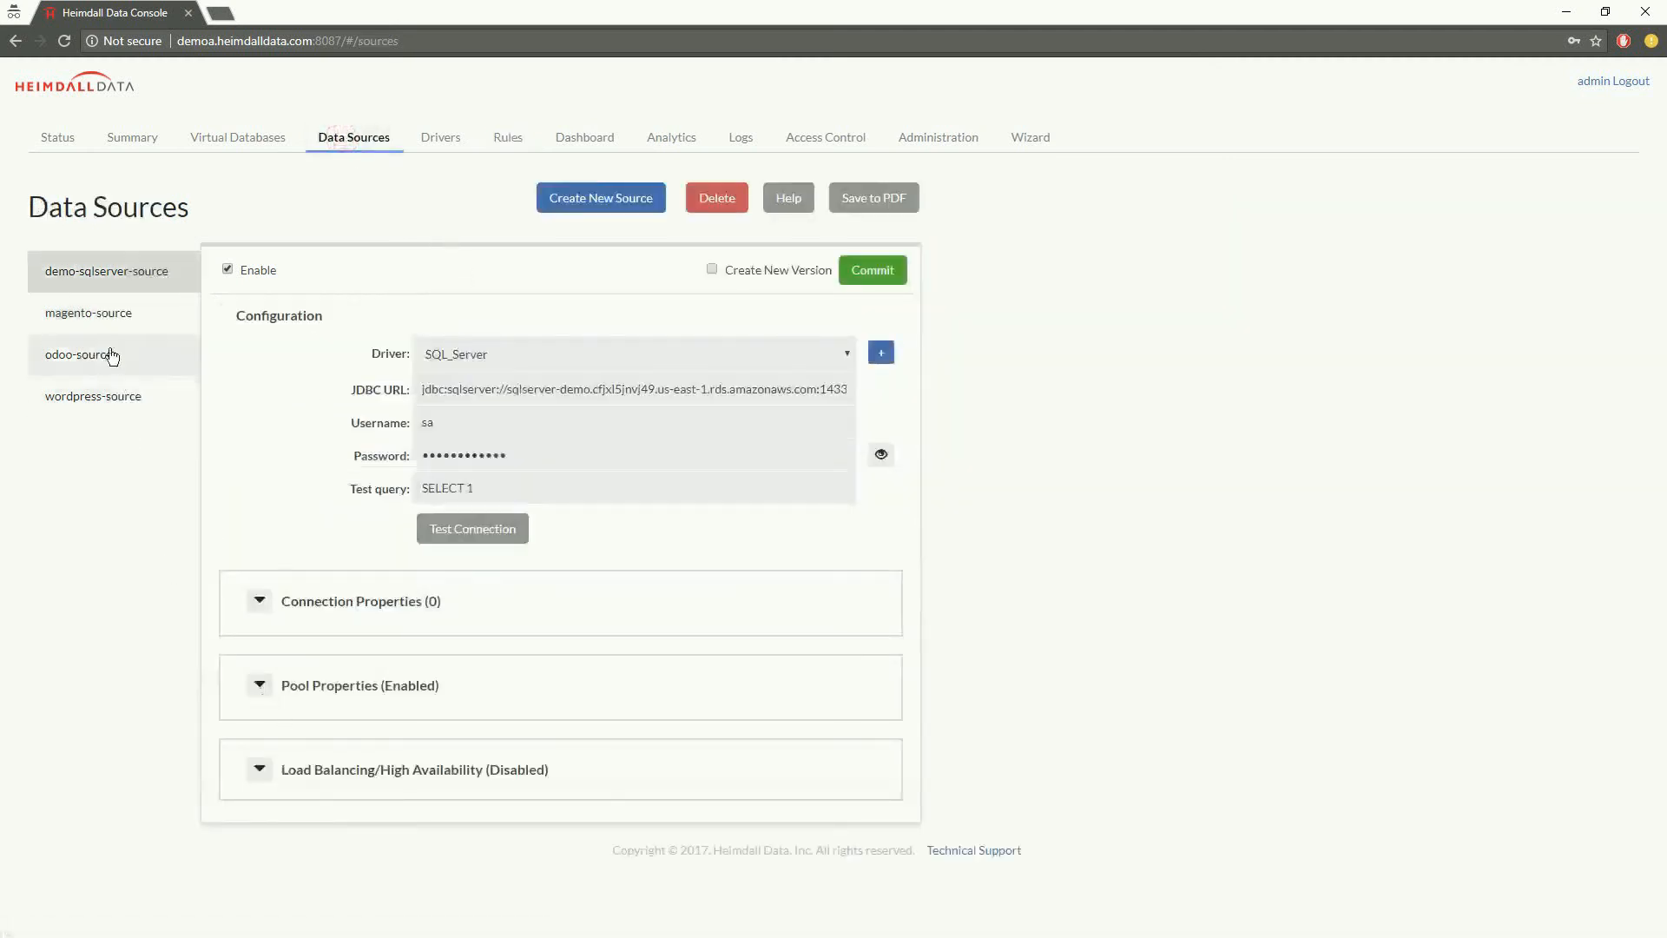
left_click(88, 313)
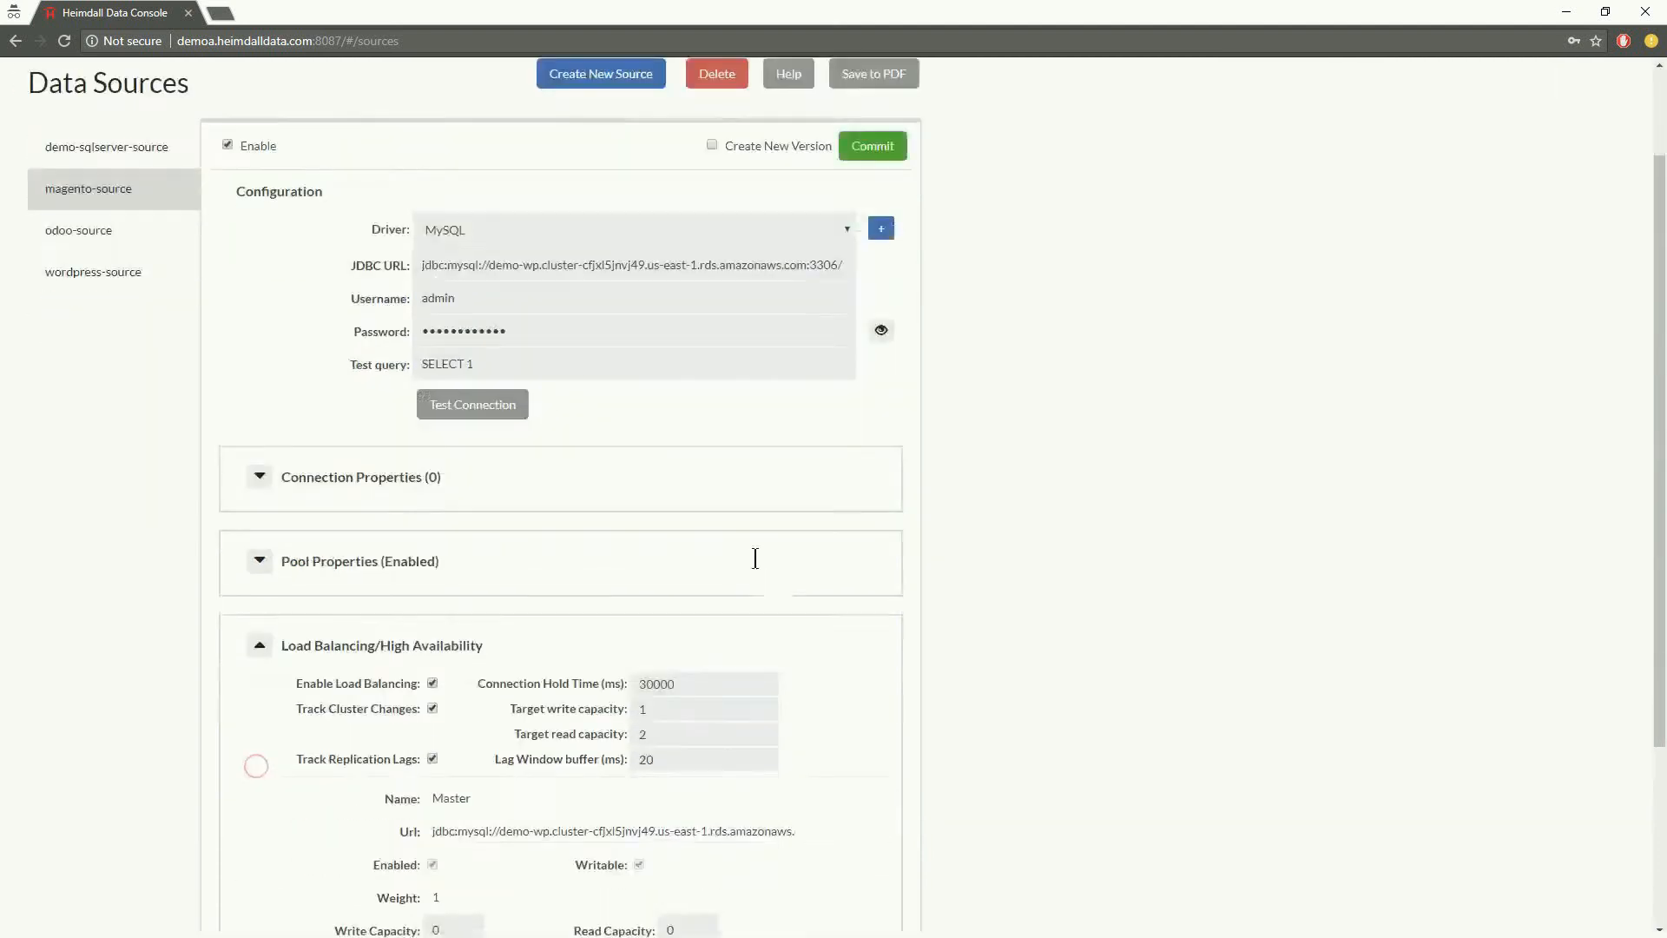
scroll("down", 3)
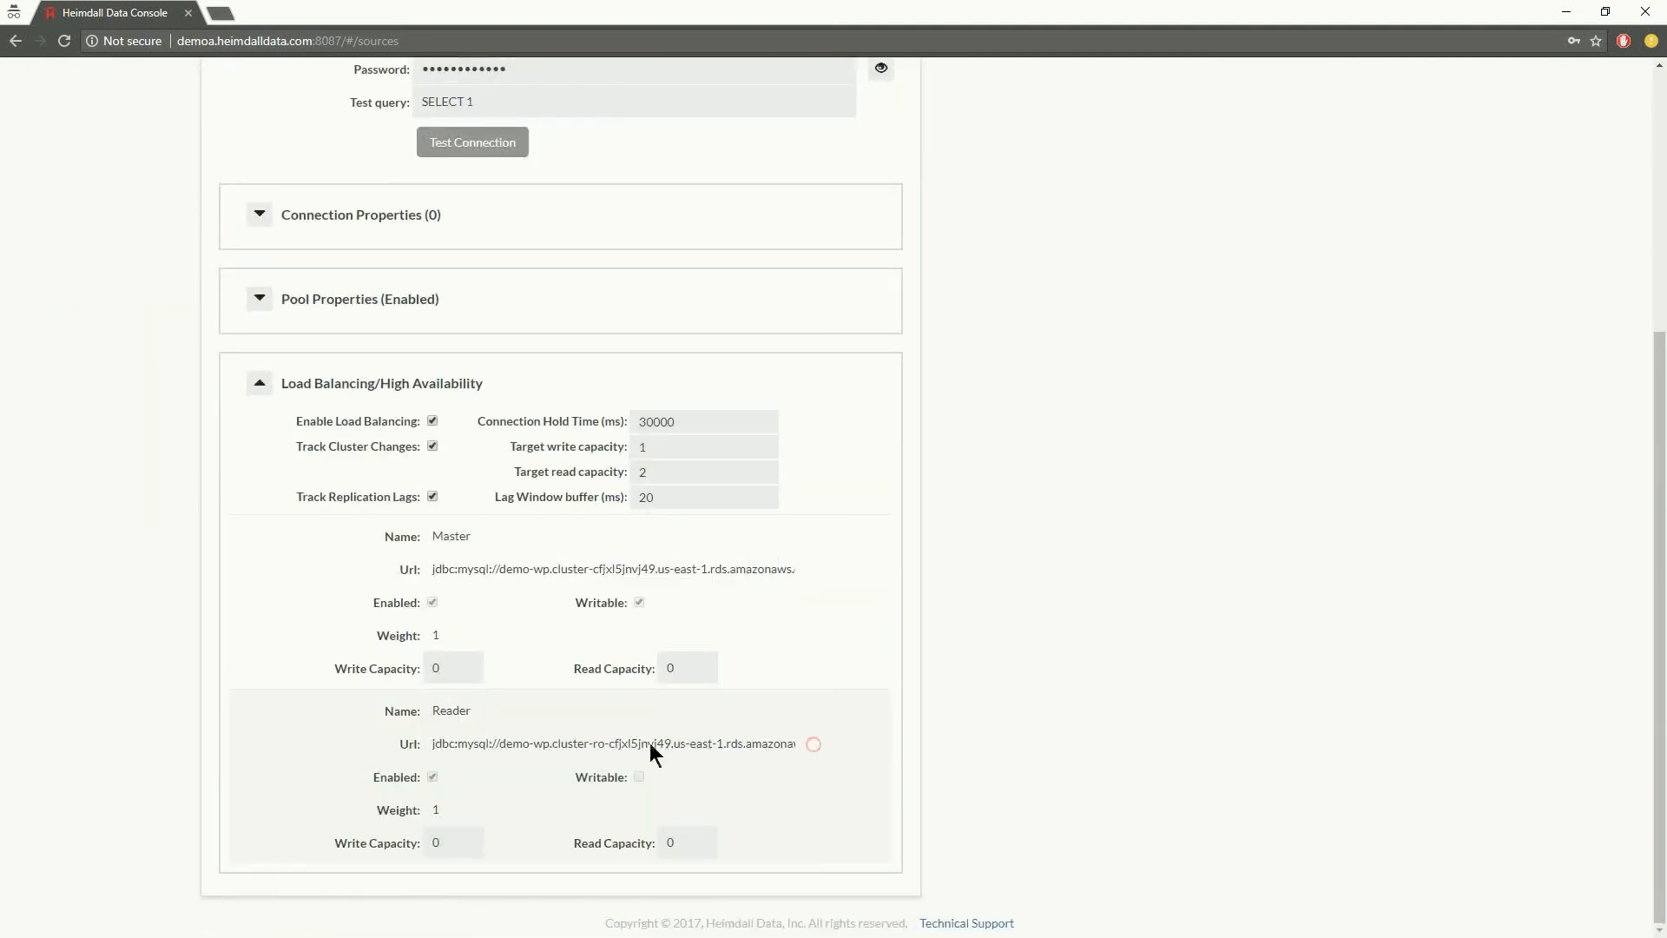